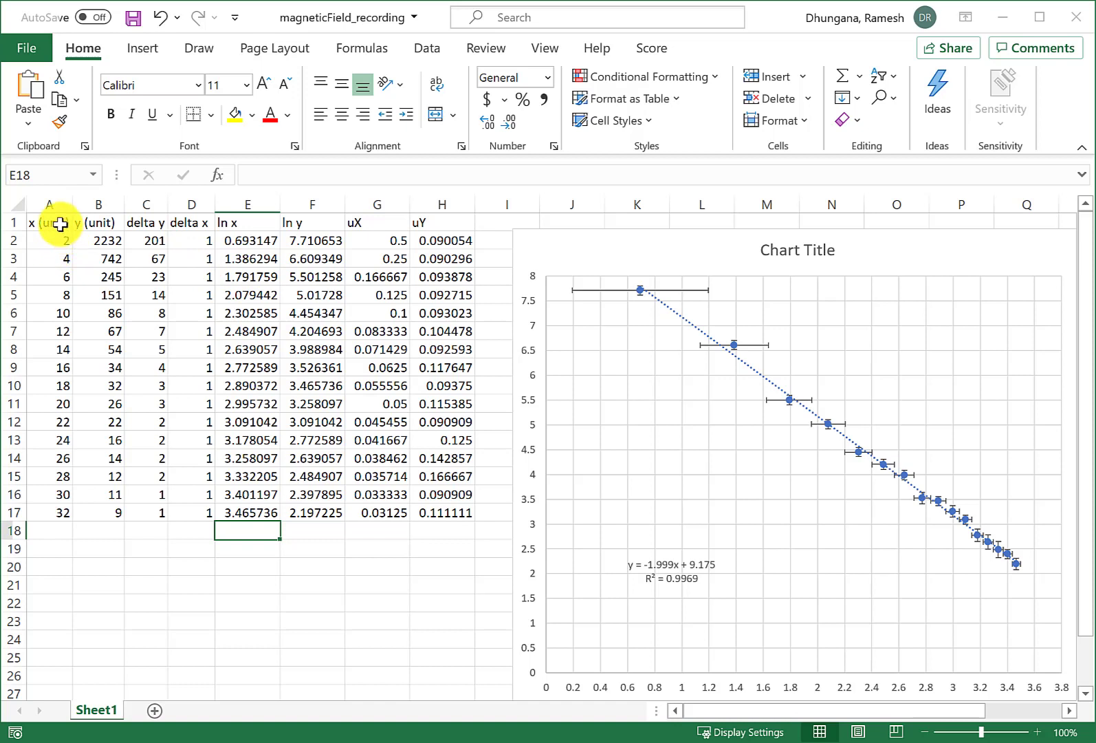
mouse_move(49, 290)
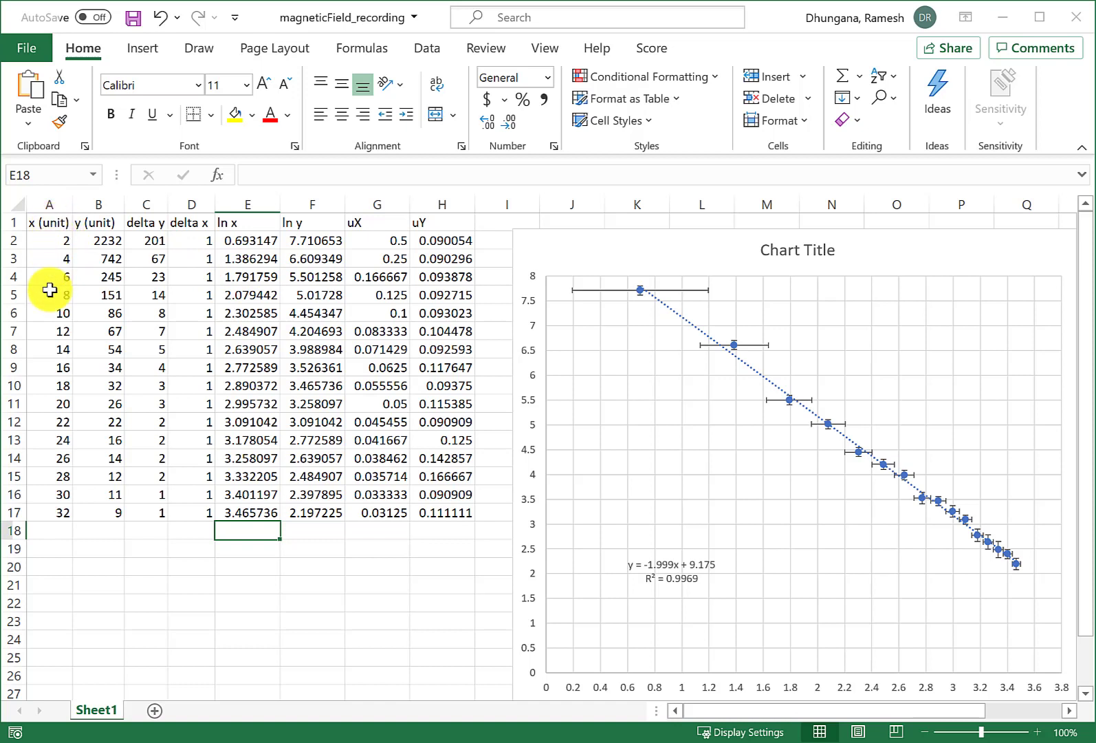
mouse_move(101, 371)
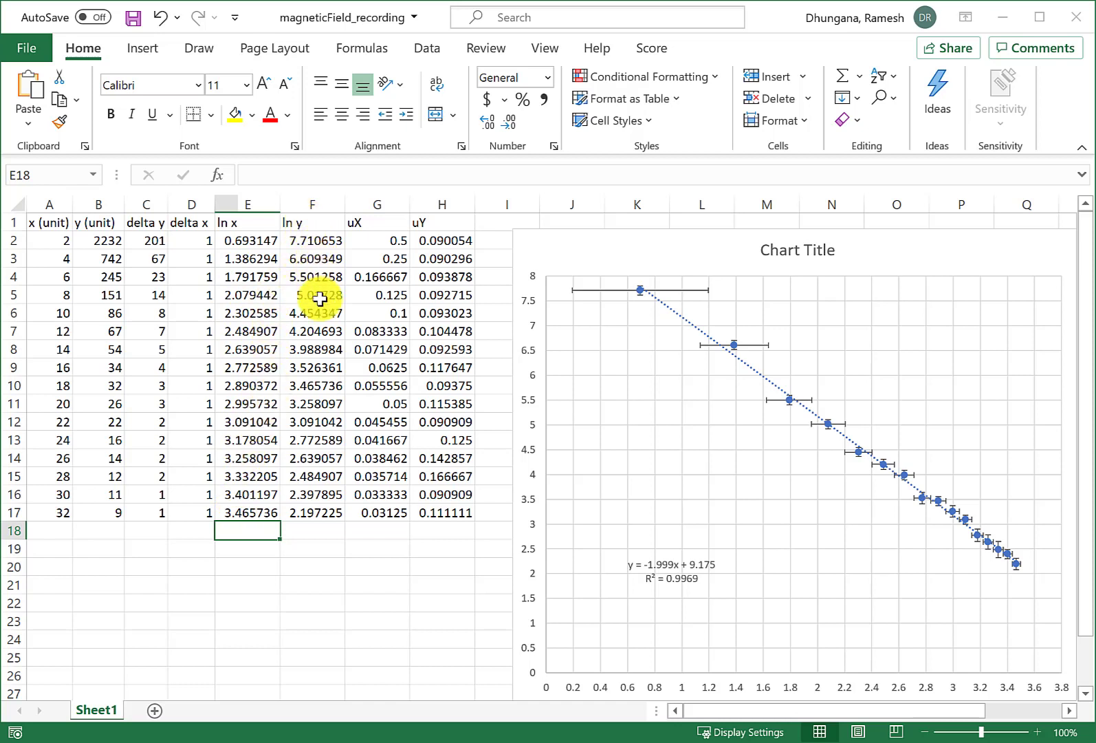
mouse_move(331, 486)
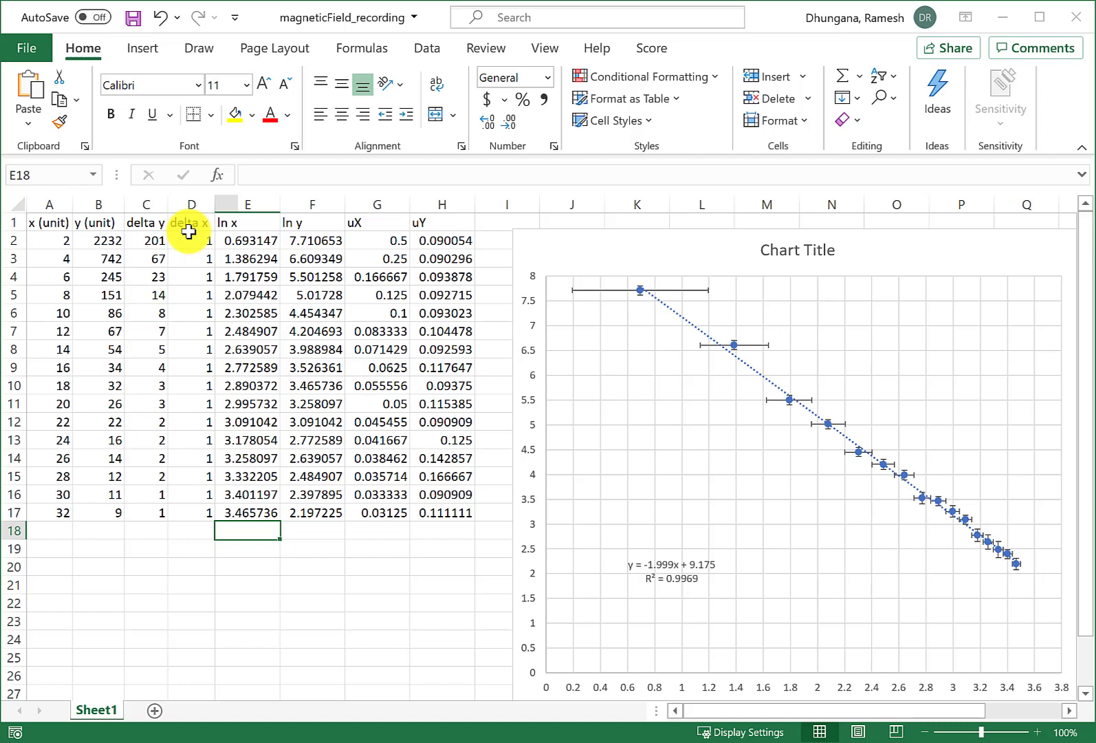
mouse_move(198, 275)
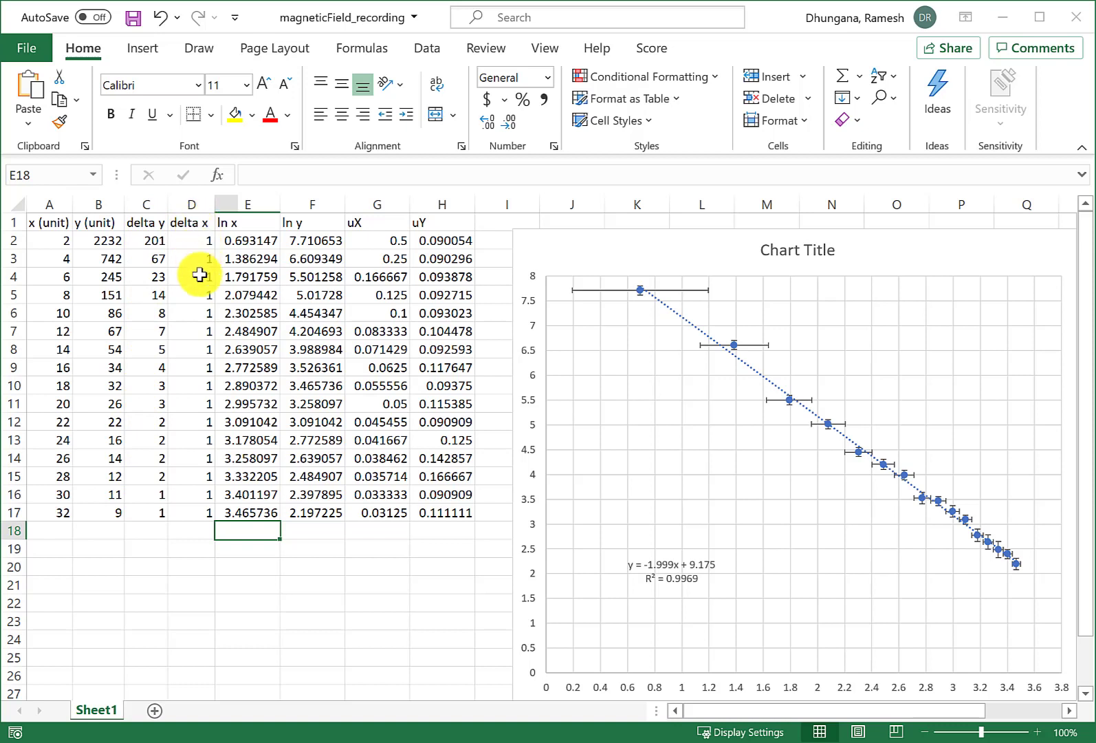
mouse_move(306, 245)
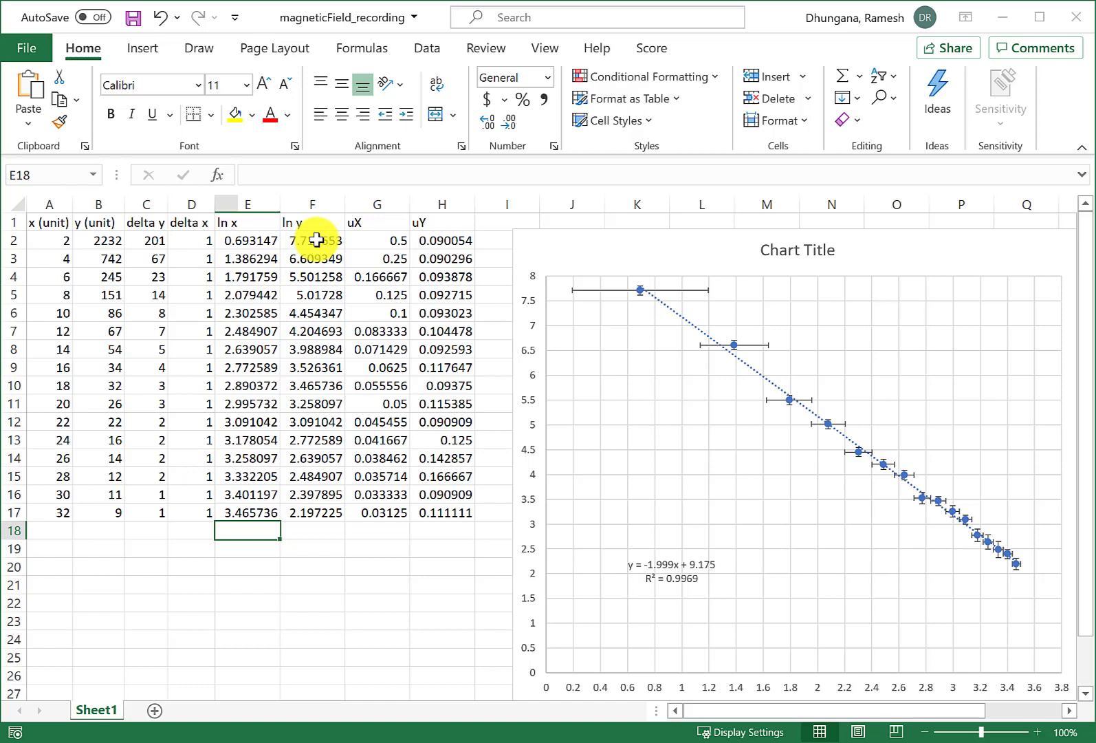
mouse_move(377, 224)
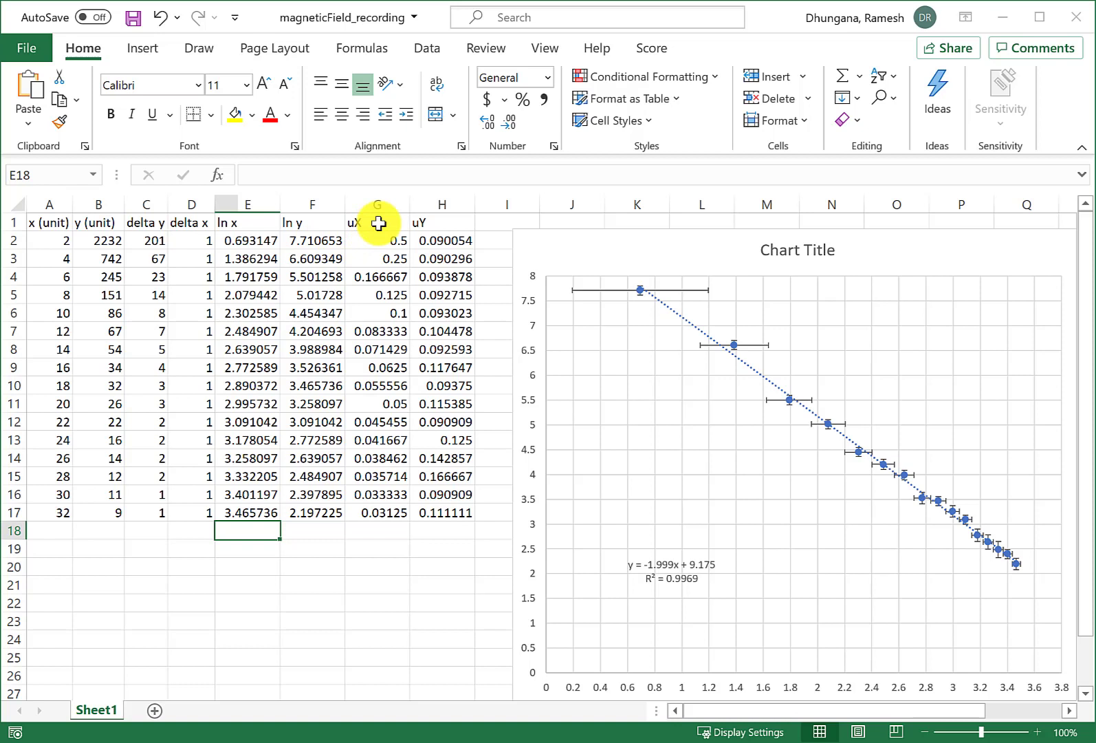
mouse_move(250, 253)
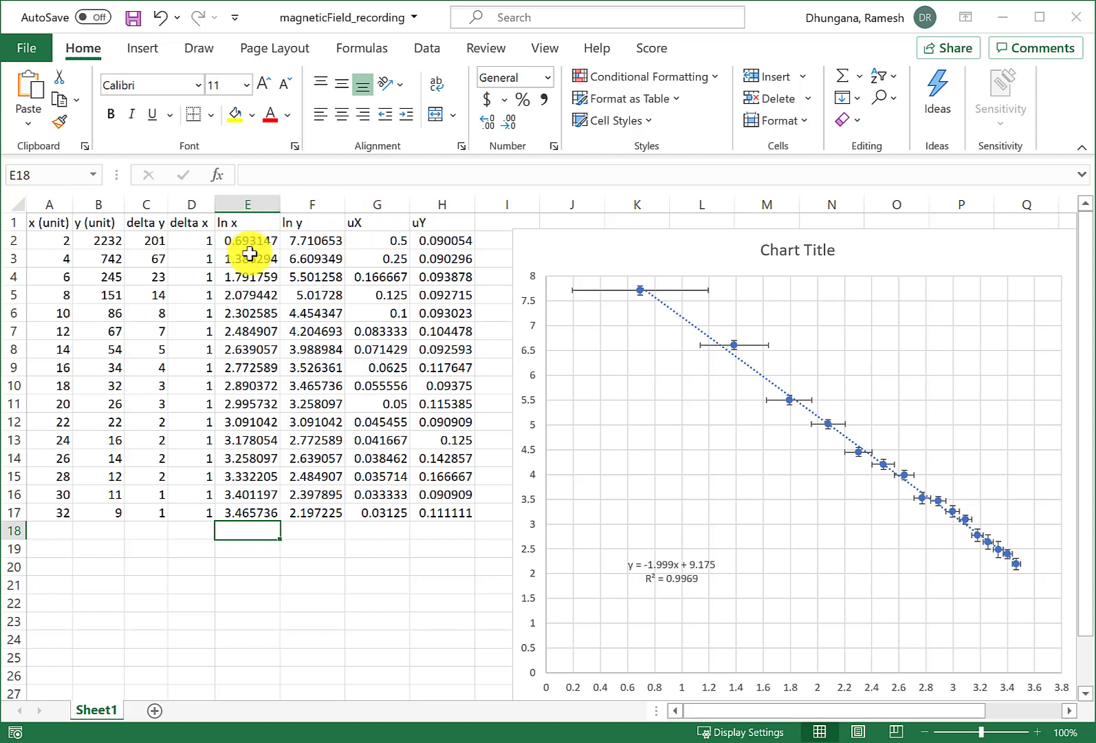
mouse_move(306, 222)
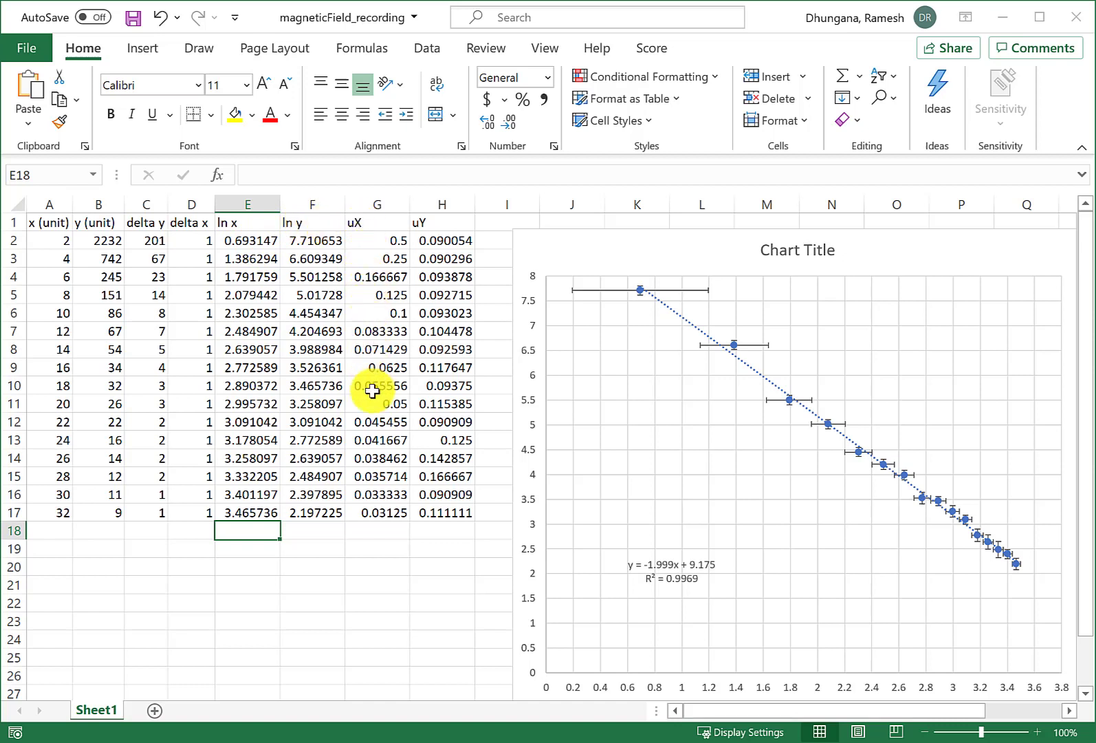
- Check the uX and uY formulas, then move the ln y vs ln x chart to new sheet Chart1
click(376, 240)
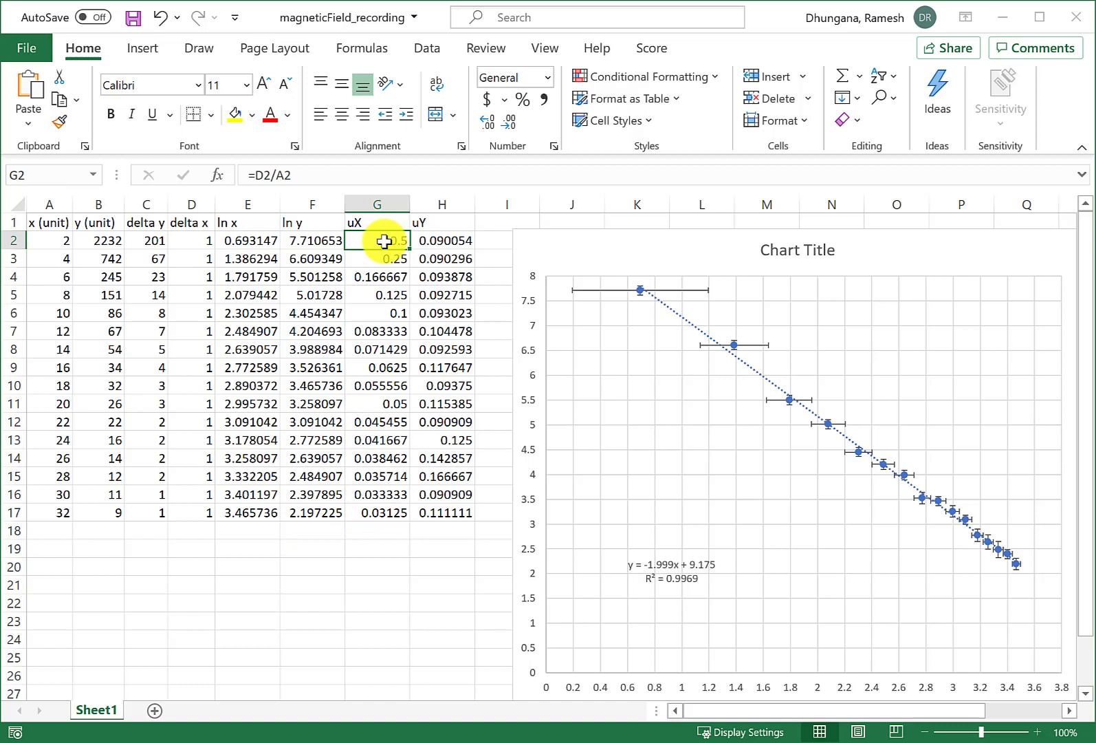
mouse_move(260, 222)
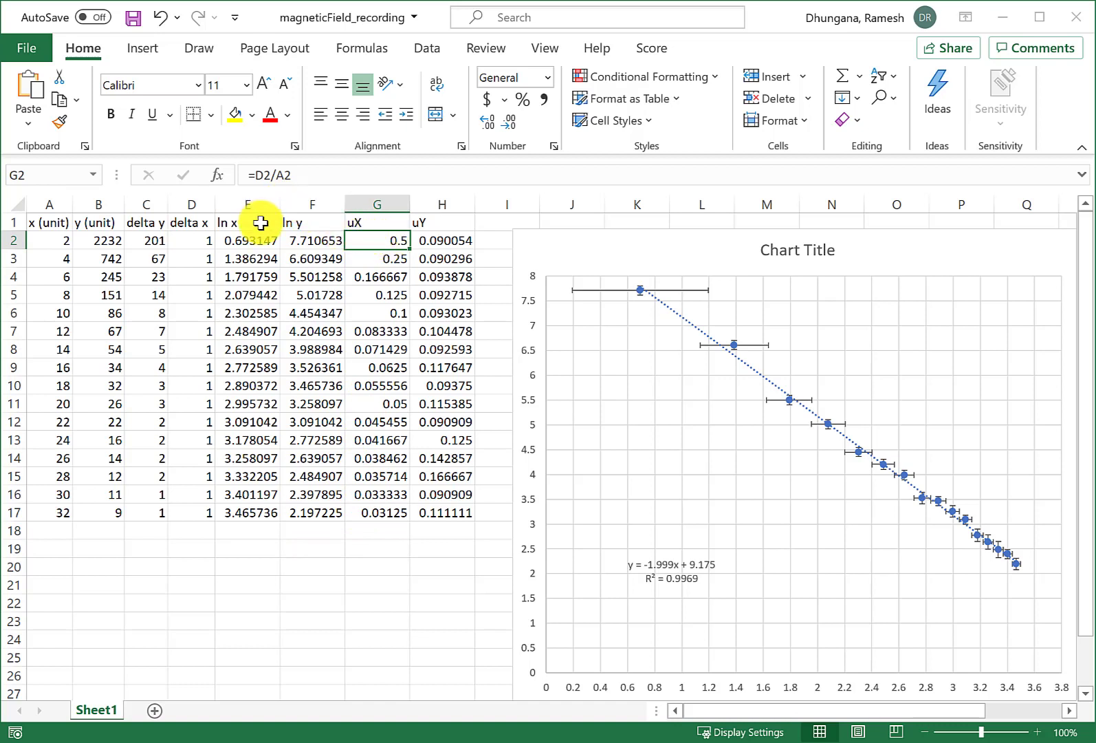
mouse_move(249, 224)
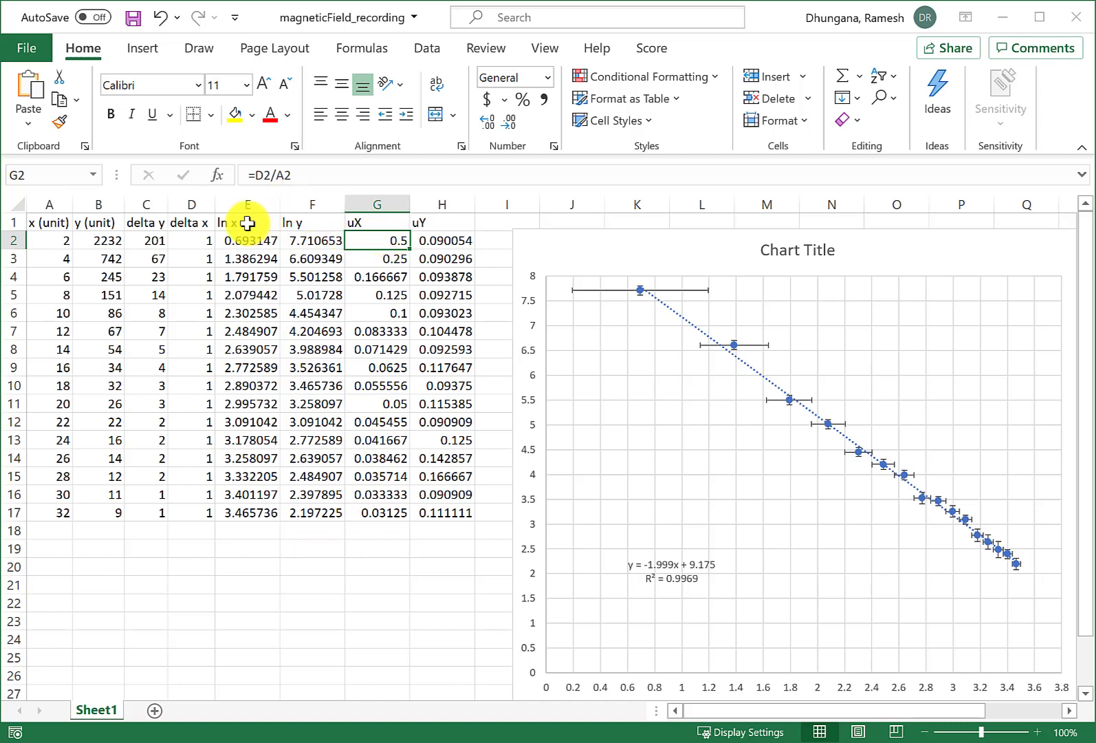
mouse_move(198, 242)
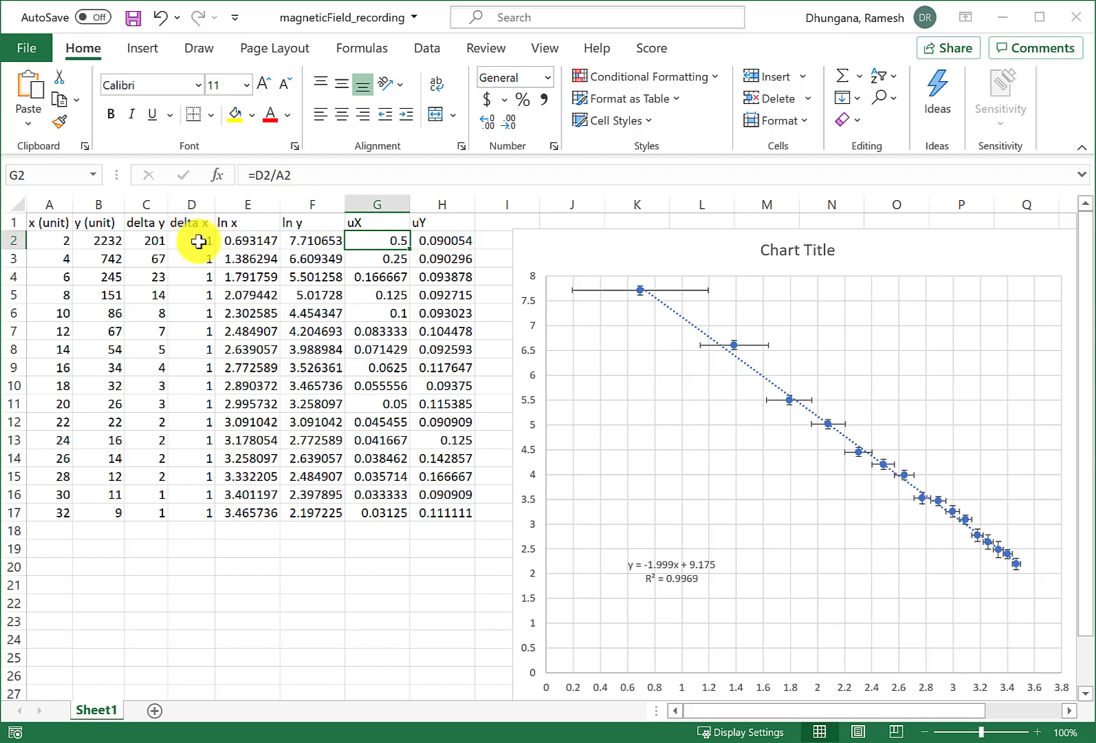
mouse_move(61, 240)
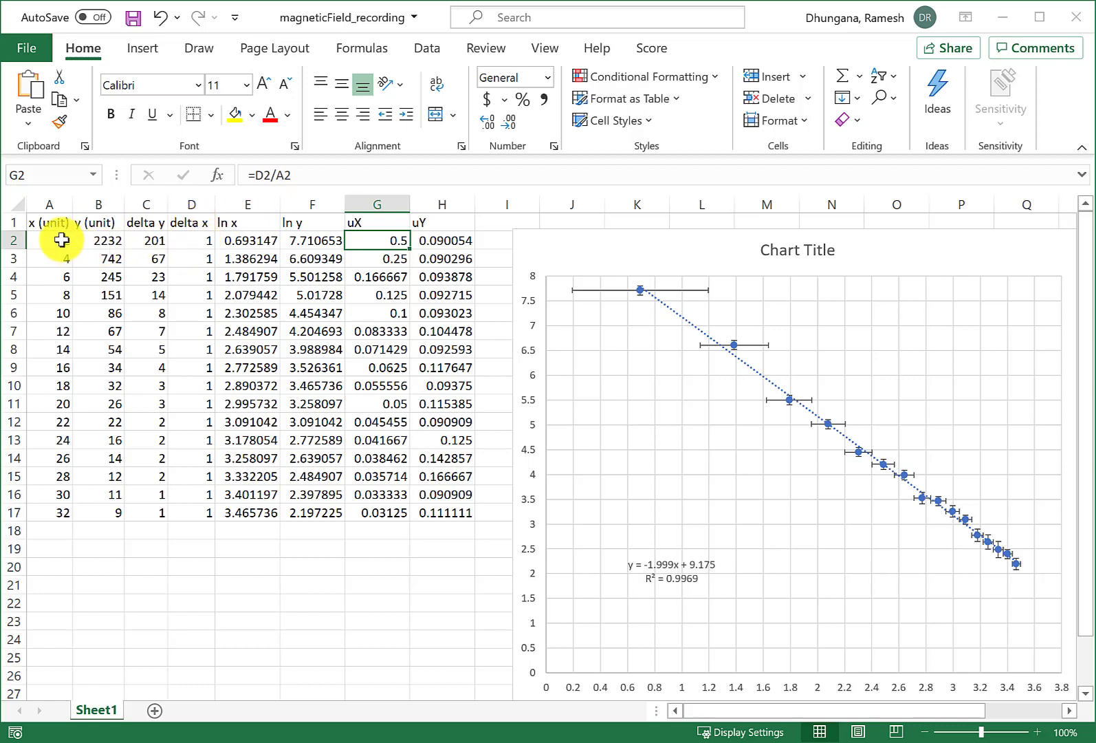
mouse_move(384, 245)
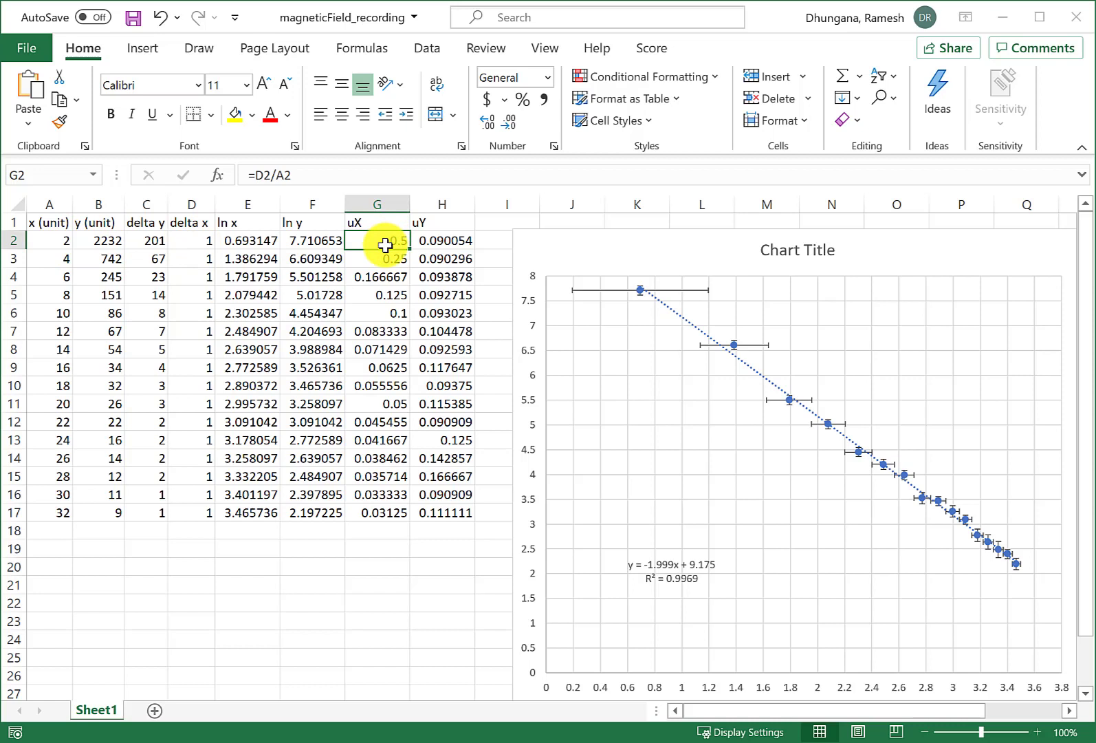
click(442, 240)
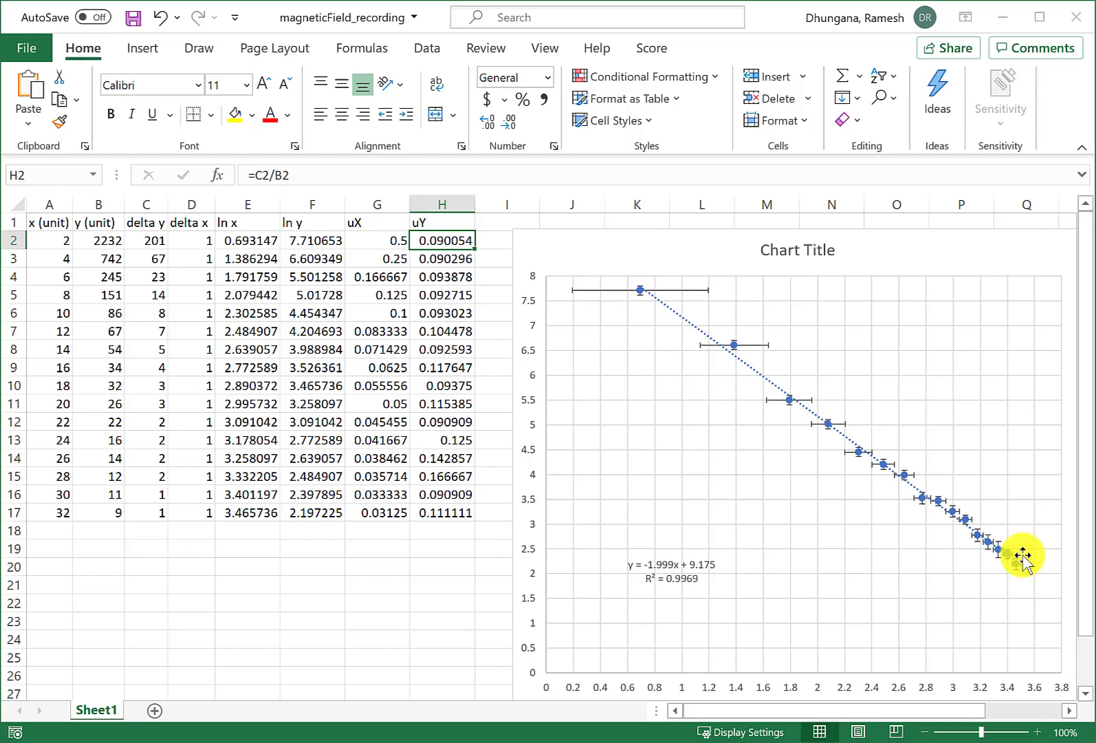
mouse_move(727, 381)
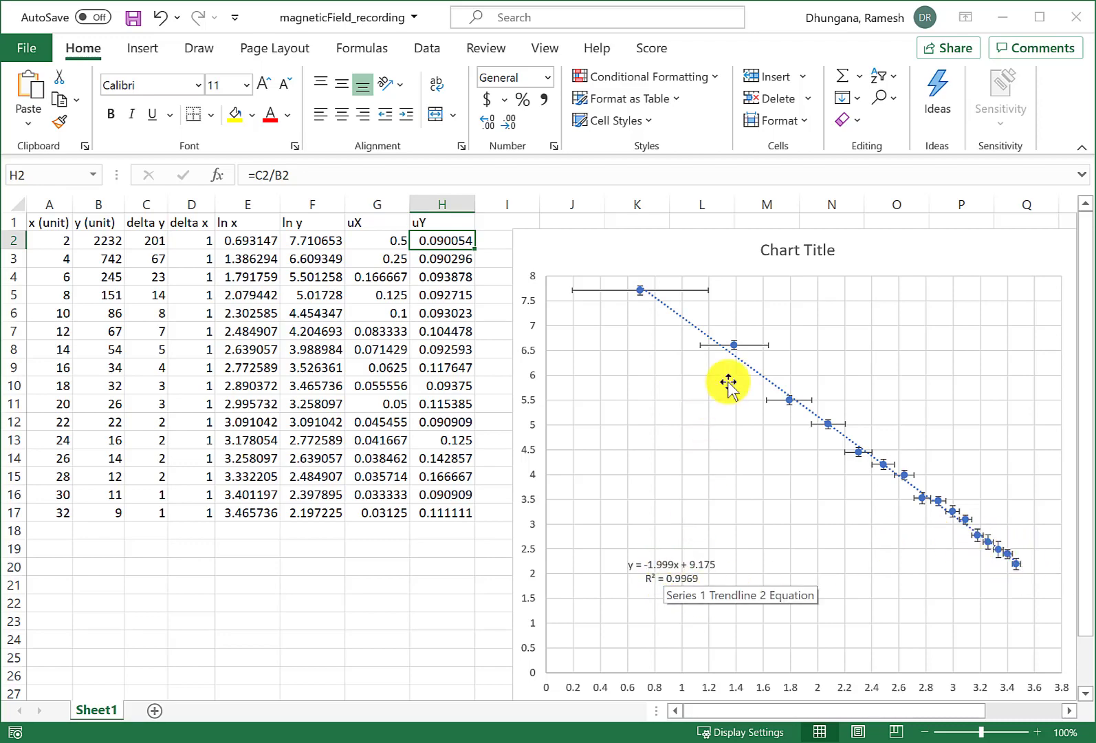
mouse_move(769, 390)
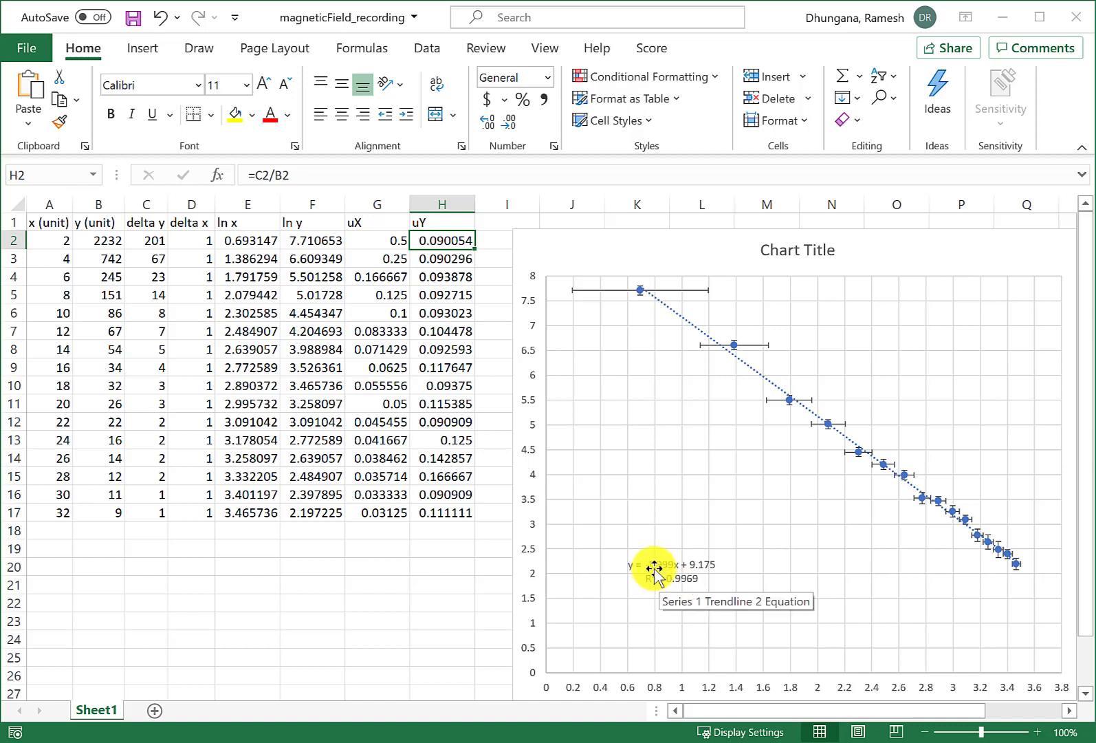
mouse_move(787, 528)
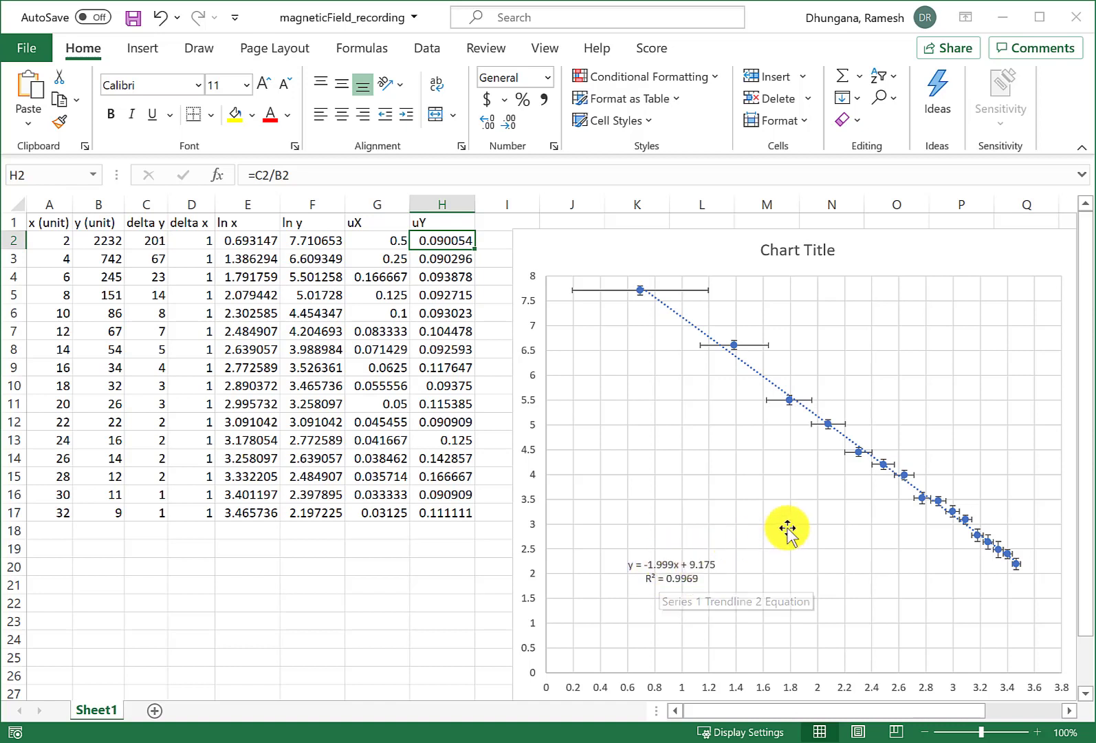
mouse_move(787, 530)
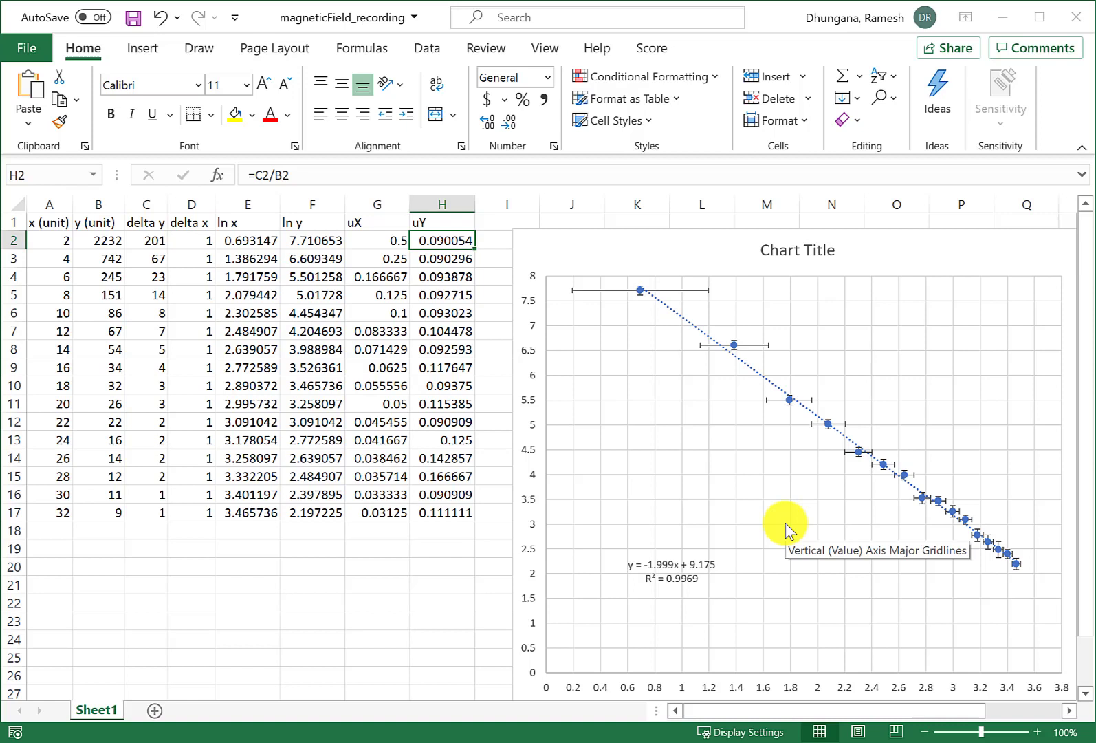
mouse_move(780, 504)
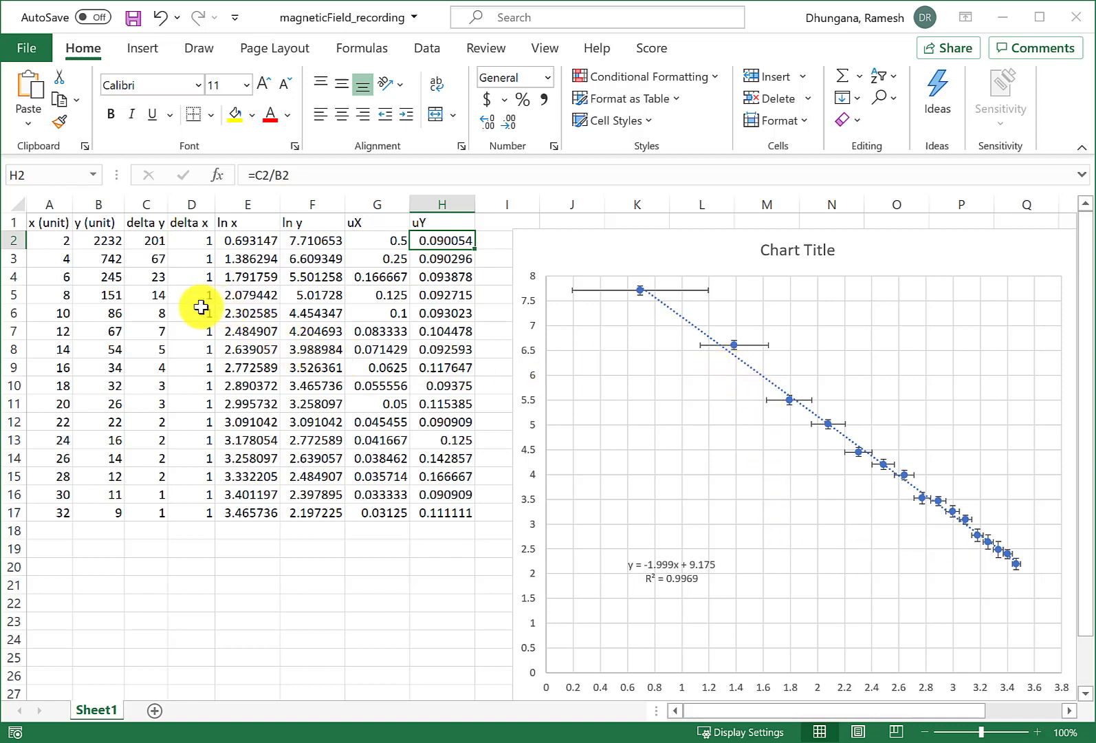
mouse_move(244, 235)
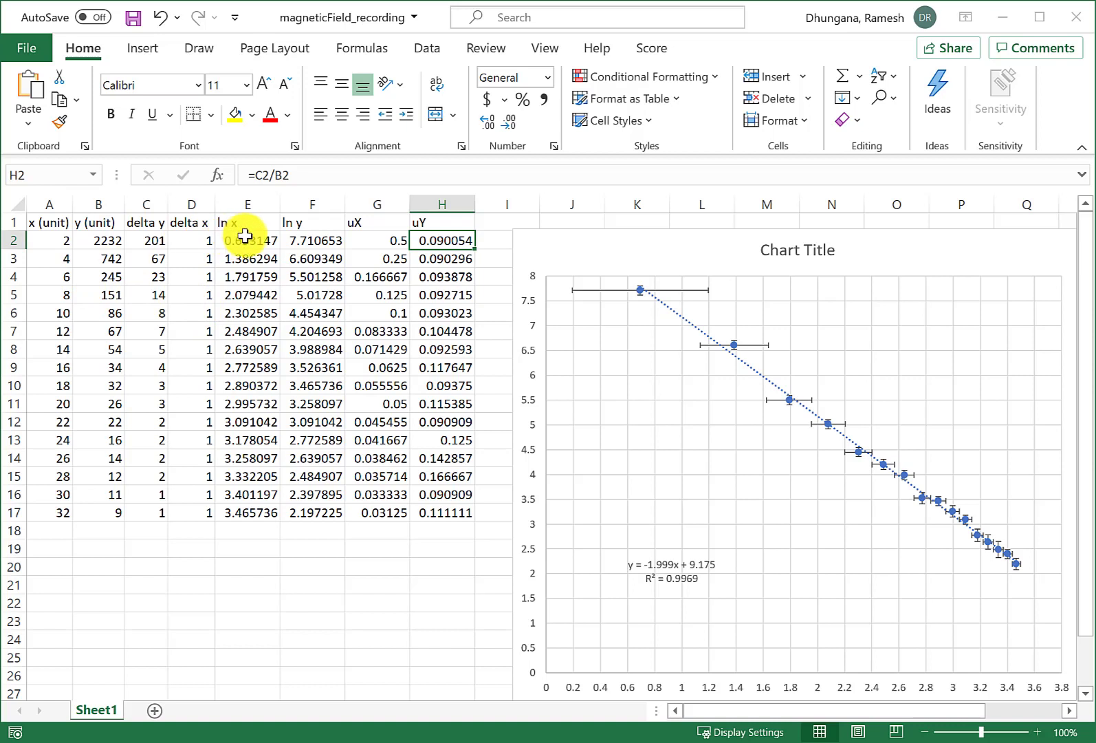
mouse_move(339, 245)
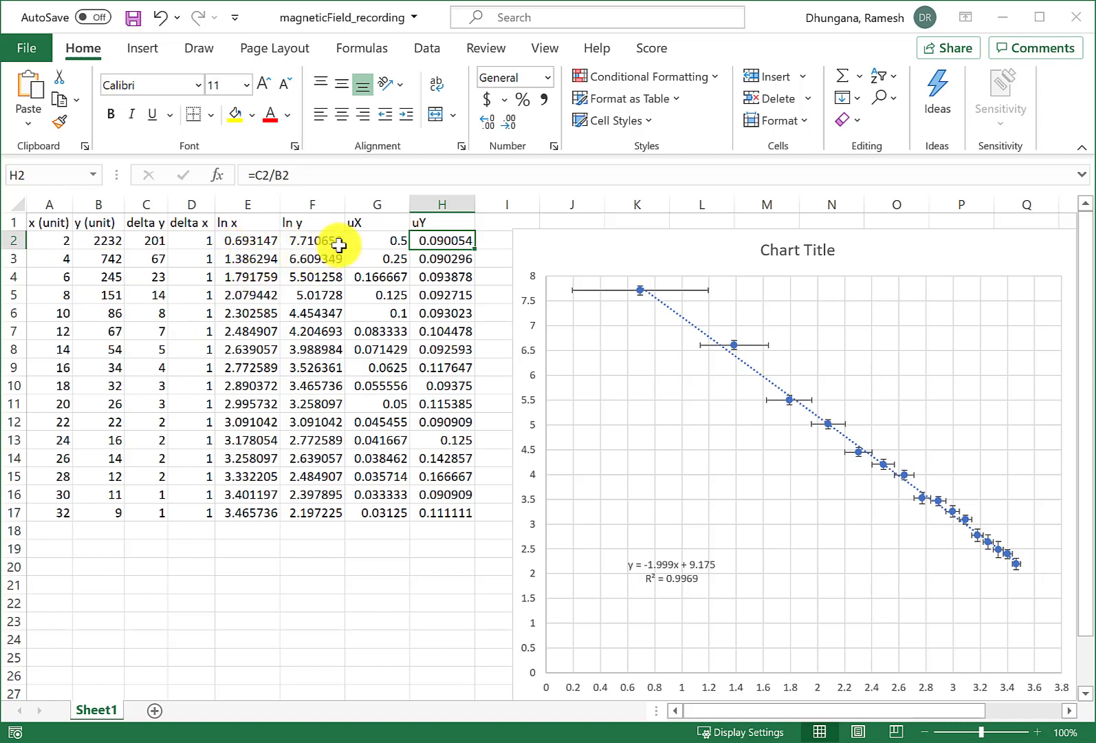
mouse_move(636, 353)
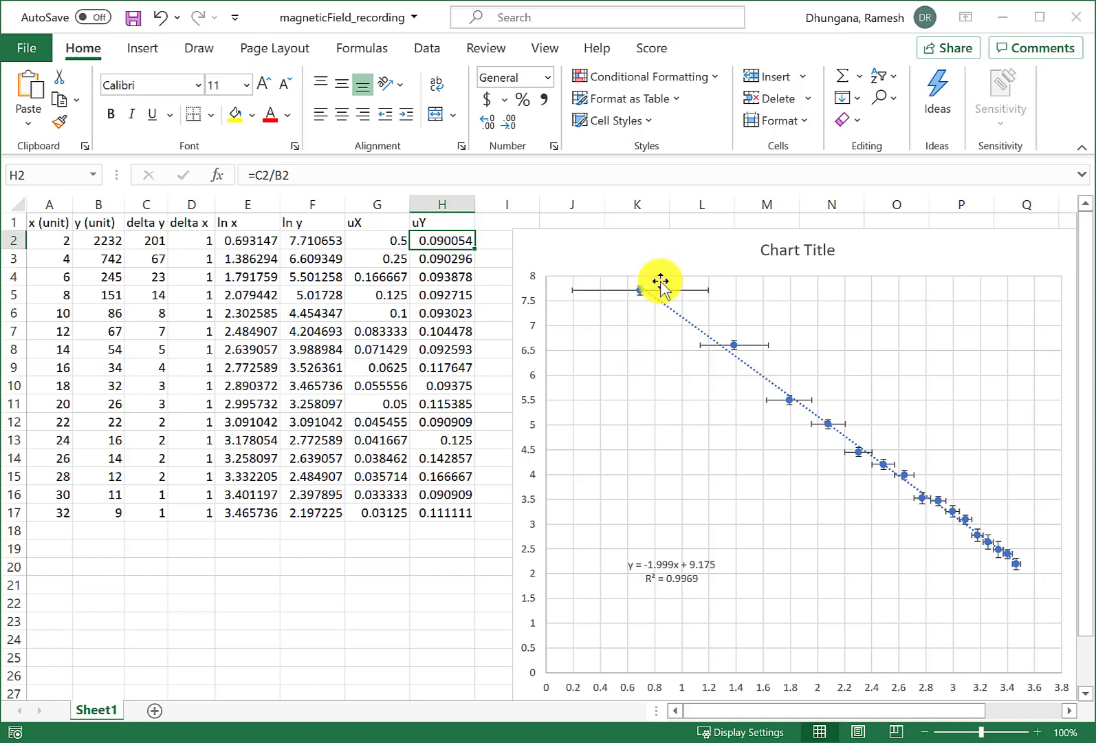
mouse_move(1049, 689)
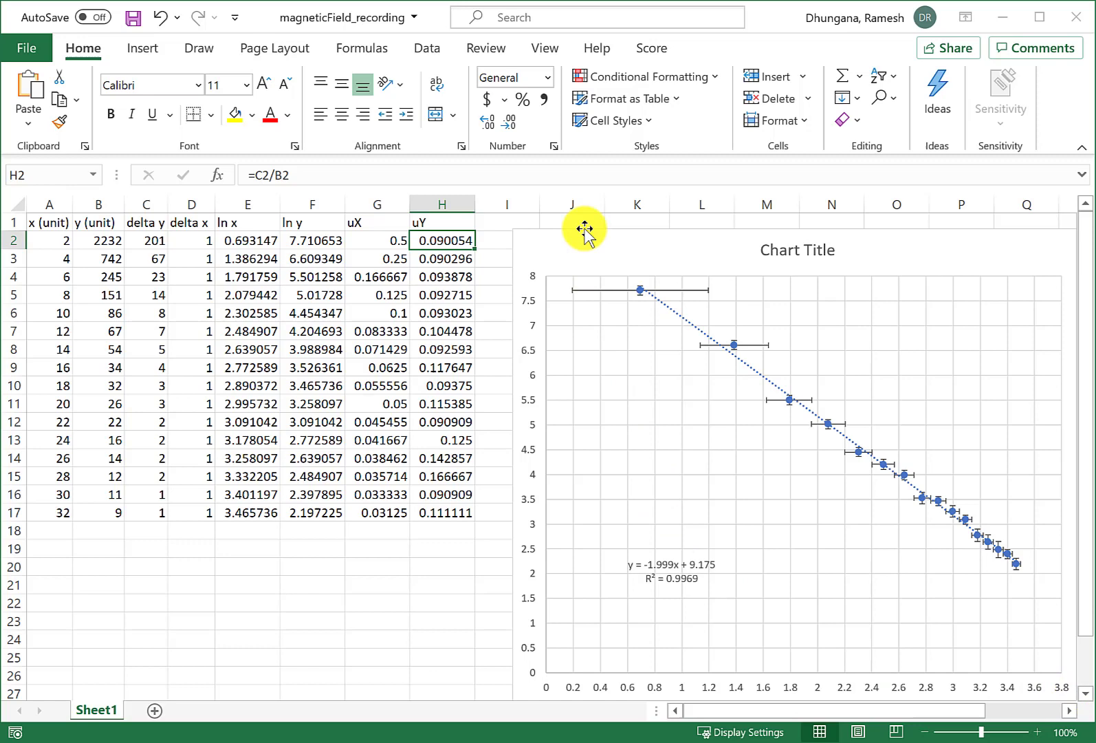
click(581, 231)
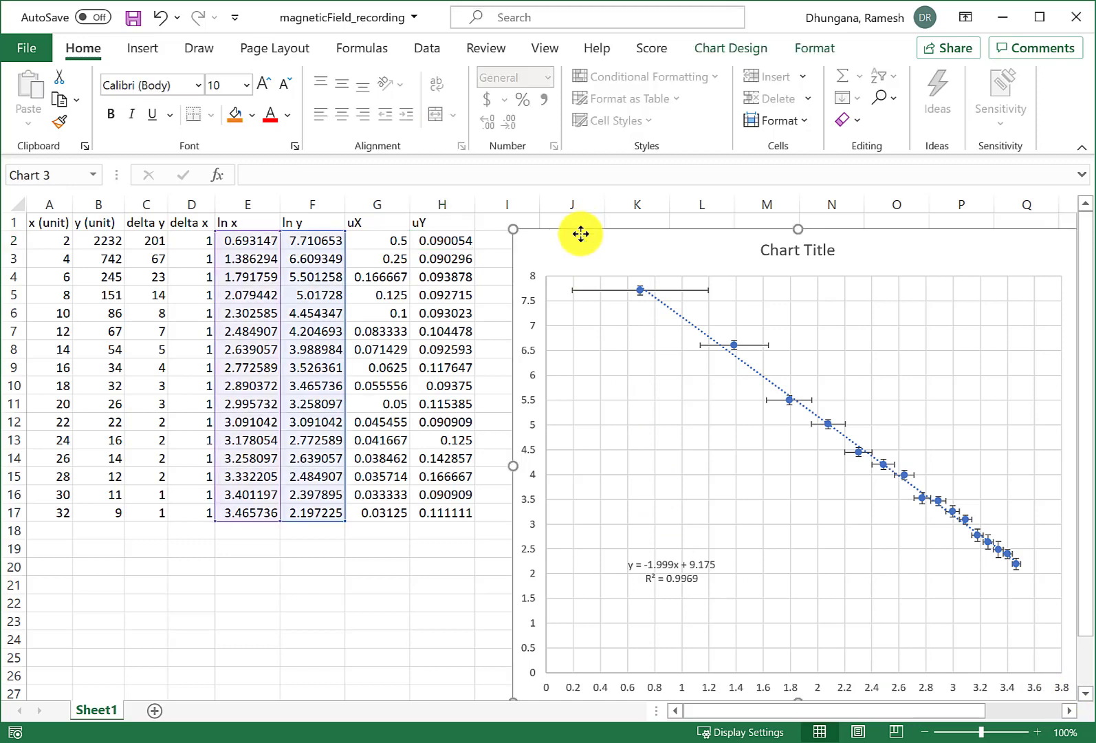
mouse_move(582, 242)
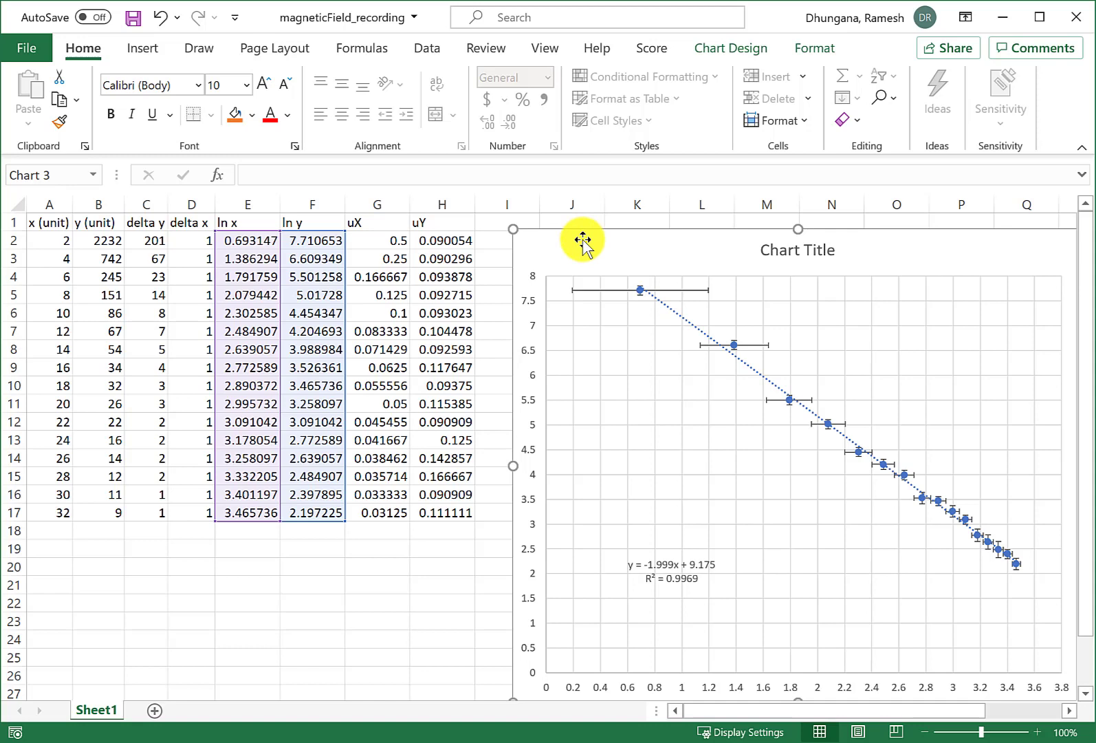
right_click(583, 240)
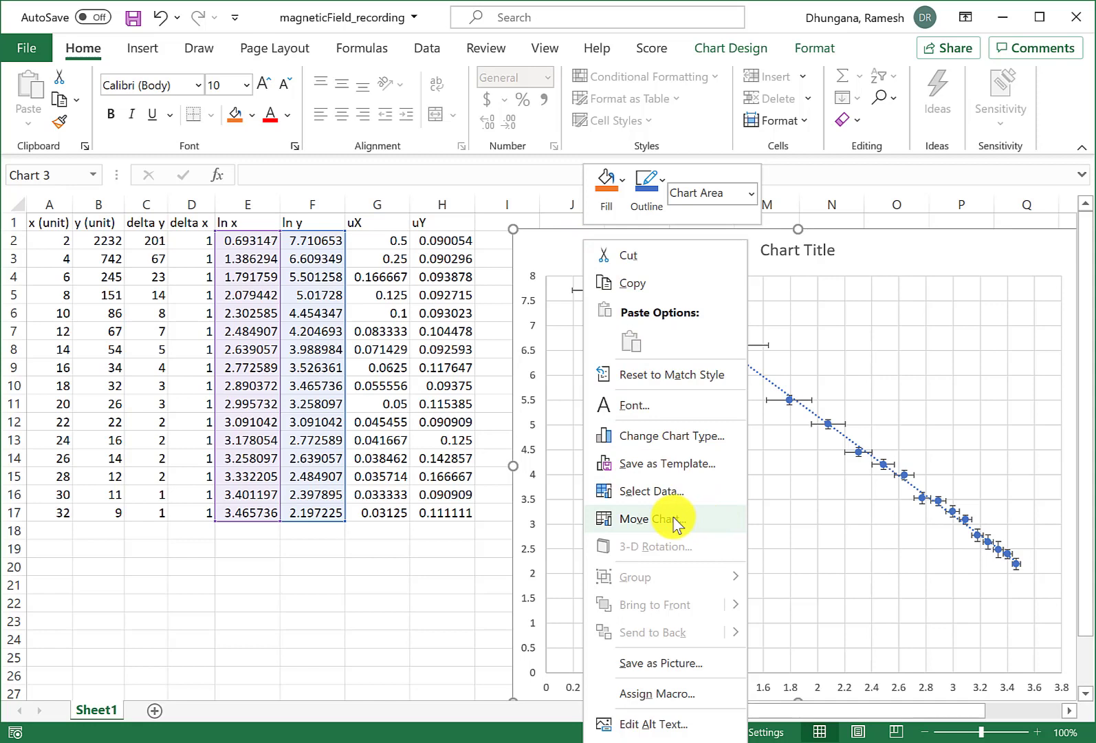
click(674, 518)
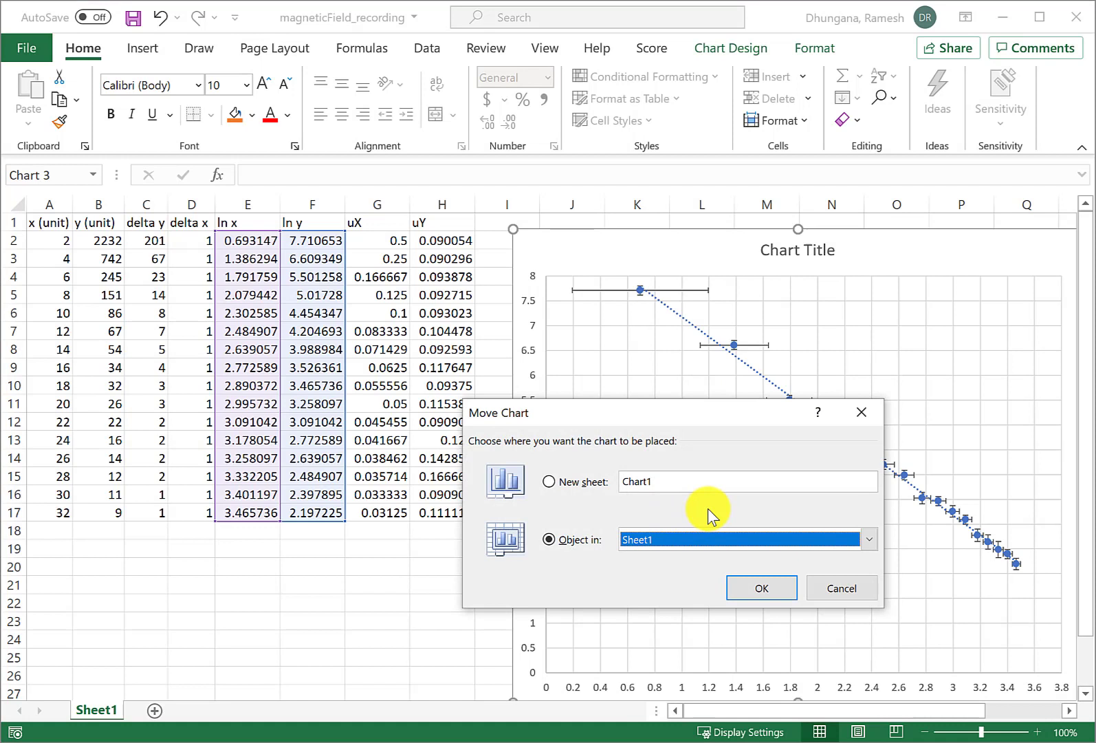
mouse_move(549, 483)
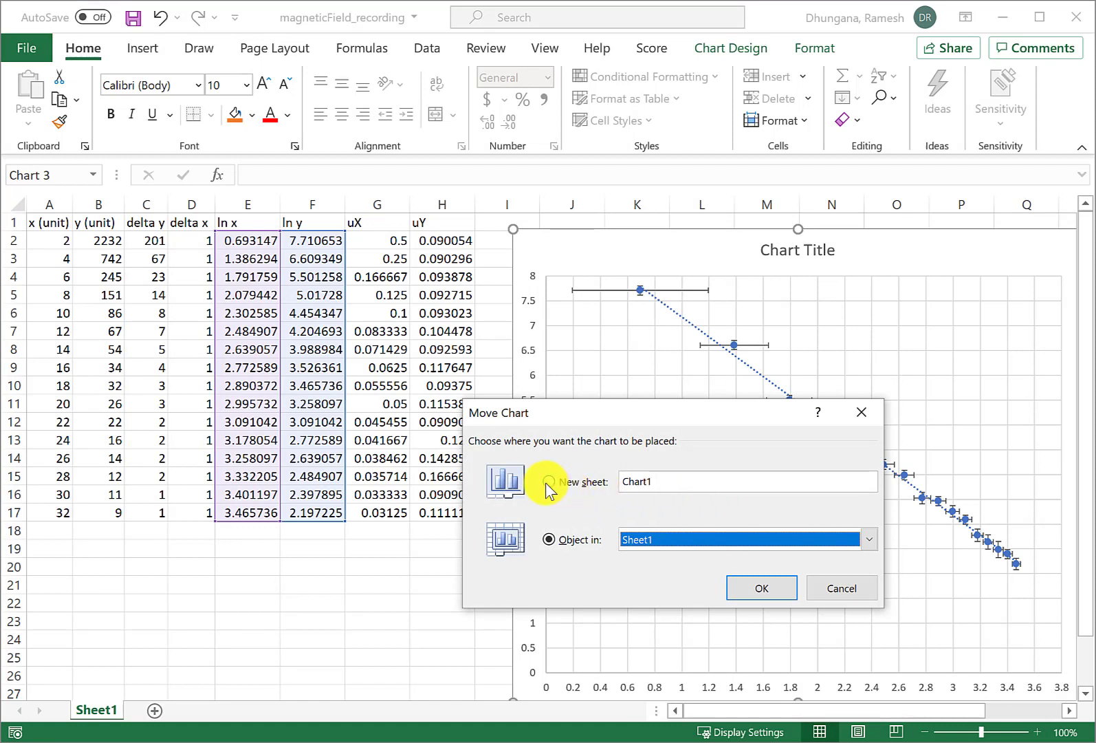
click(550, 482)
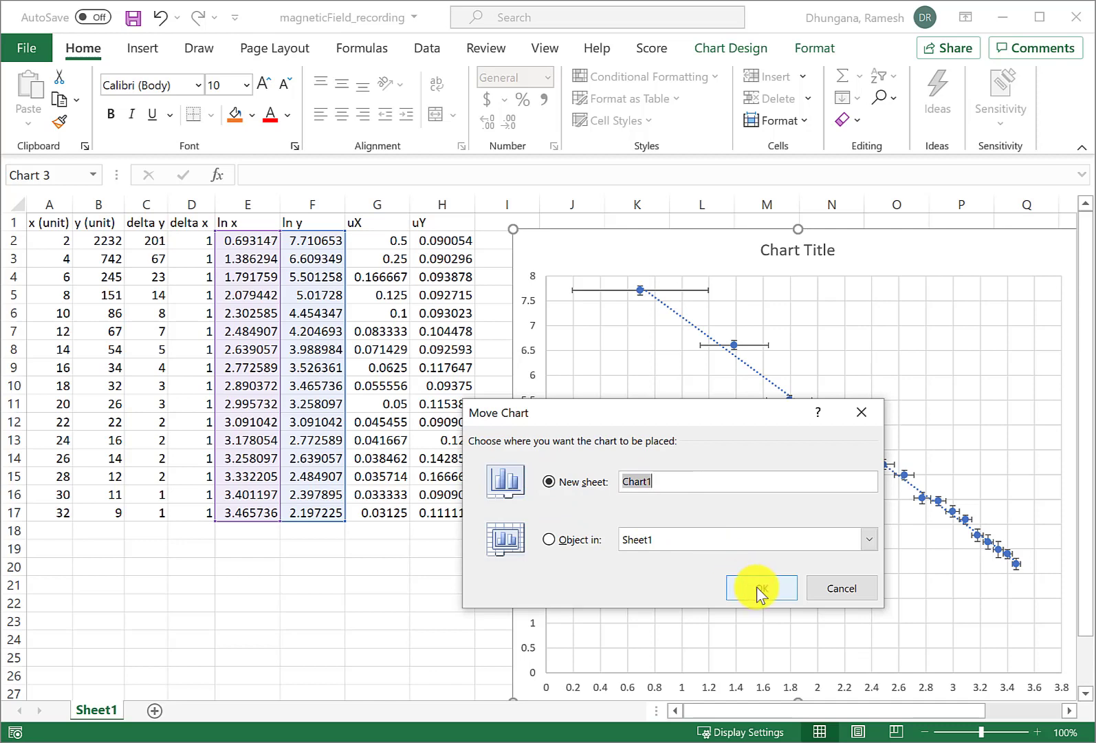
click(760, 587)
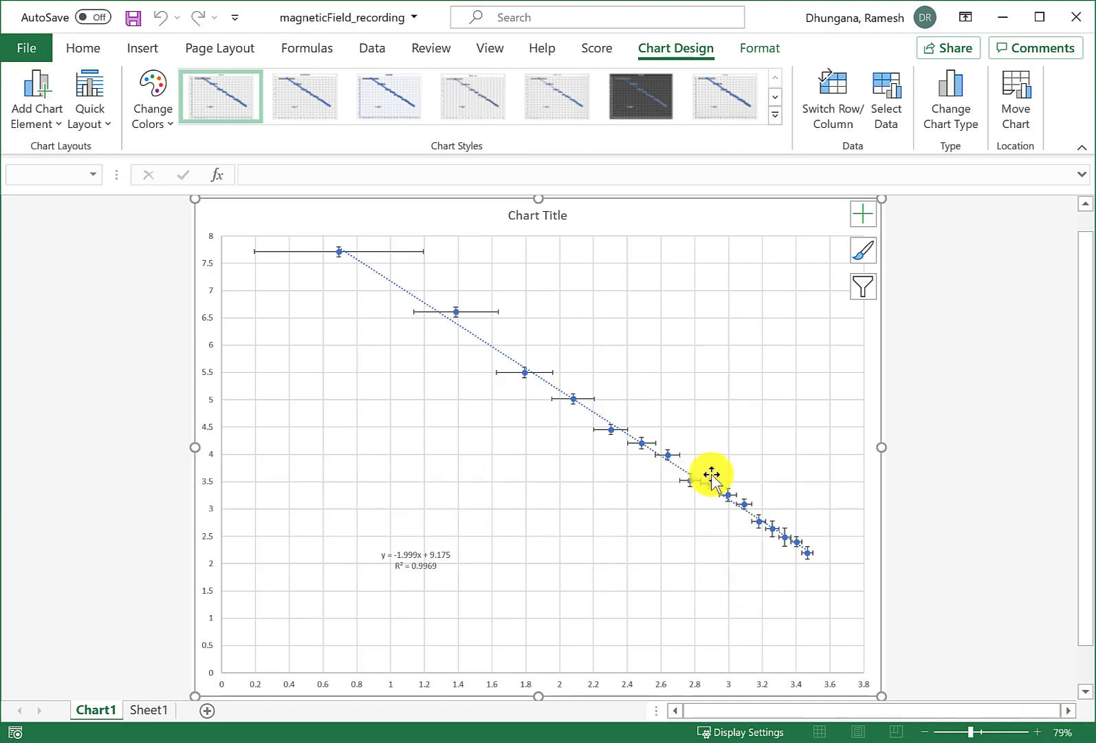
mouse_move(712, 475)
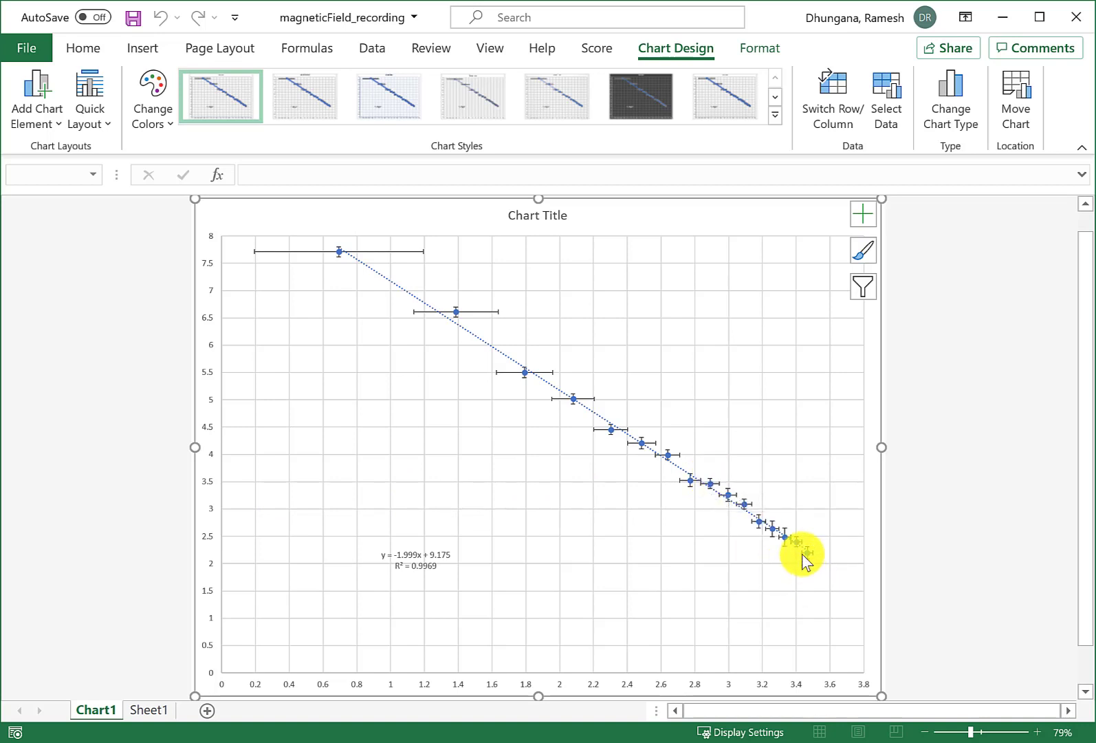
mouse_move(789, 540)
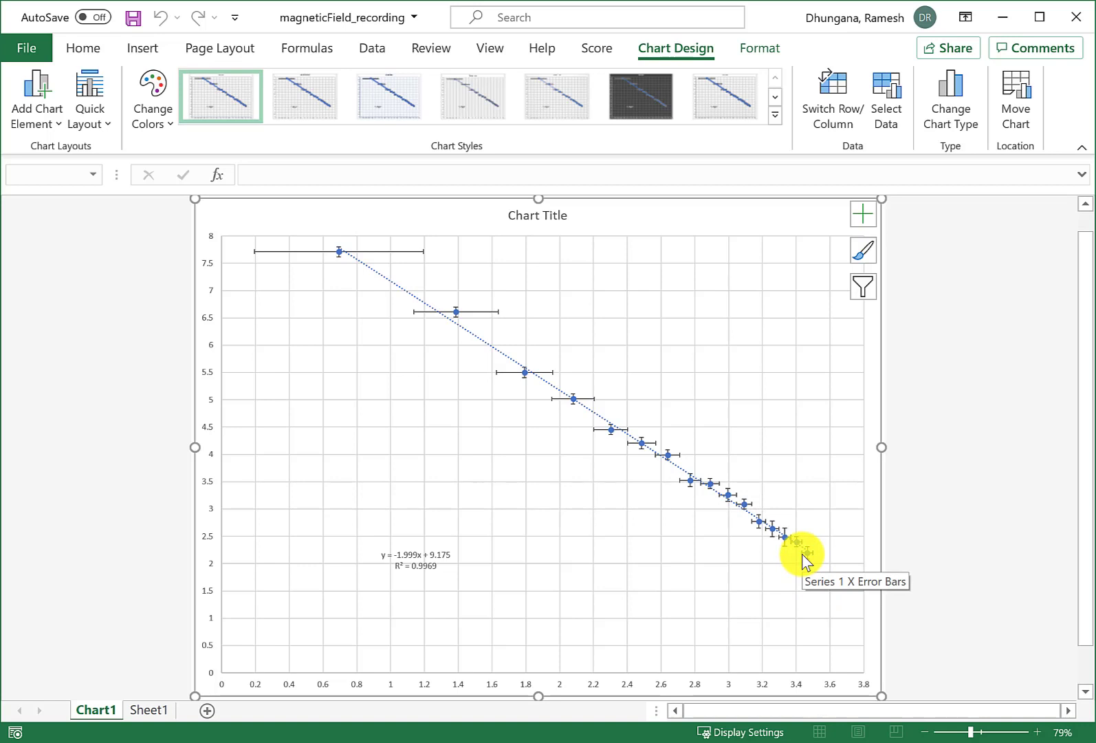
mouse_move(411, 301)
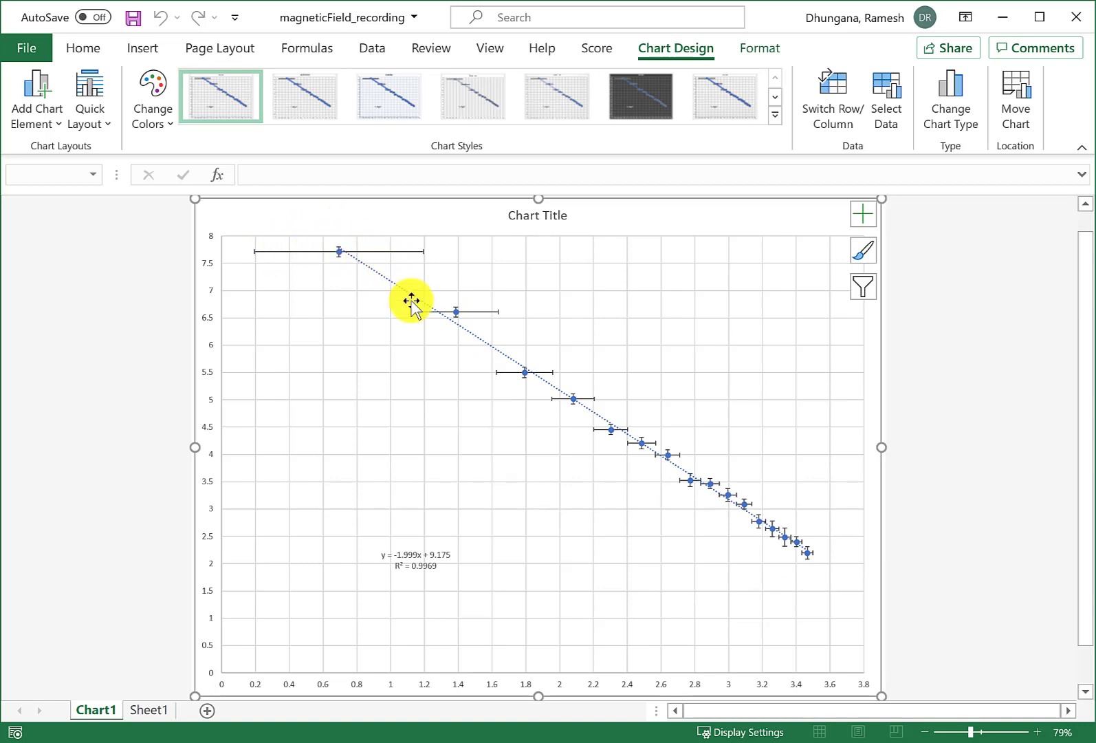
mouse_move(786, 560)
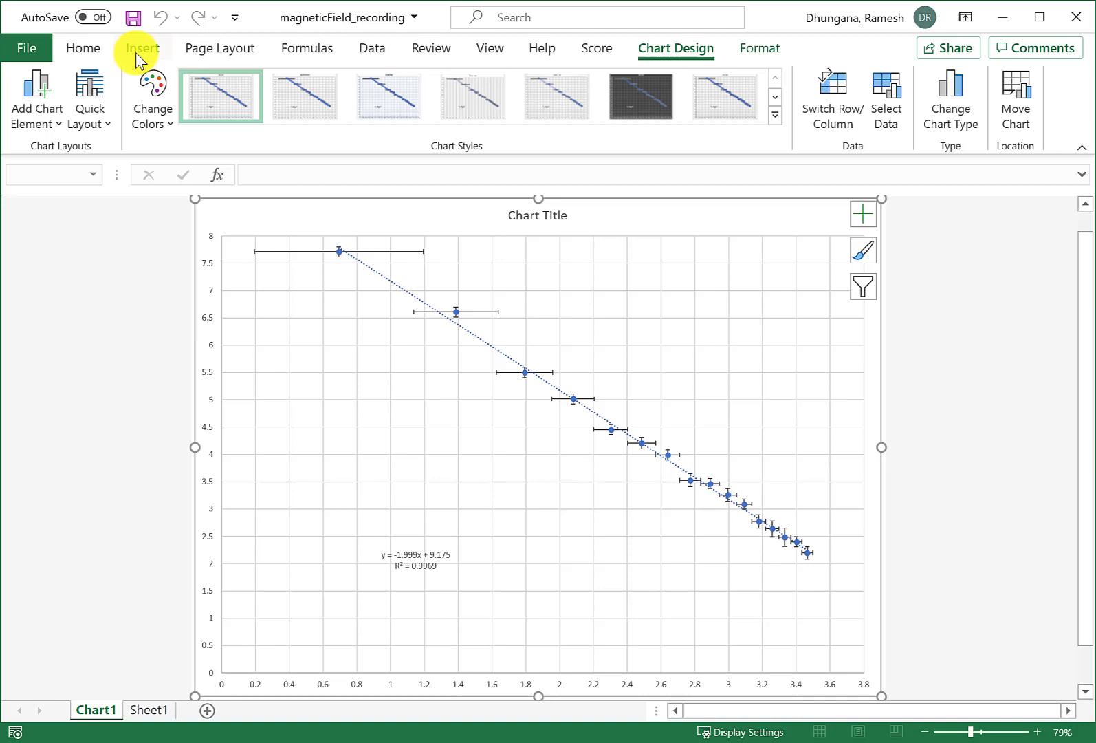
- Draw a straight line shape on Chart1 from about (1.0, 7.7) to (3.45, 2.1)
click(141, 48)
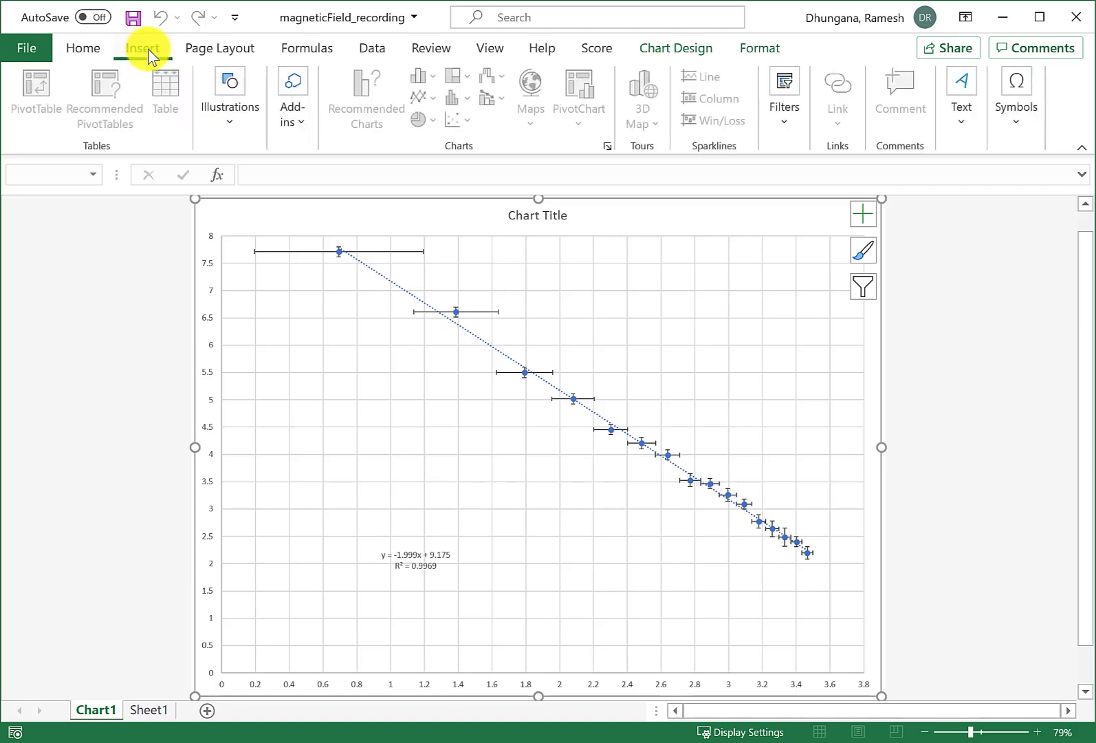
click(141, 47)
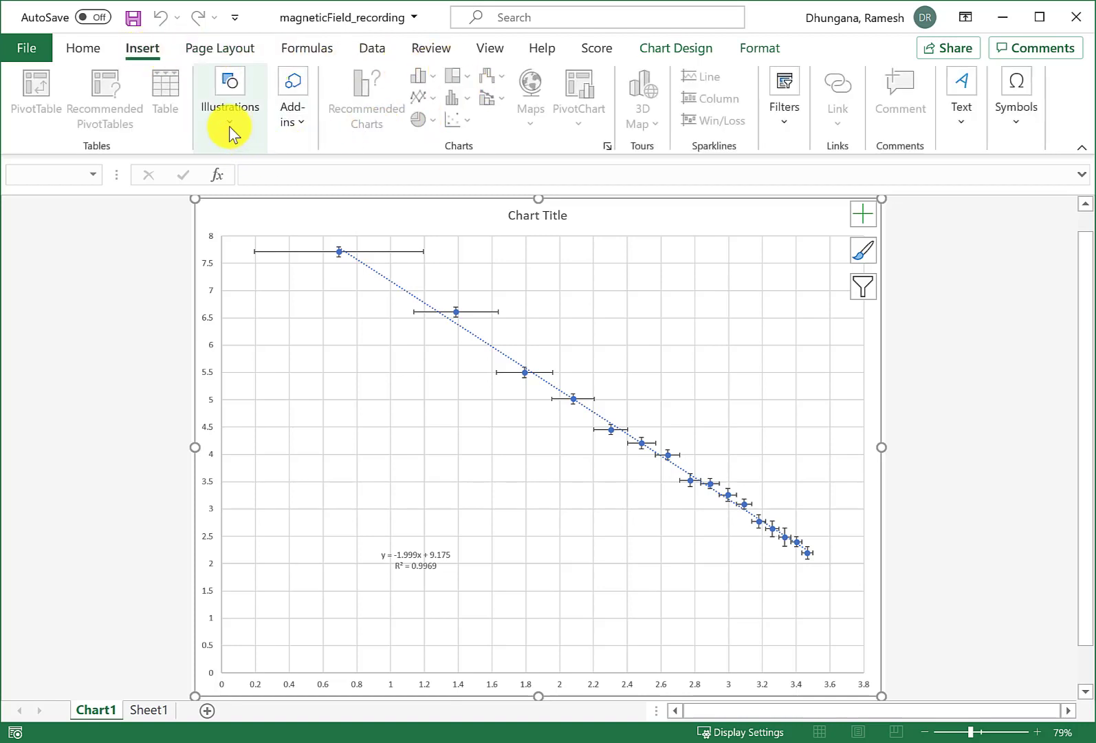
click(229, 94)
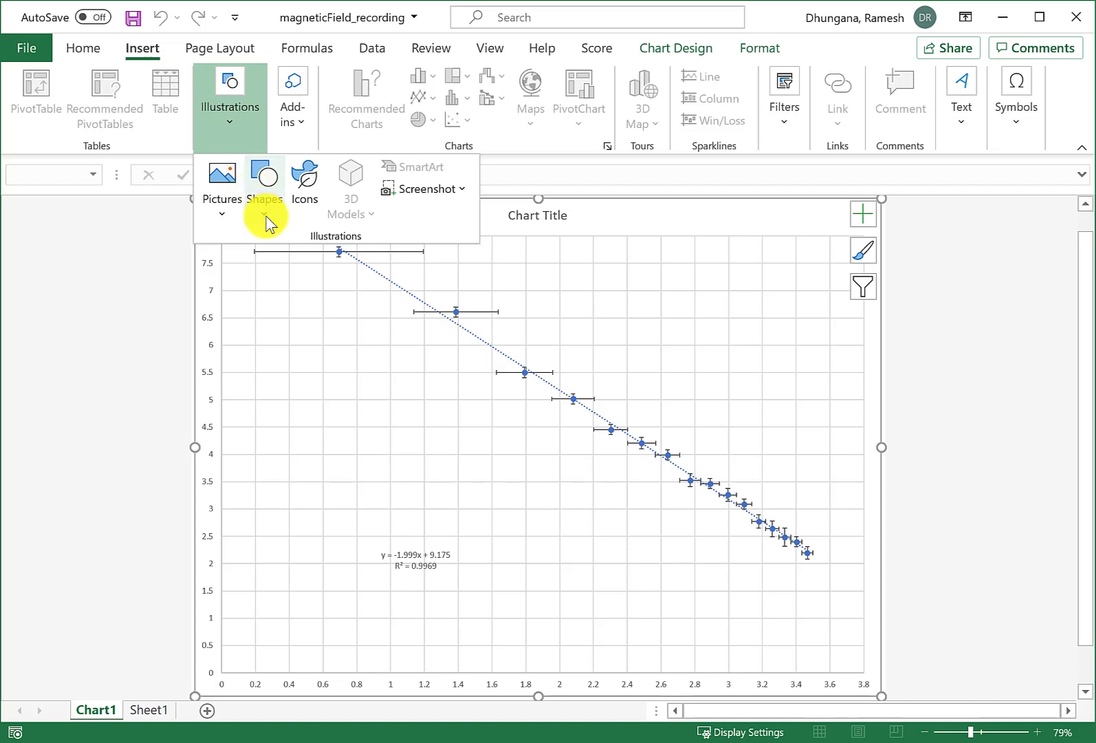
click(264, 181)
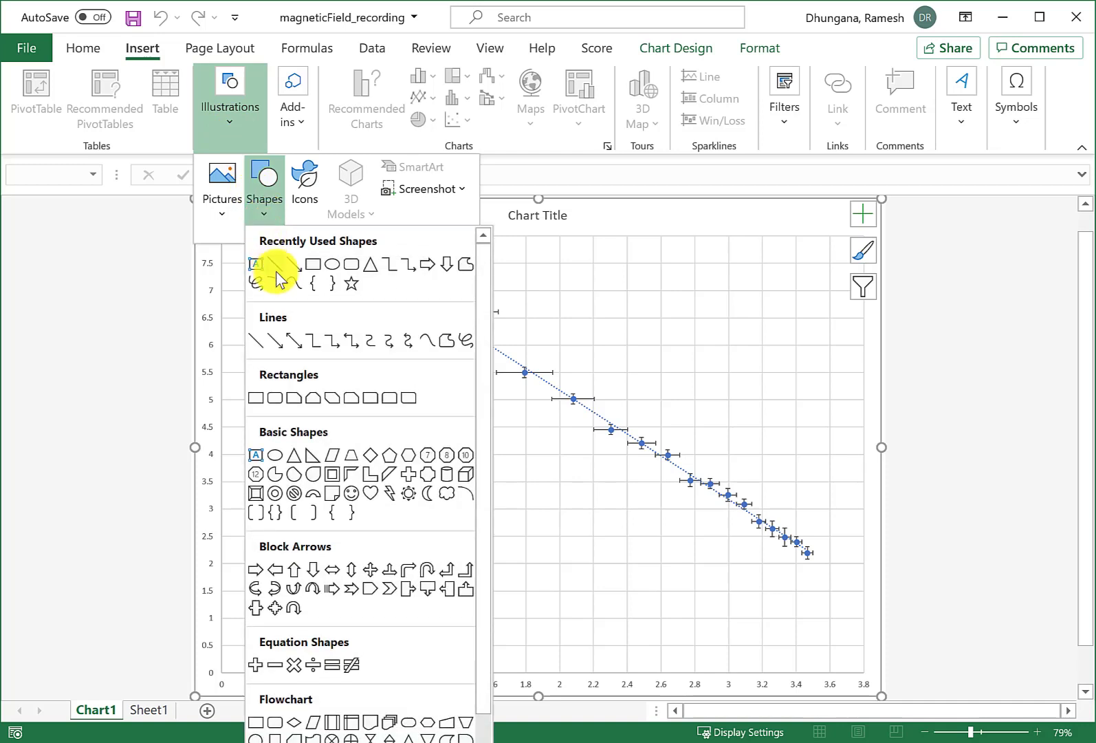
click(272, 264)
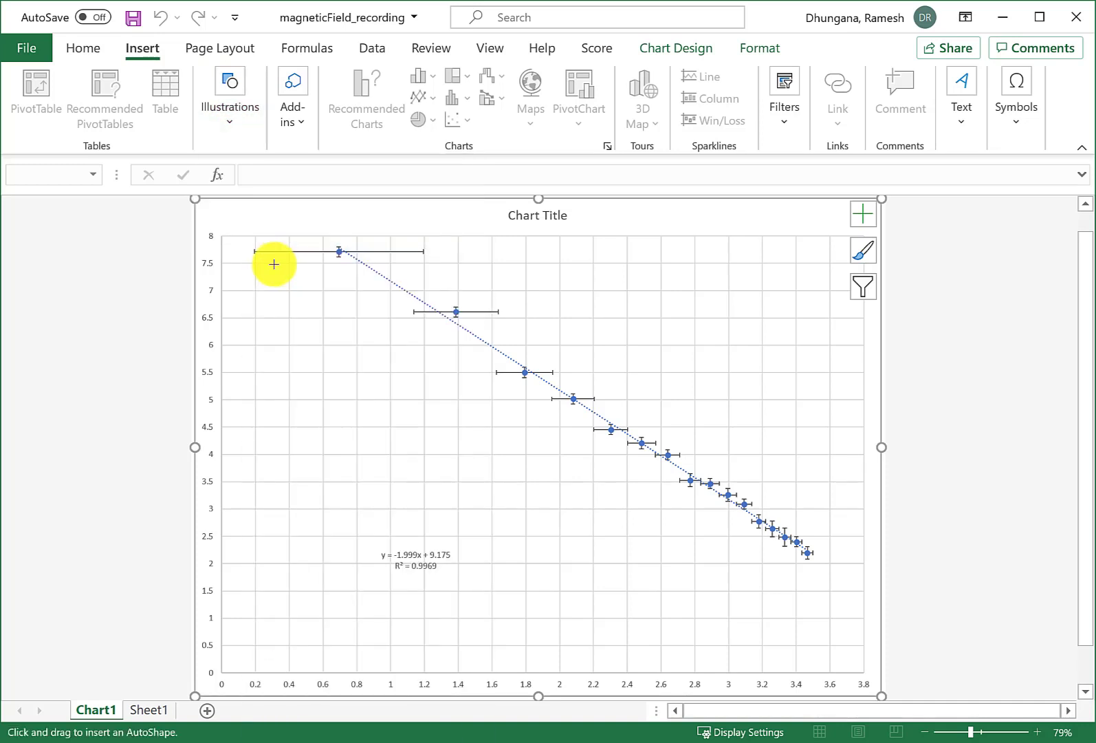
mouse_move(806, 559)
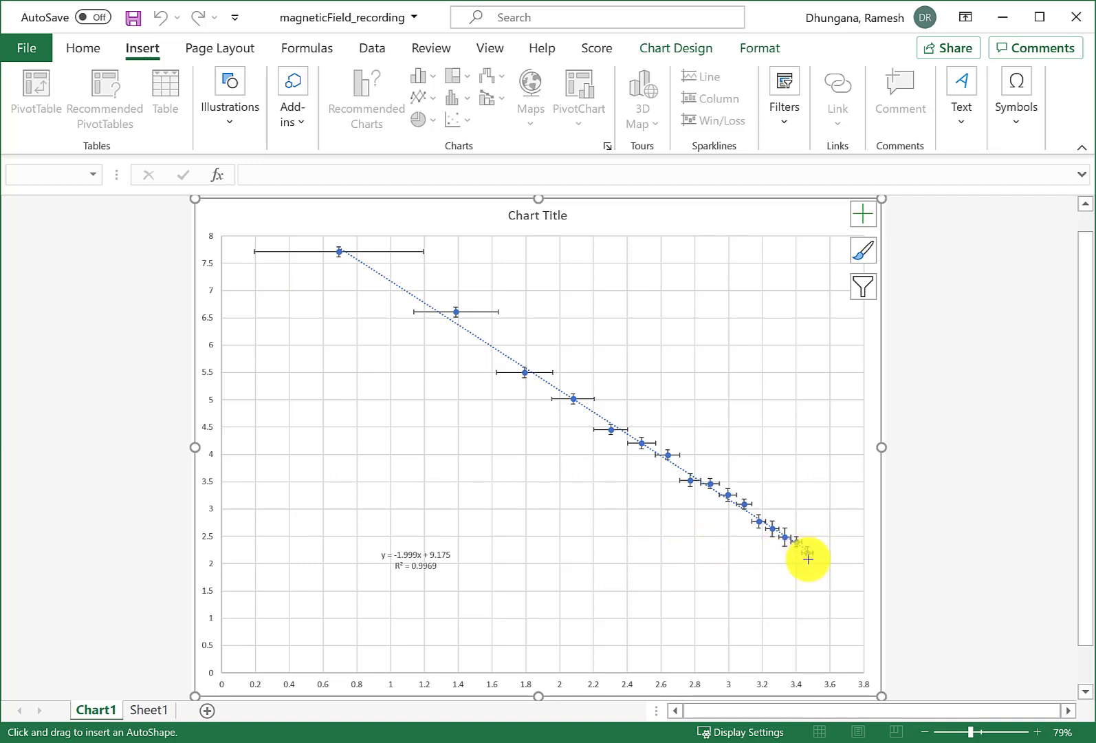
mouse_move(806, 561)
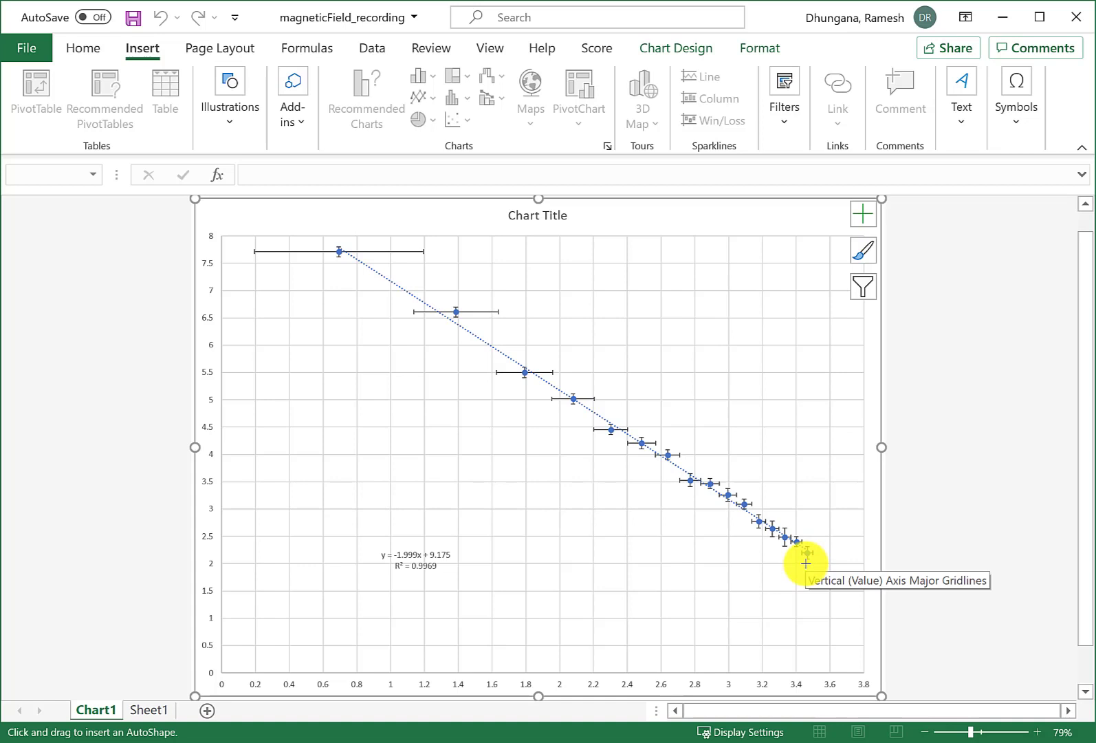
drag(804, 556, 407, 367)
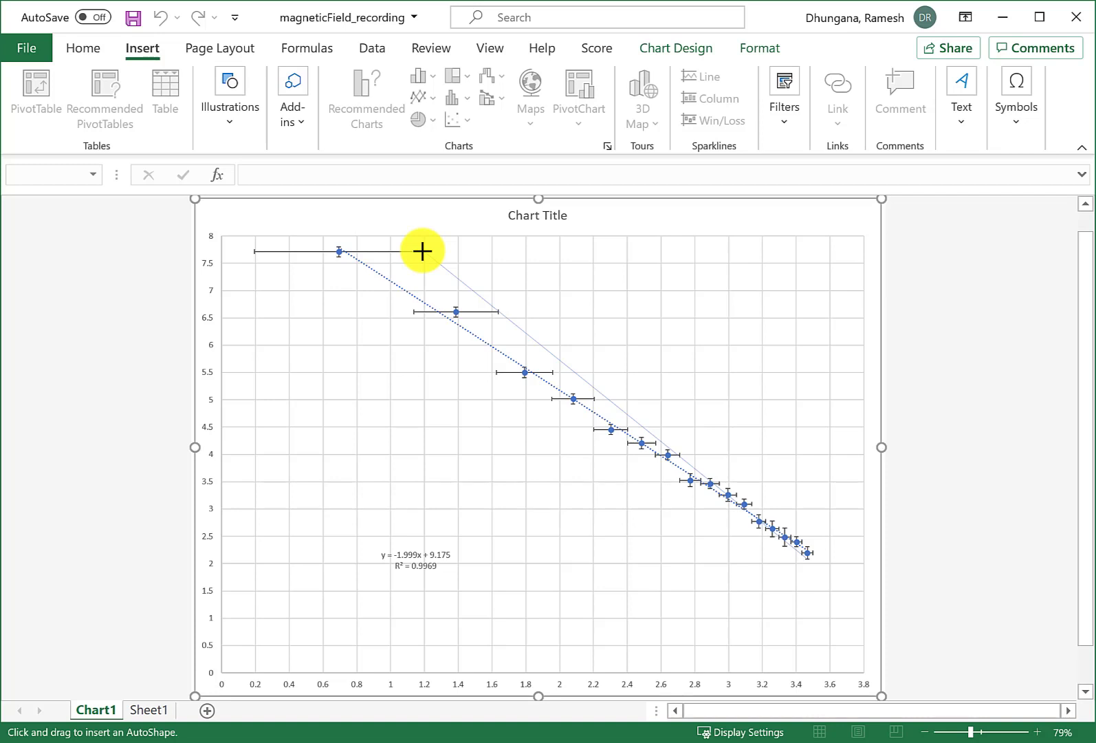
mouse_move(416, 253)
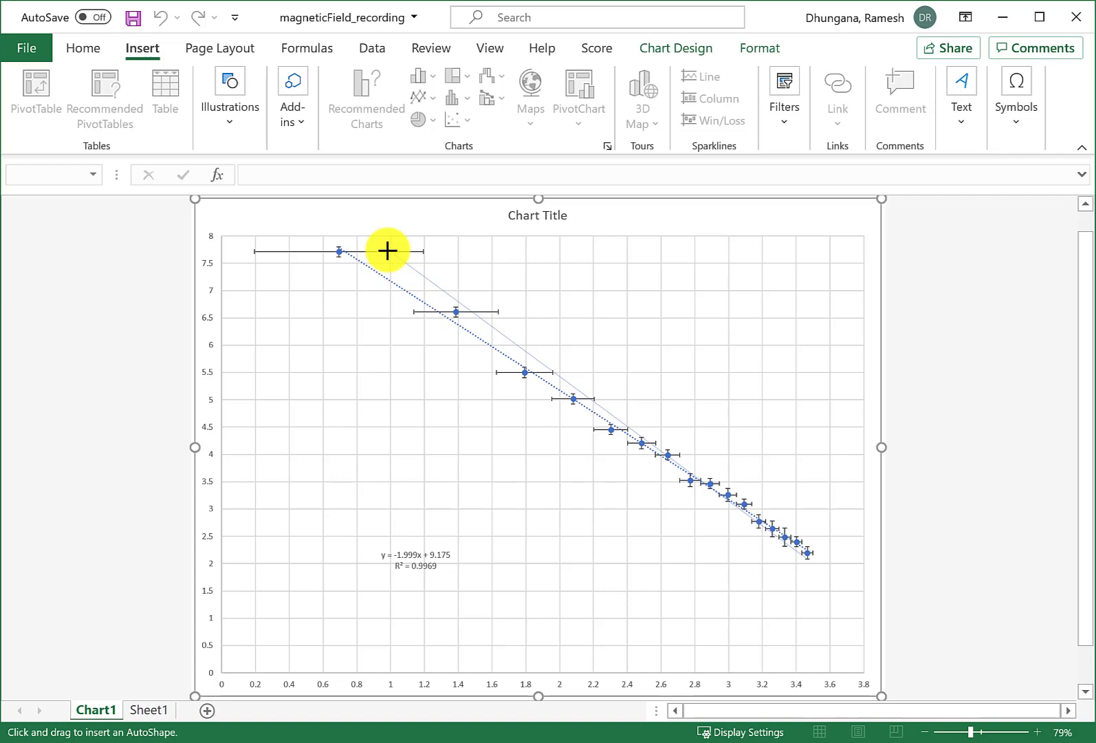
drag(386, 250, 806, 559)
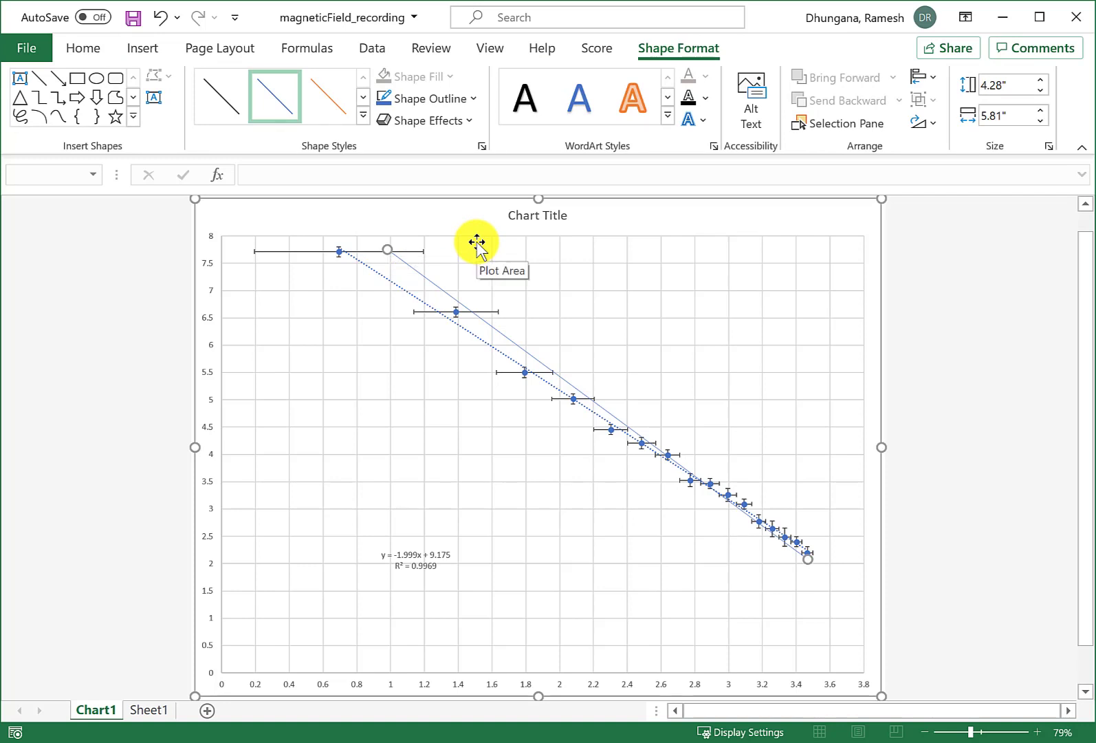
mouse_move(40, 84)
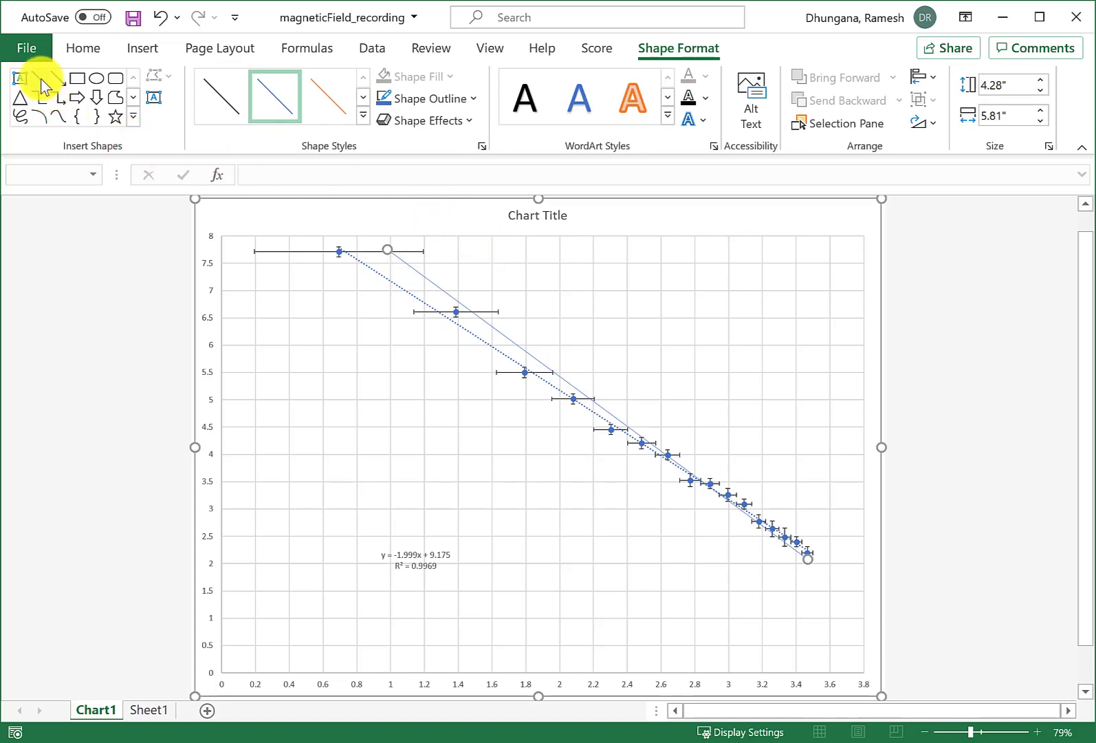
mouse_move(42, 78)
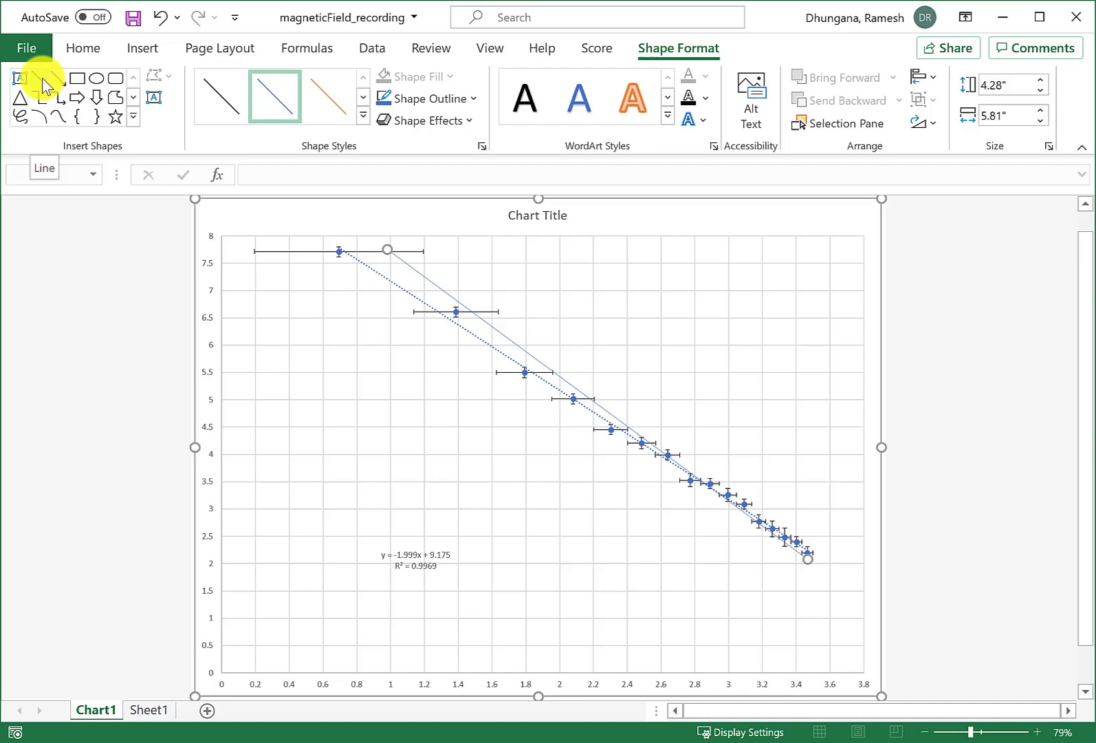
- Start drawing a second straight slope line on Chart1
click(40, 78)
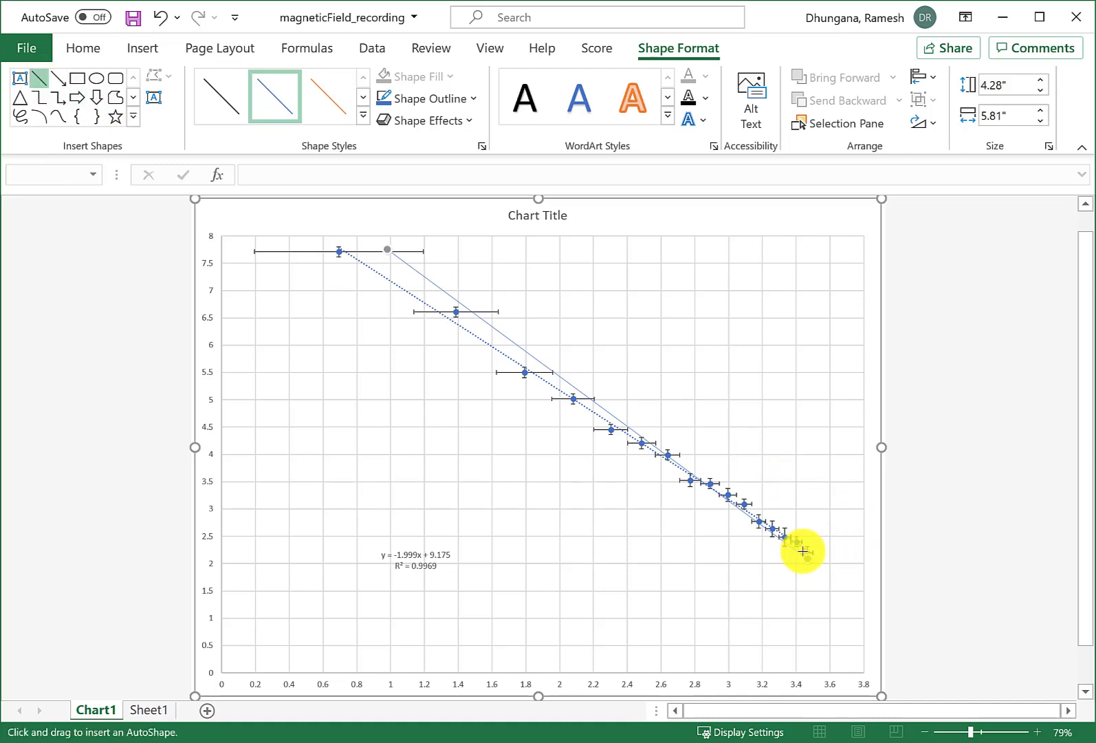
mouse_move(810, 550)
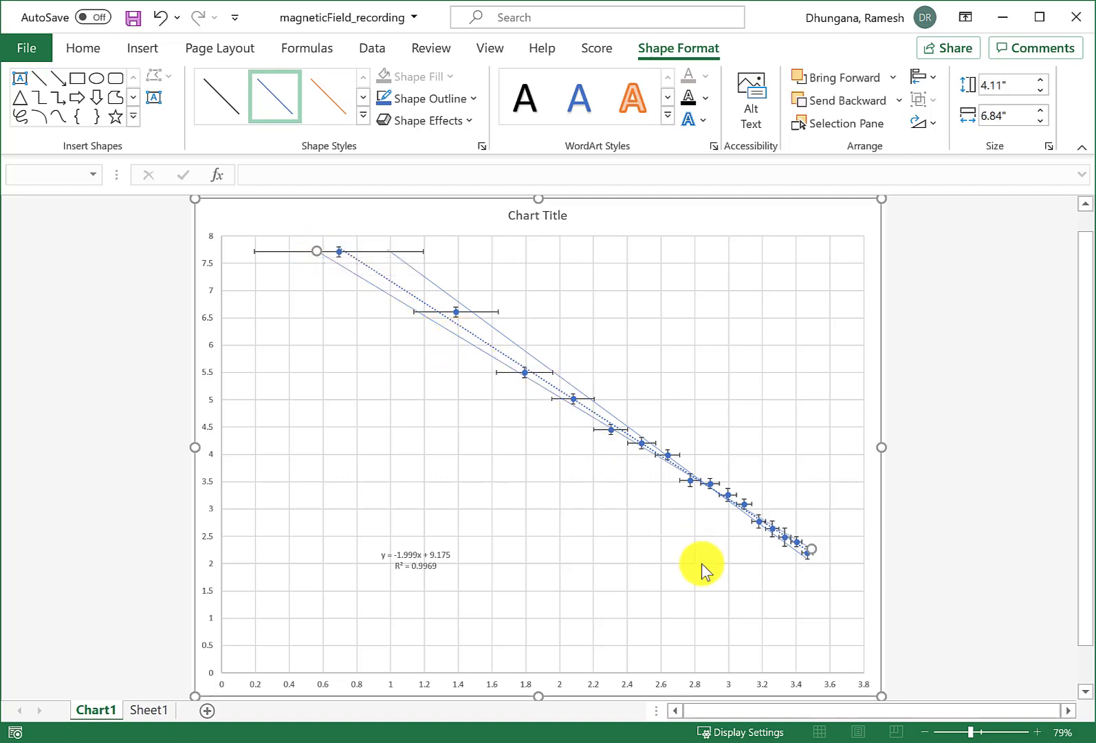
mouse_move(702, 567)
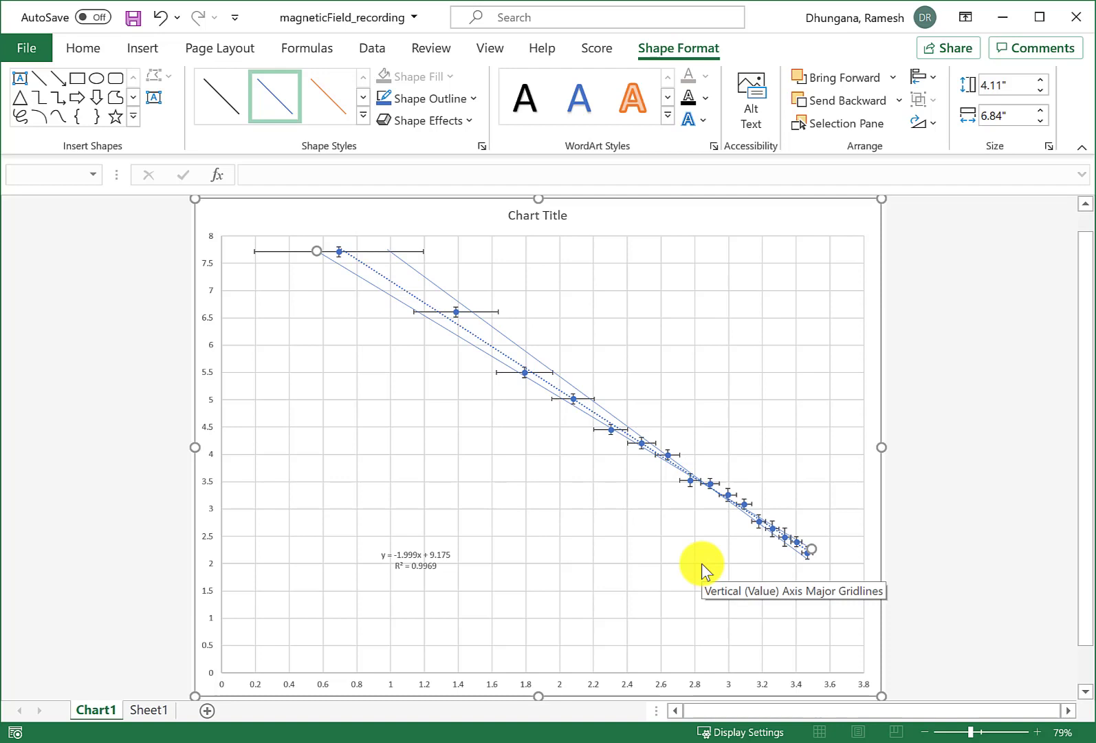
mouse_move(373, 323)
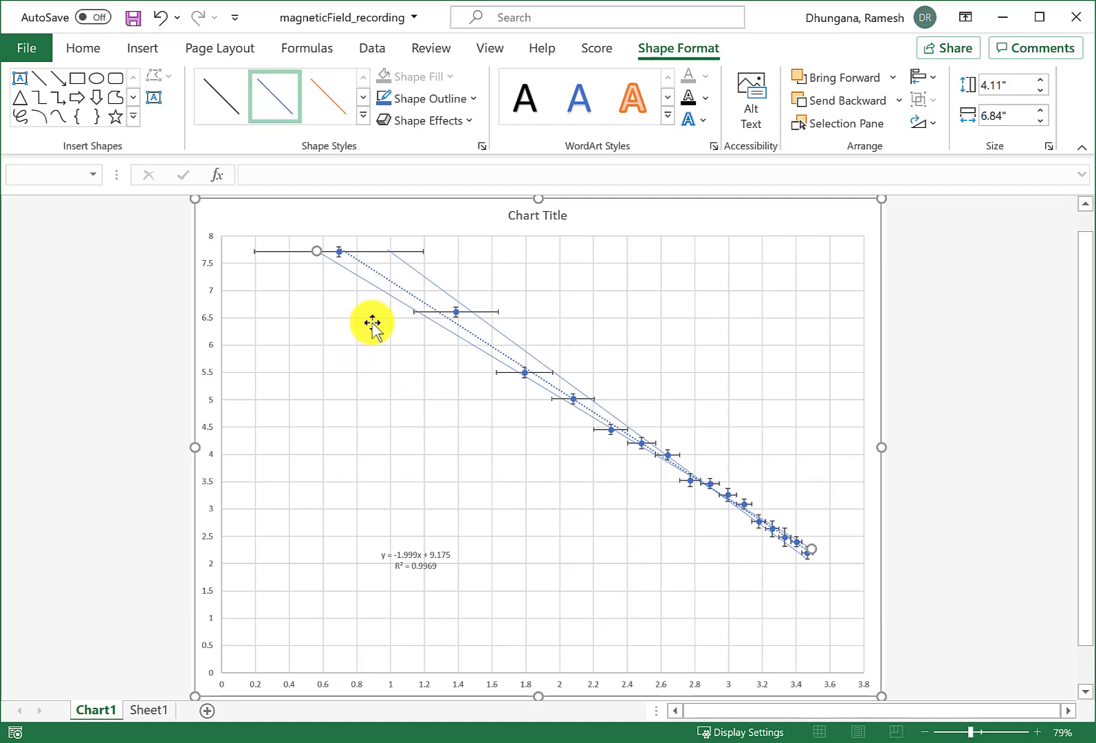
mouse_move(386, 327)
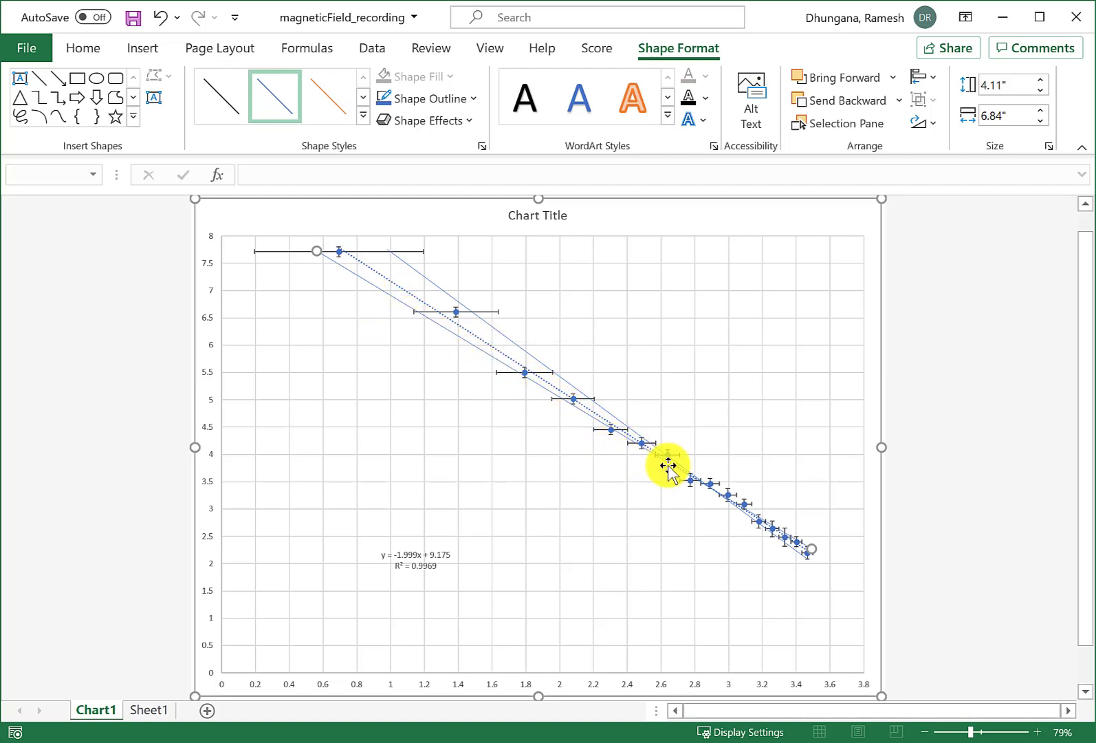
mouse_move(668, 465)
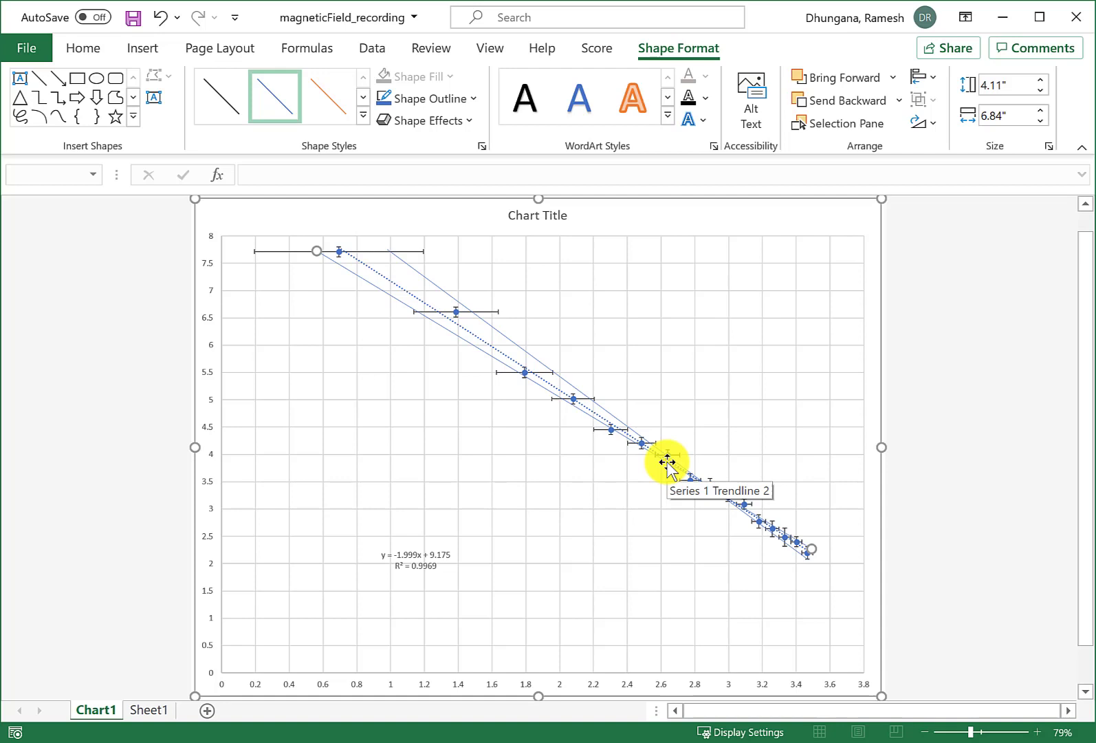
mouse_move(420, 548)
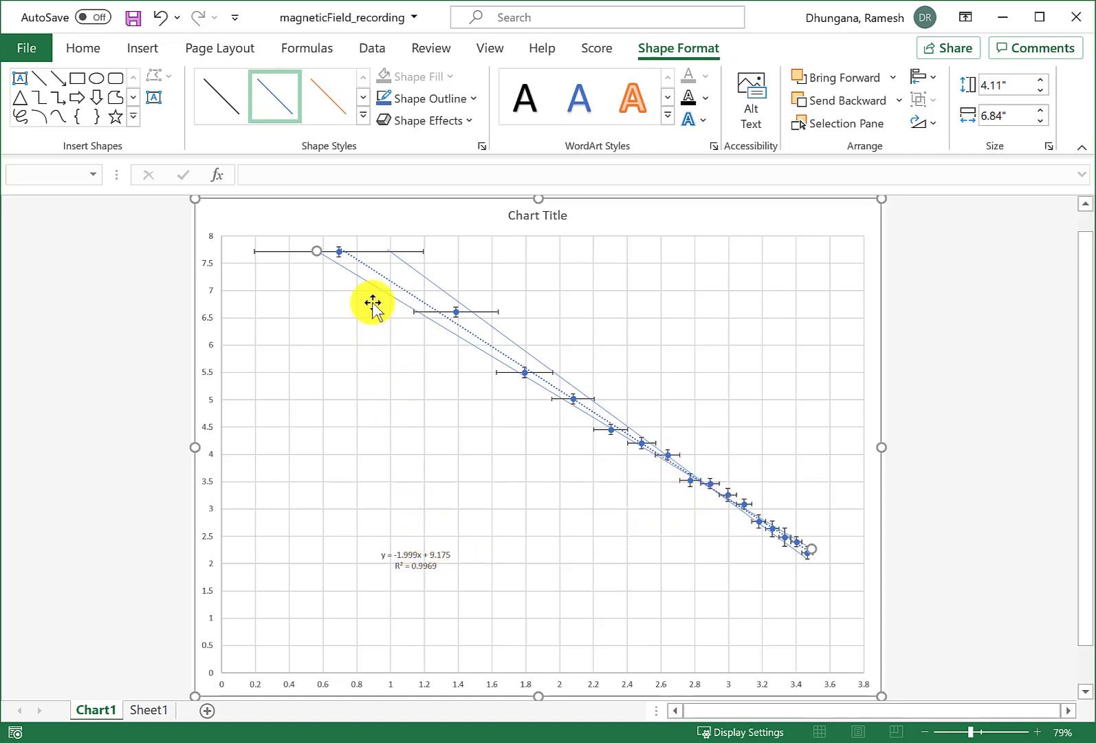
mouse_move(325, 325)
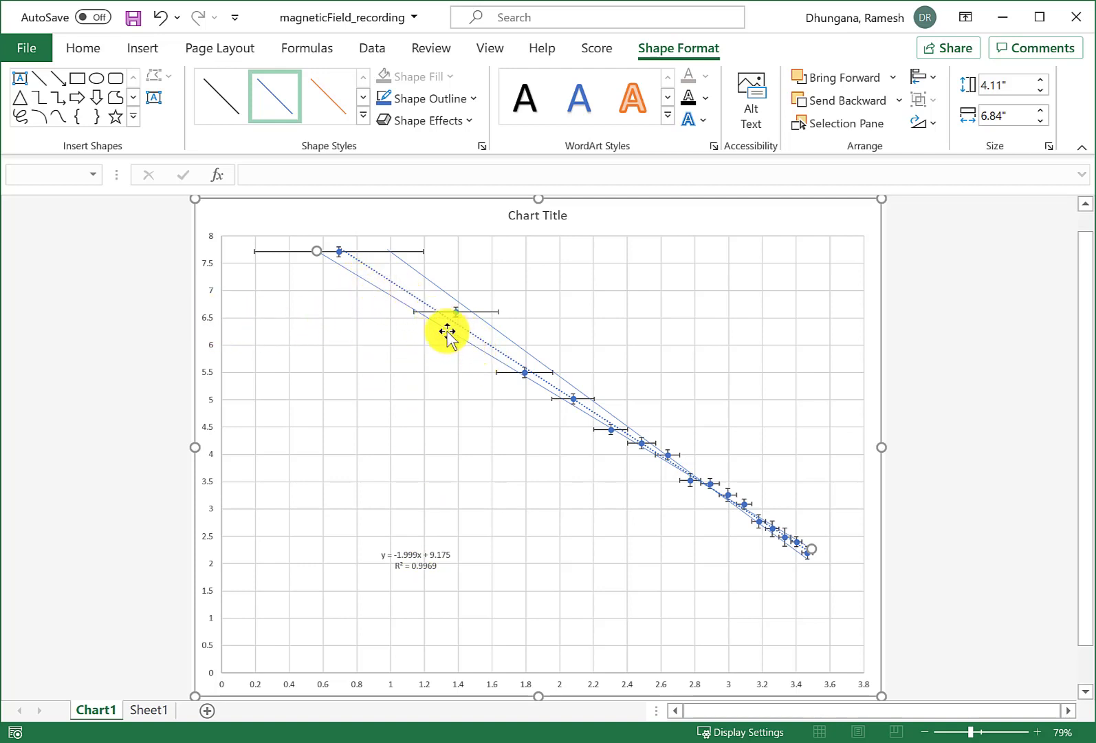
mouse_move(423, 327)
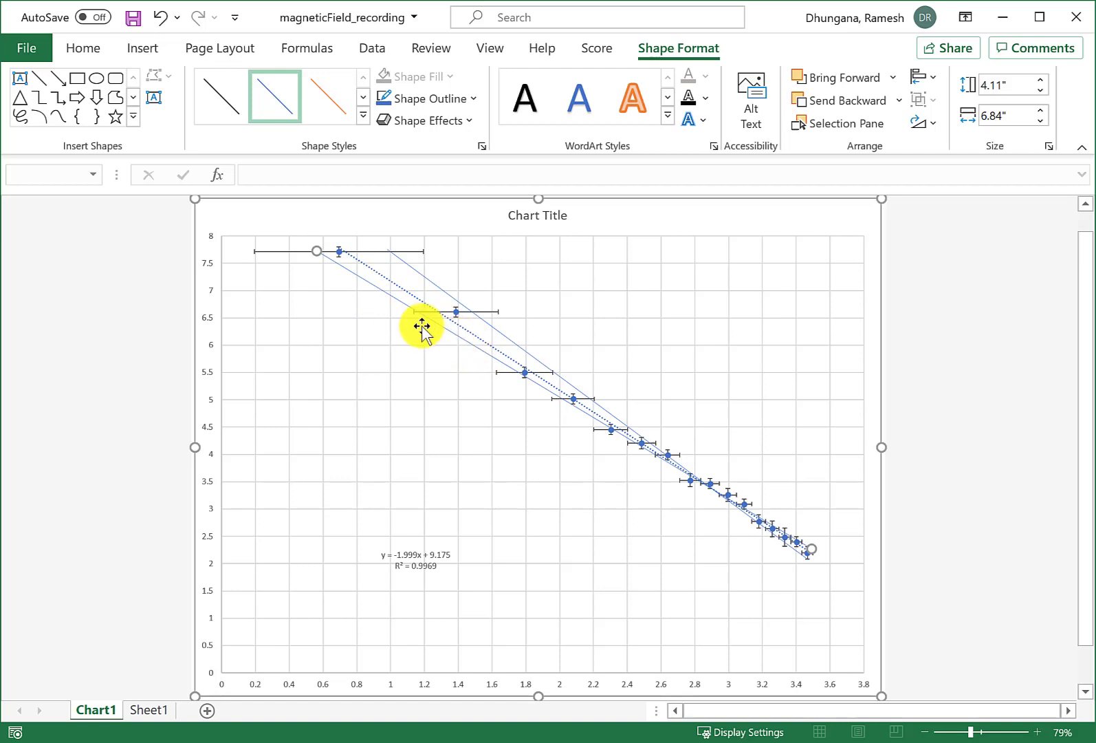
mouse_move(424, 318)
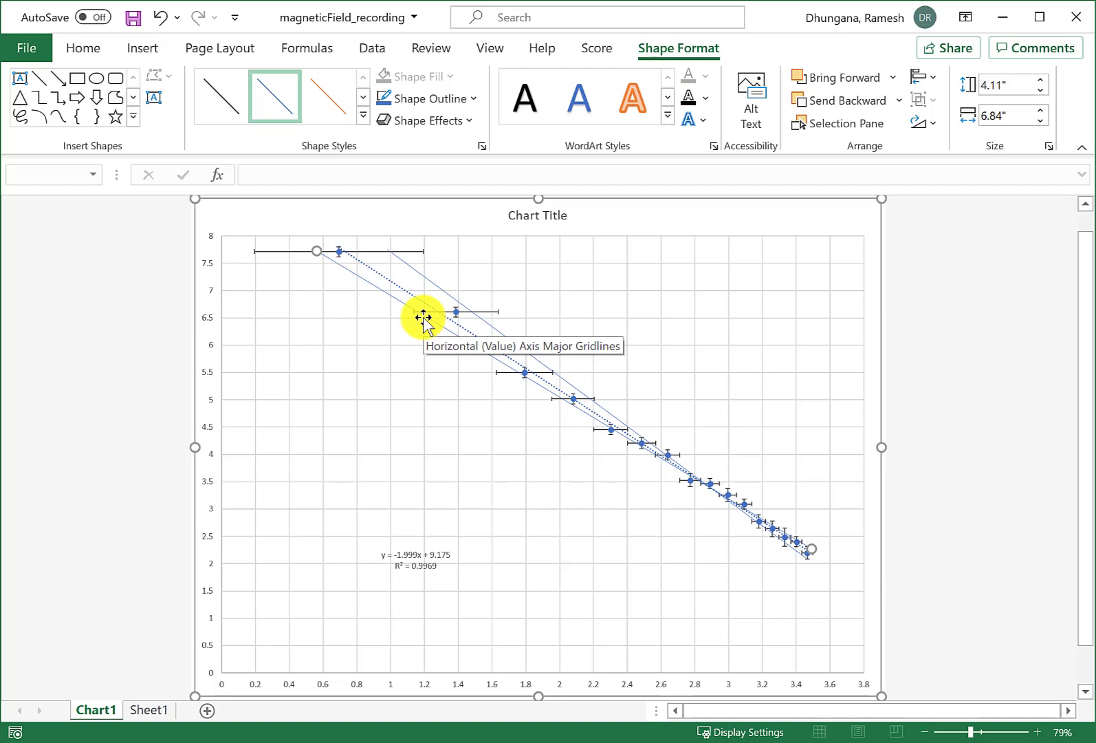
mouse_move(267, 324)
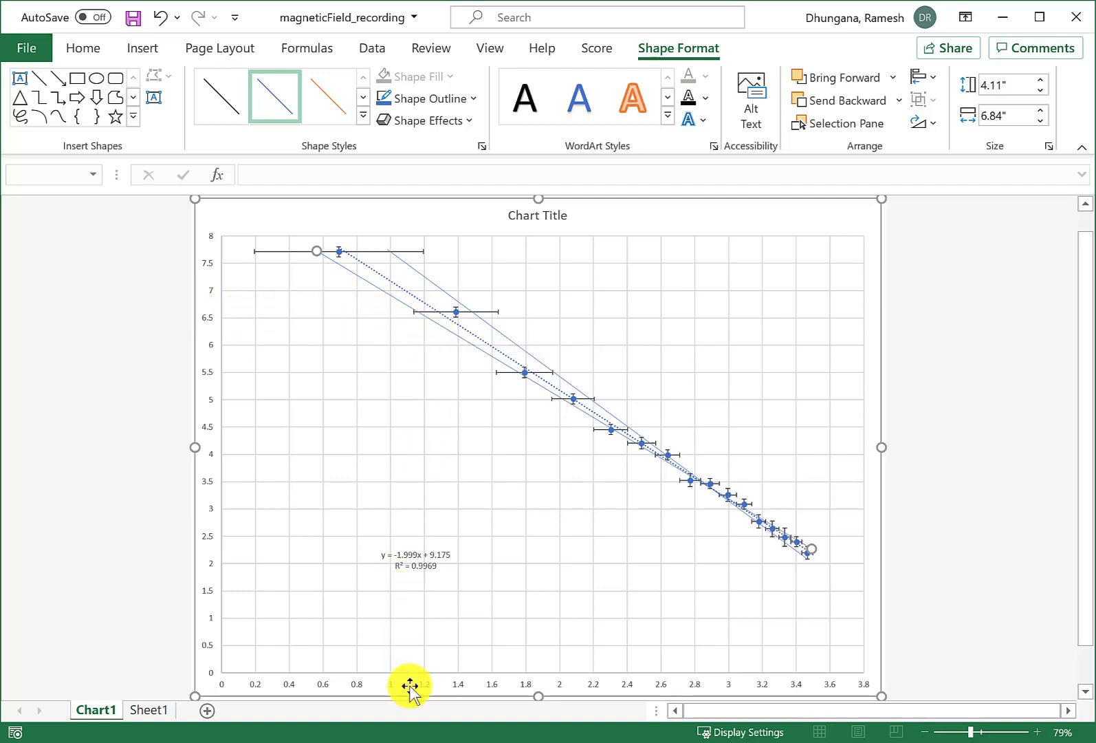
mouse_move(428, 320)
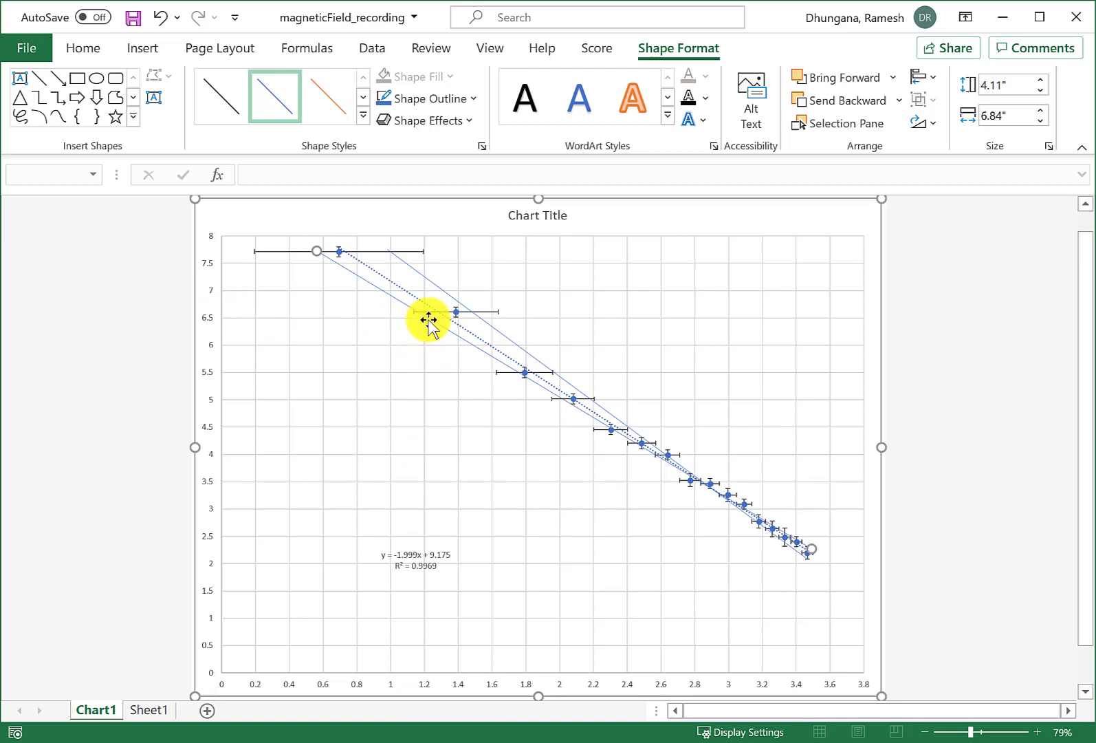
mouse_move(427, 315)
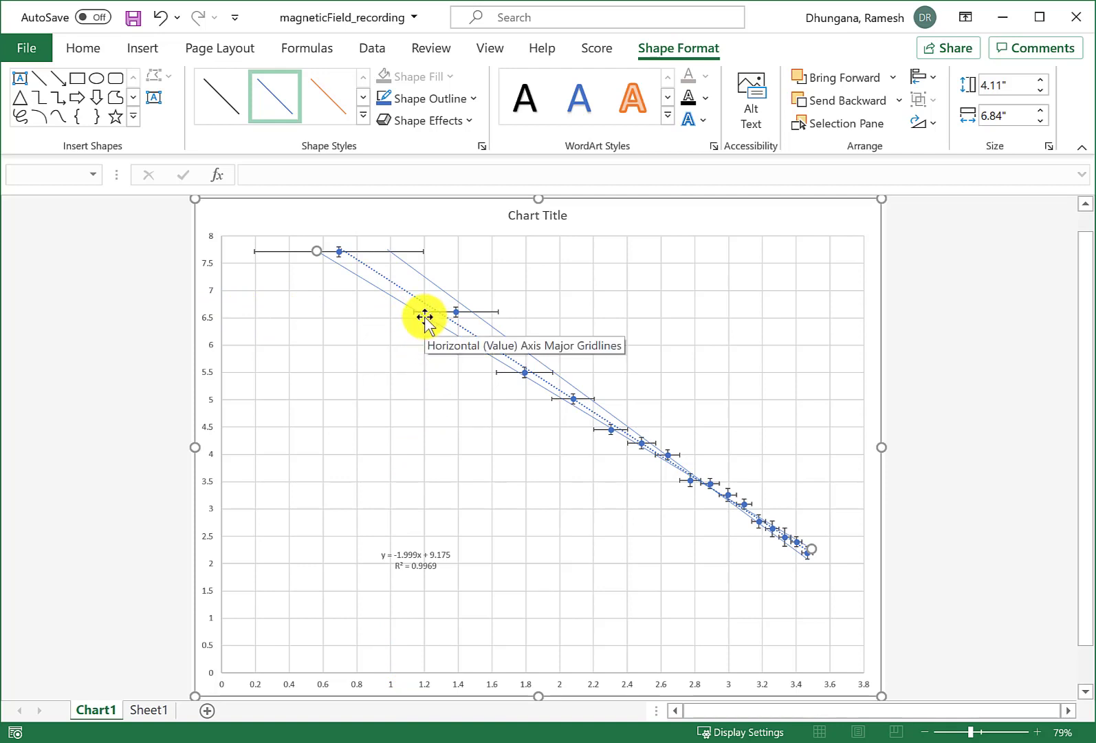
mouse_move(143, 48)
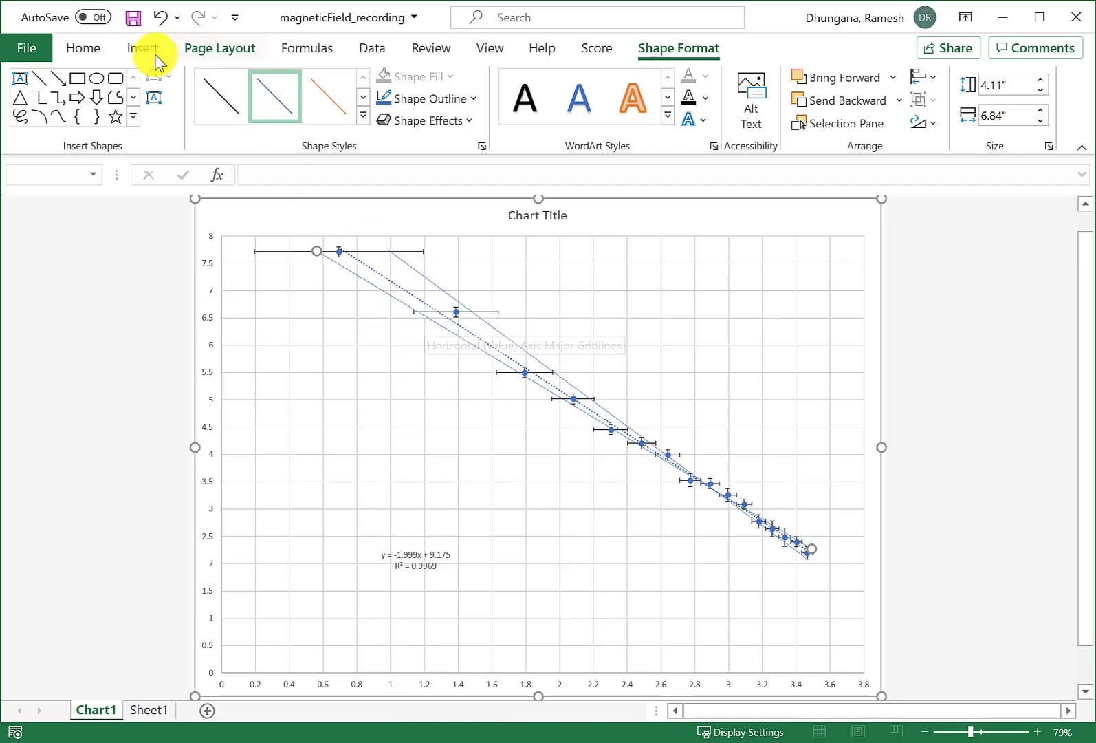
- Begin adding a small dot shape to mark a point on the slope line
click(96, 78)
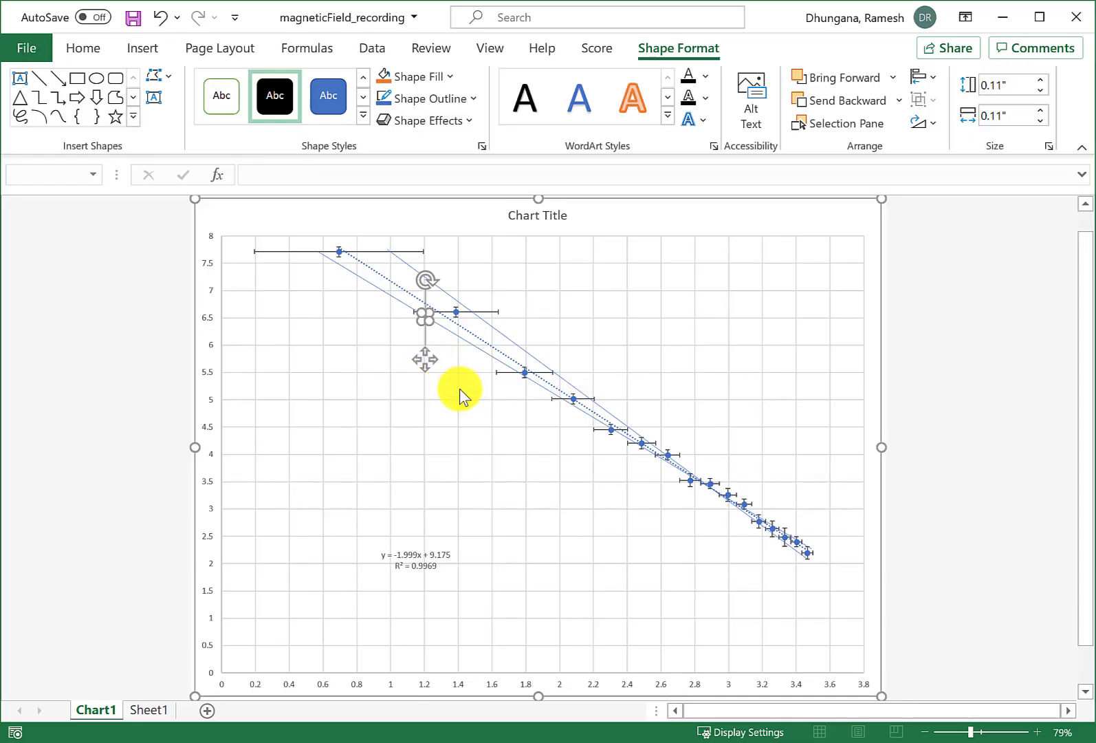
mouse_move(555, 416)
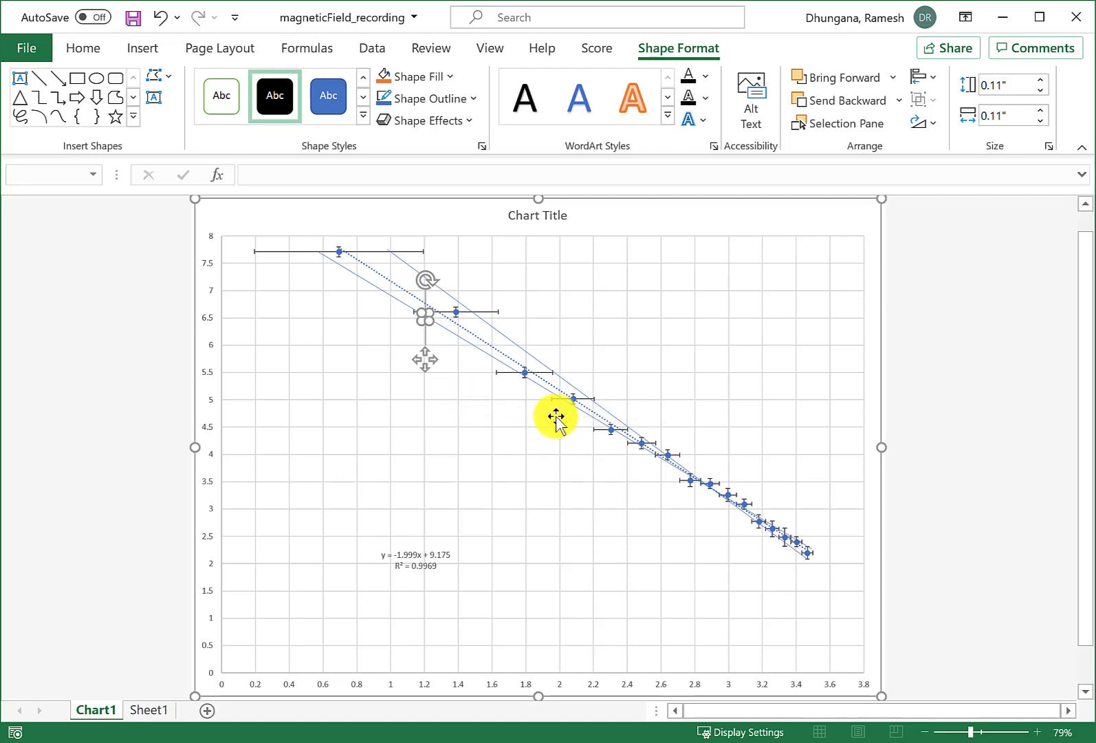
mouse_move(552, 416)
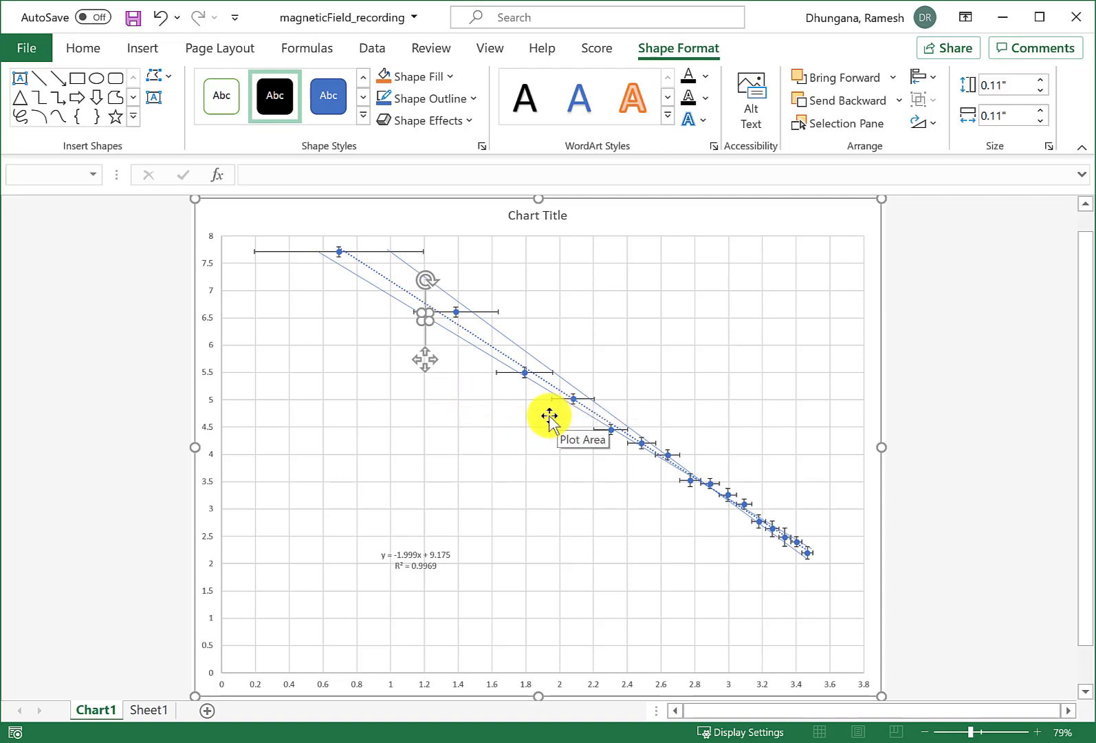
mouse_move(649, 460)
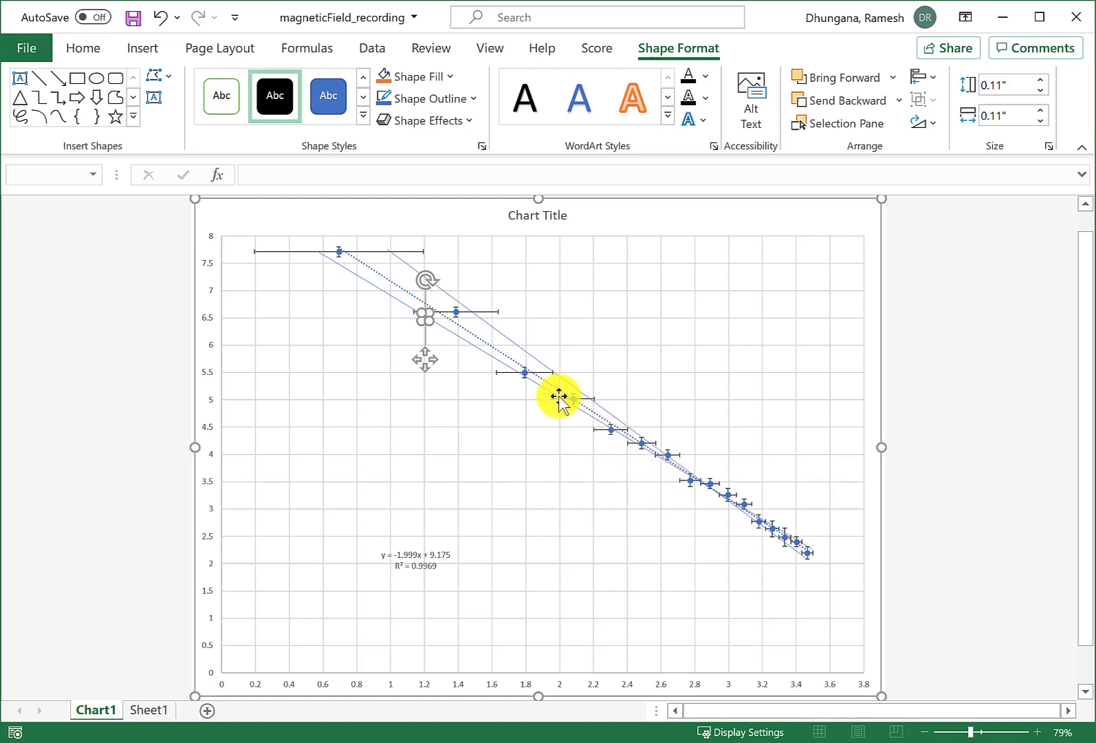
mouse_move(562, 402)
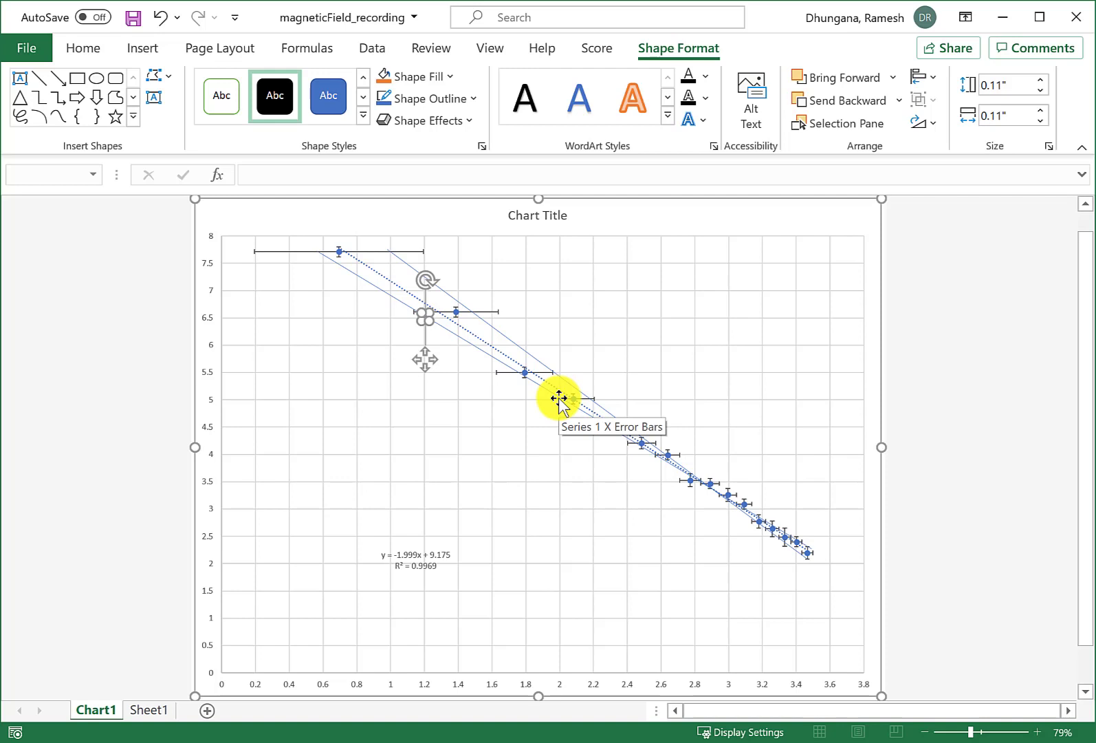
mouse_move(384, 381)
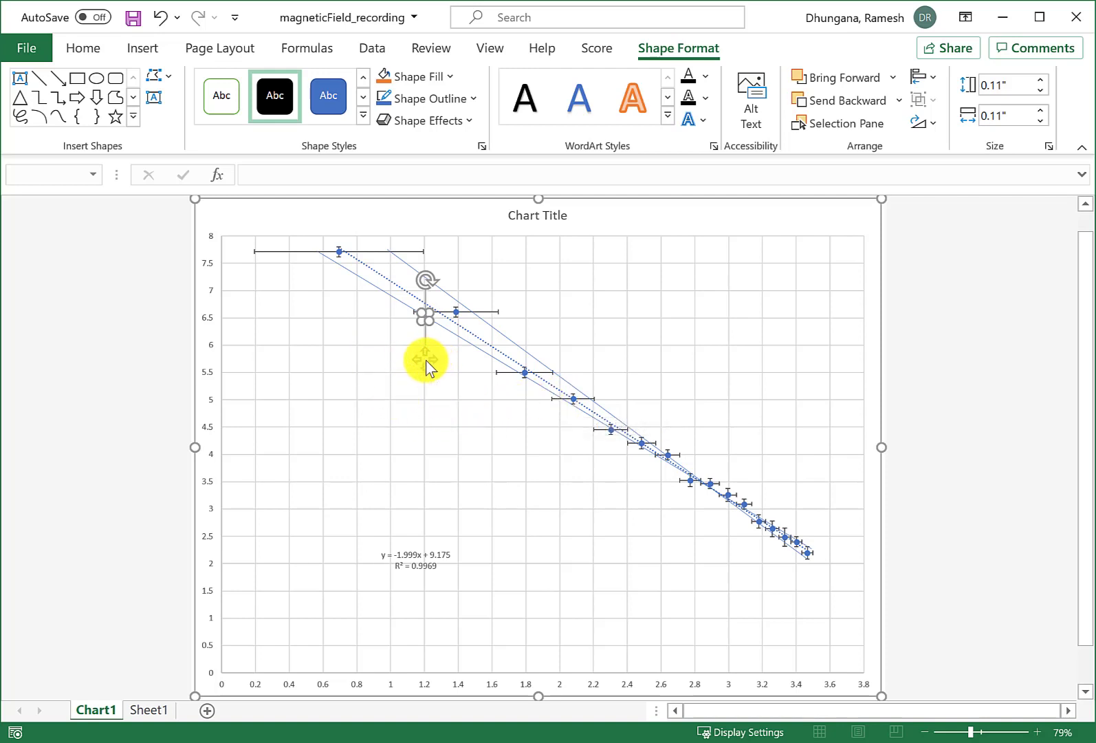
mouse_move(488, 498)
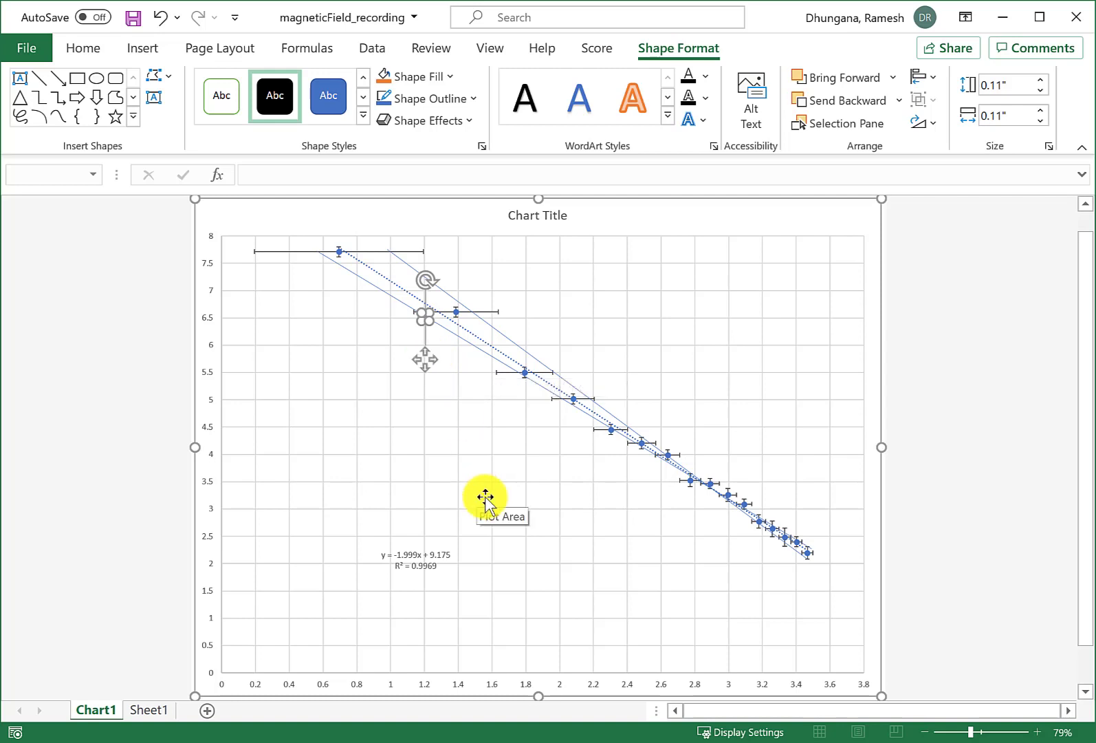
mouse_move(491, 506)
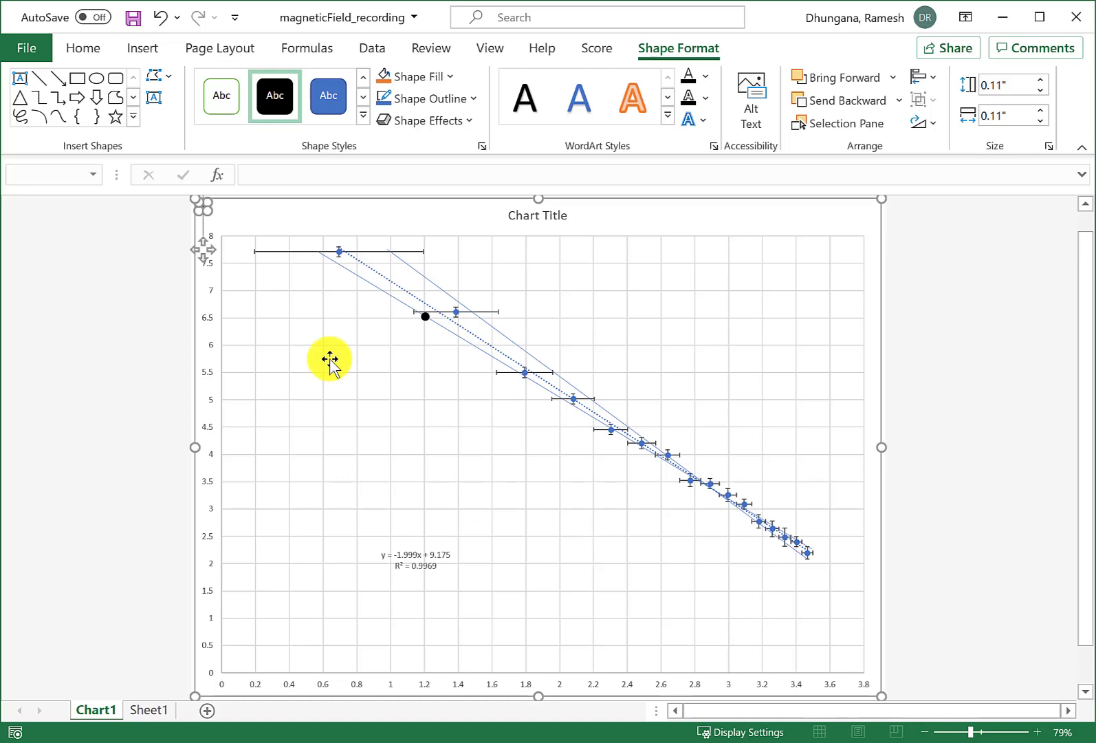
mouse_move(207, 257)
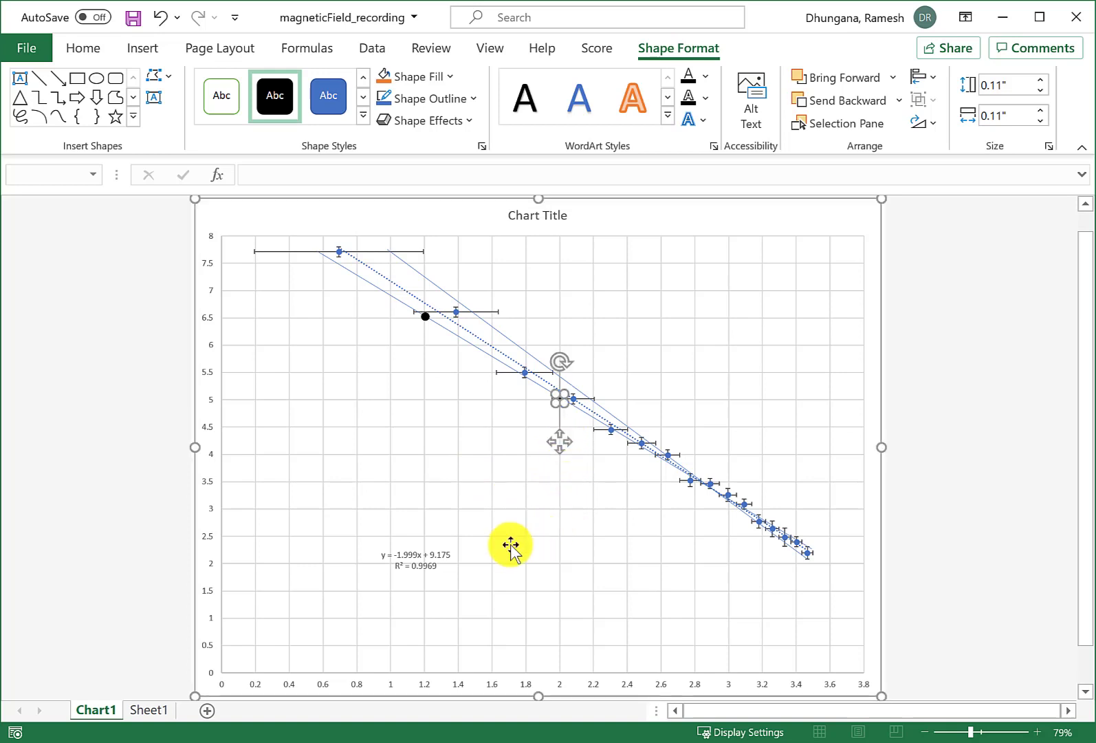
mouse_move(490, 538)
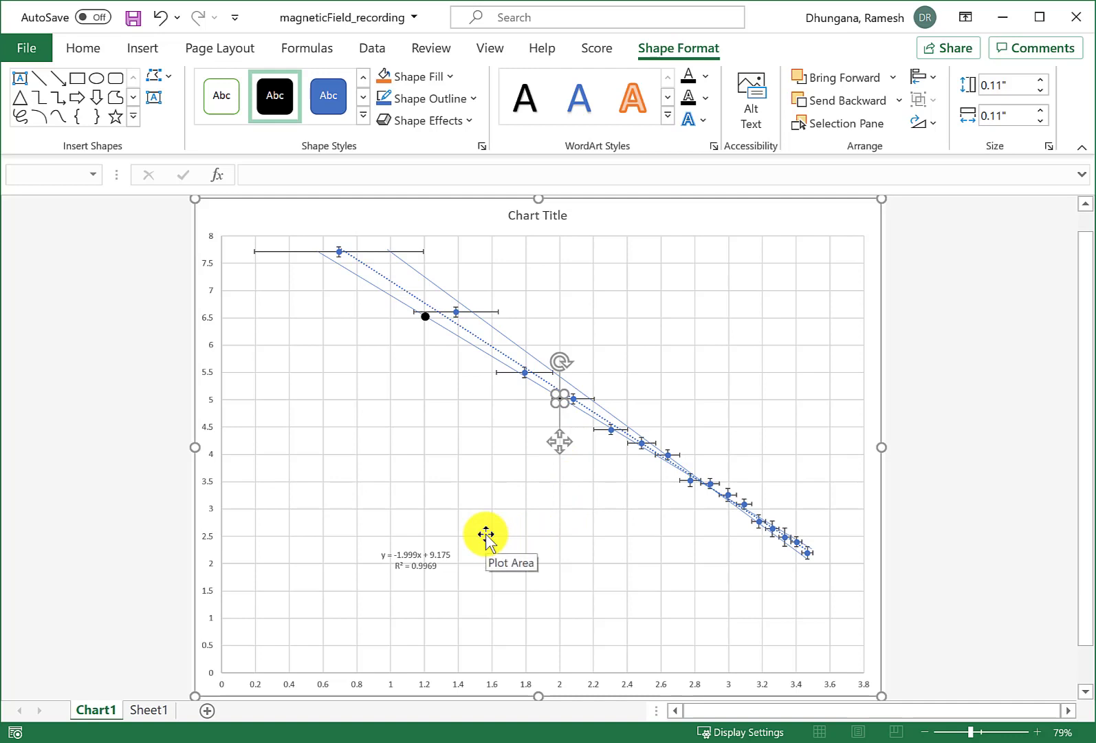
mouse_move(42, 87)
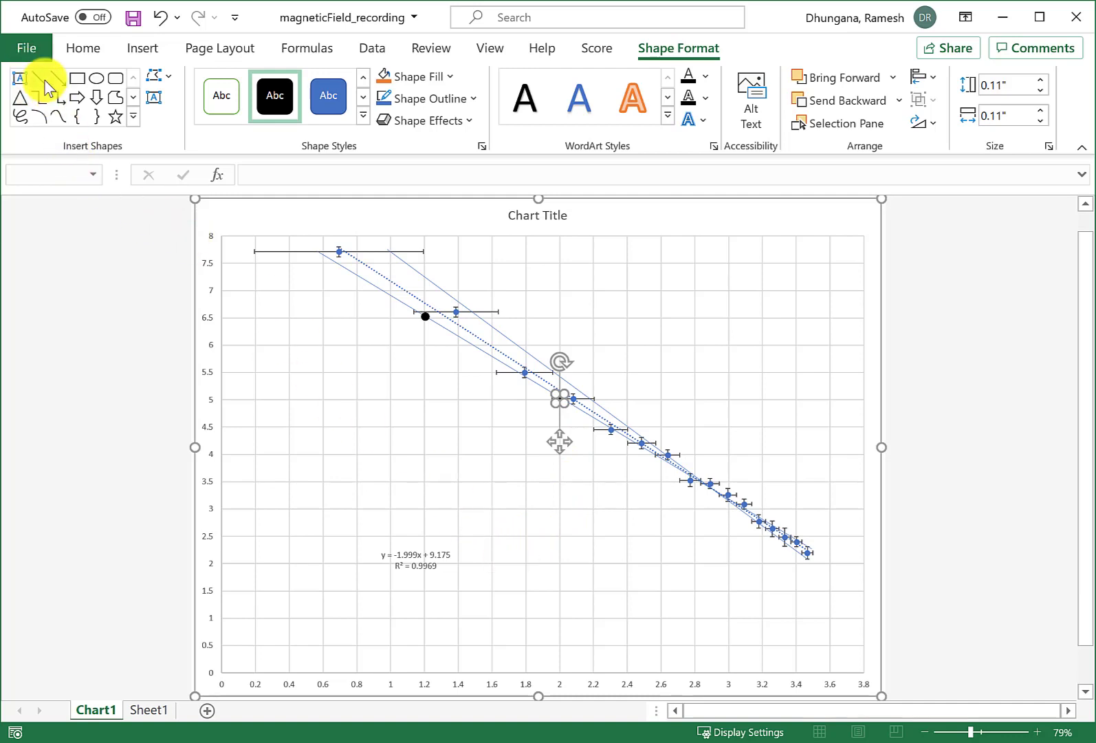
- Draw guide lines from the marked points and give the vertical line a black style
click(40, 77)
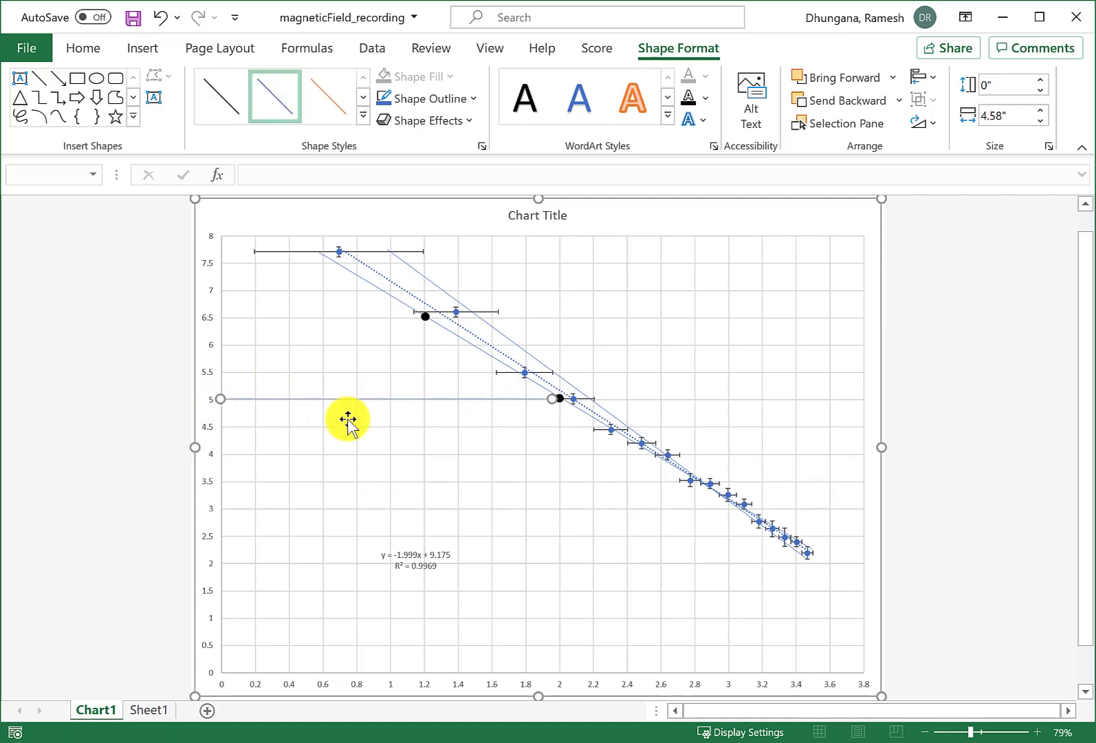
mouse_move(402, 342)
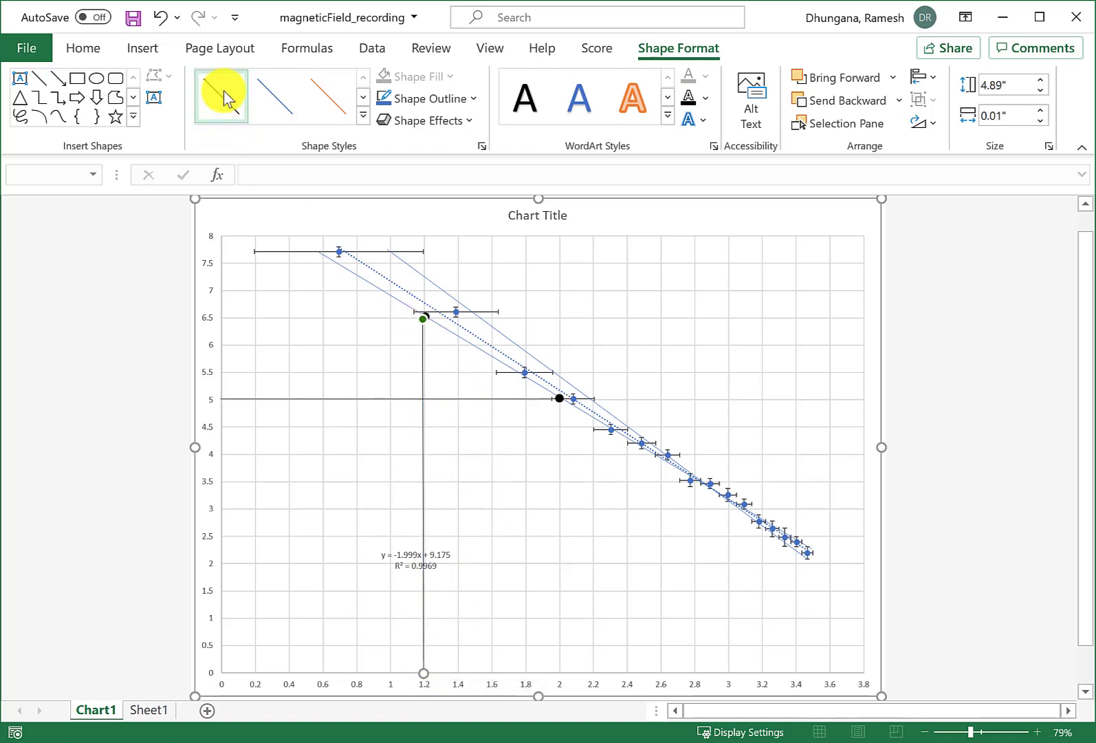
click(425, 98)
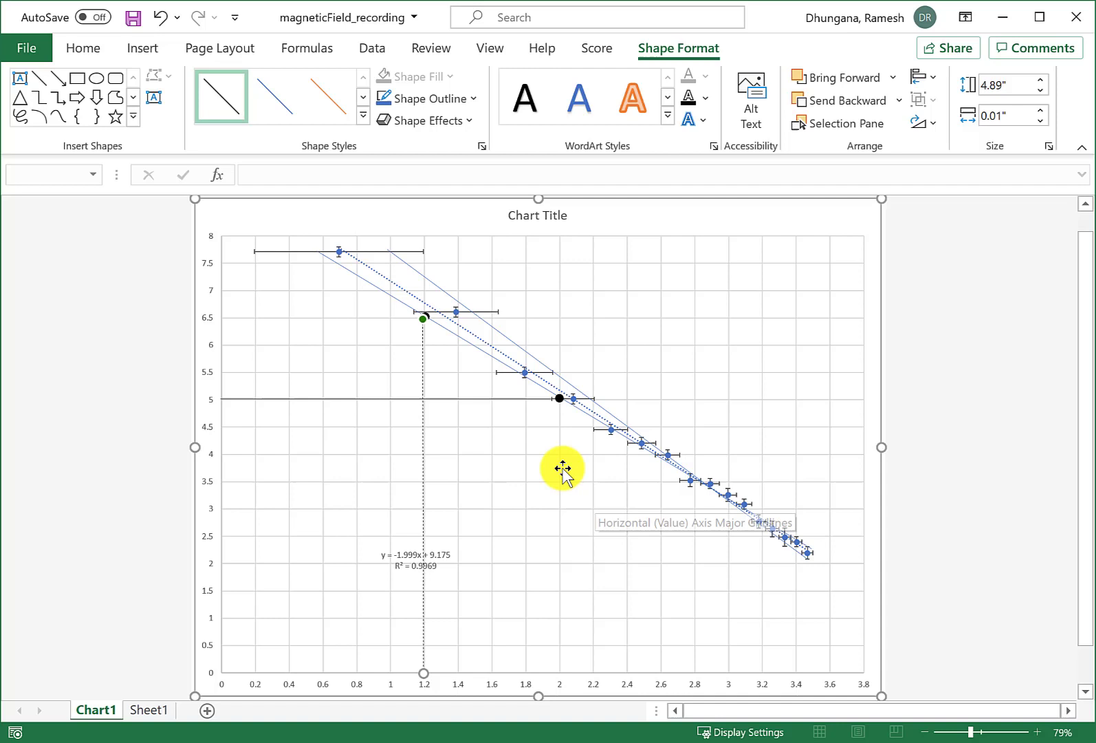
mouse_move(425, 347)
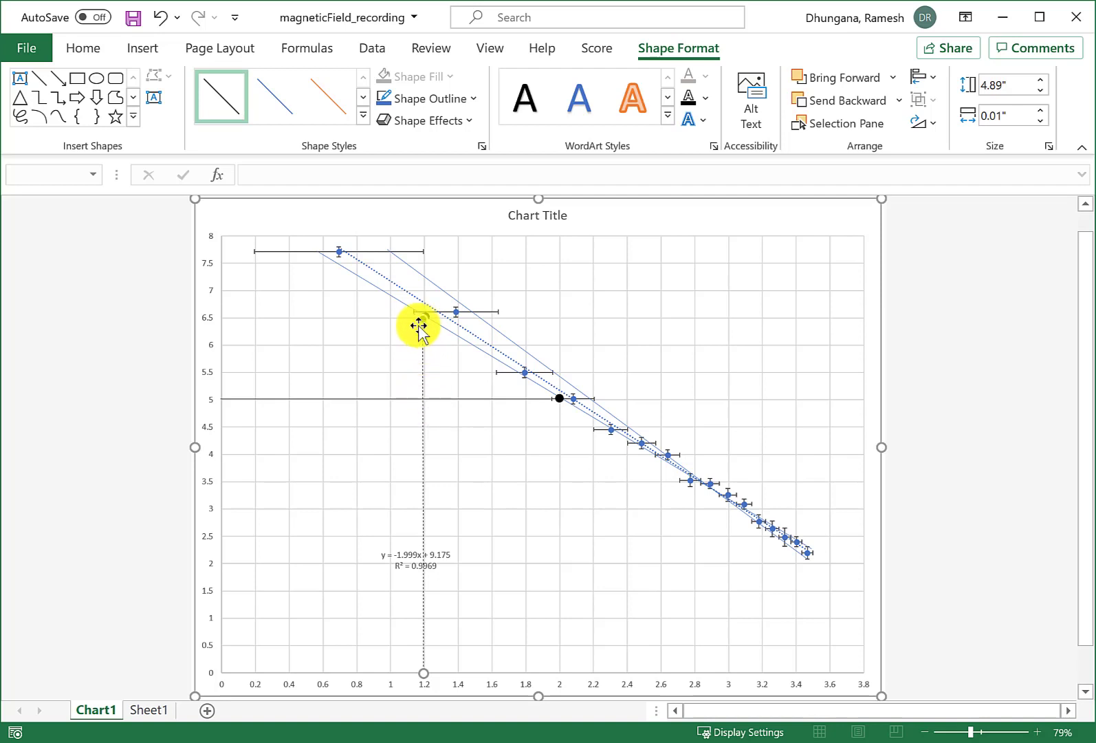
mouse_move(423, 319)
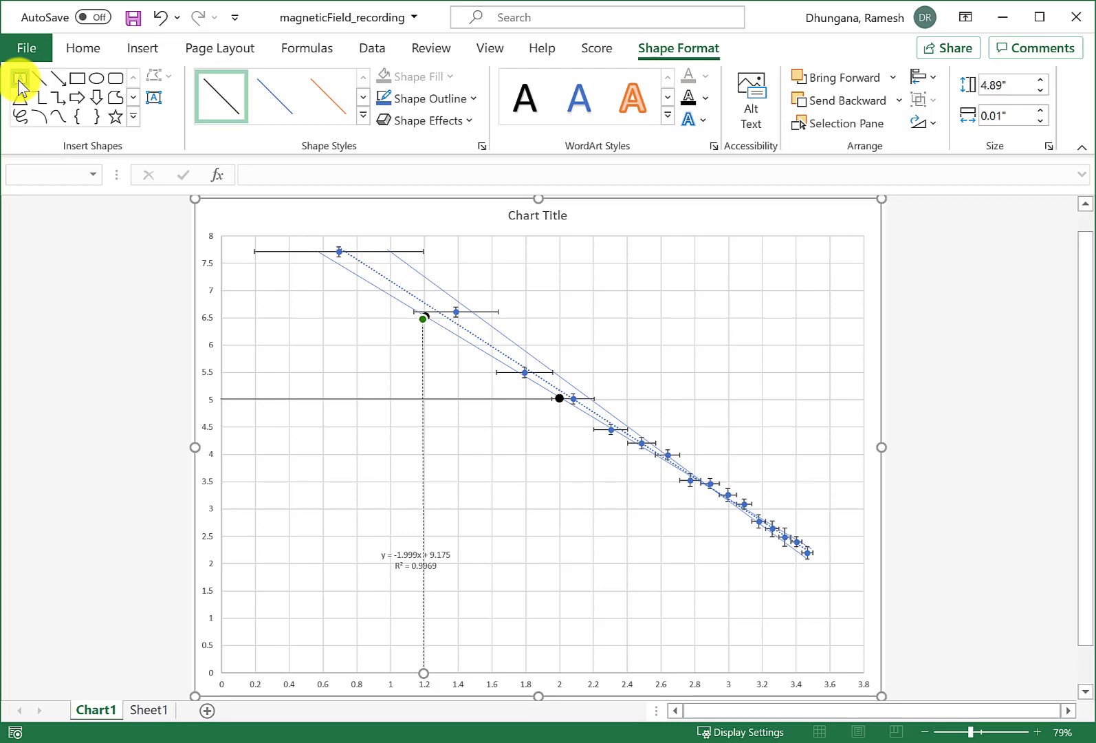
click(153, 97)
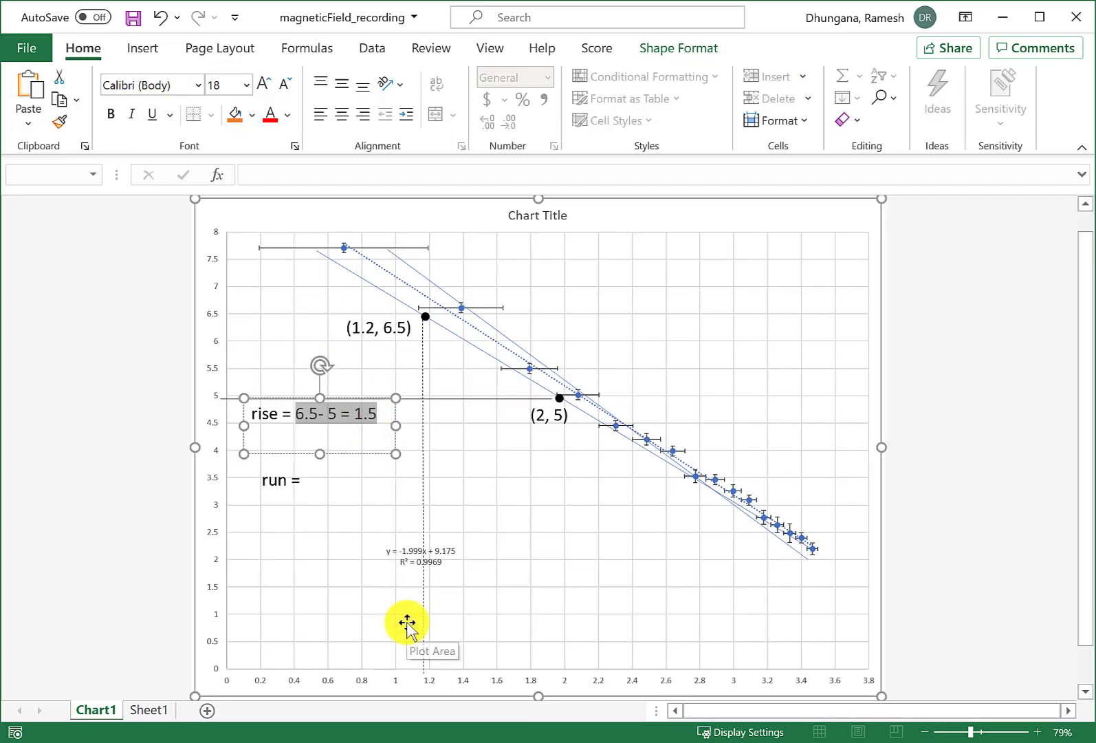
- Rewrite the rise text box to read 'rise = 5- 6.5 = - 1.5'
double_click(308, 413)
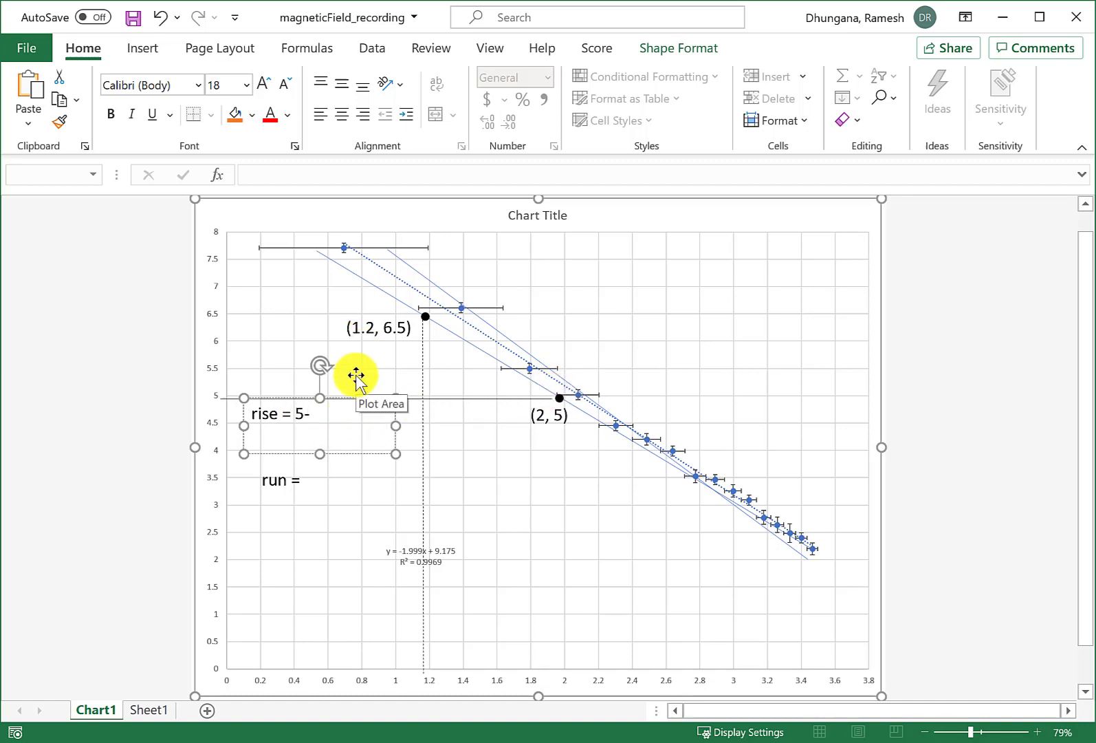
text(6.5)
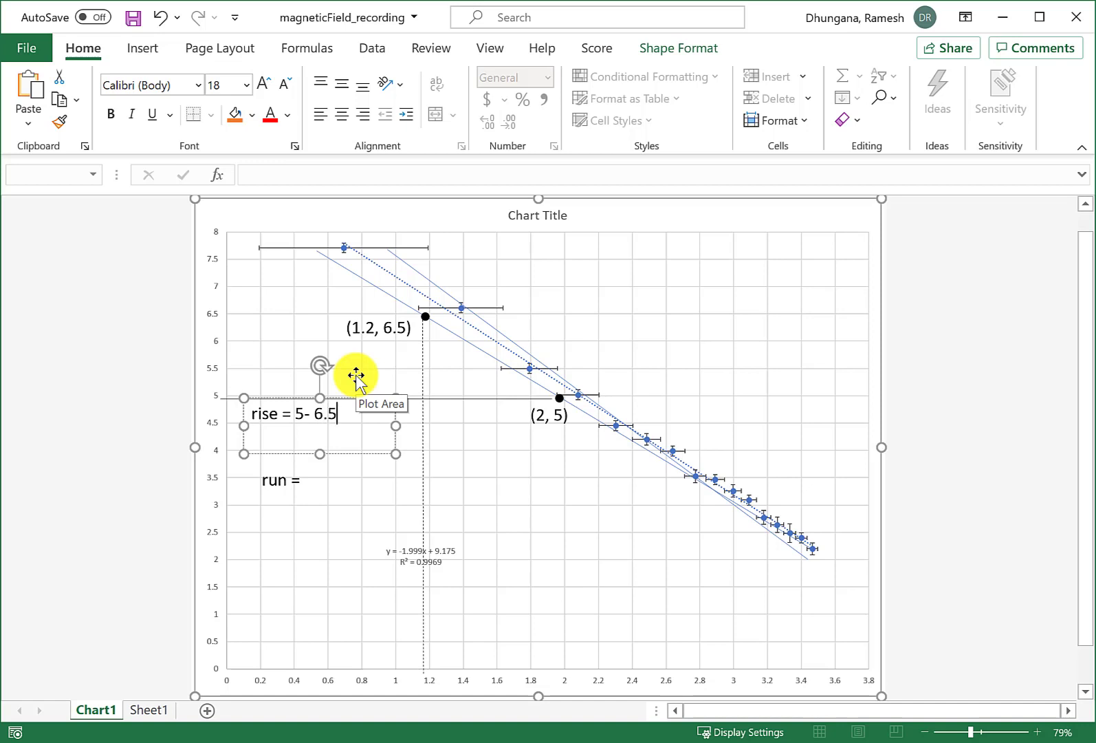
mouse_move(367, 252)
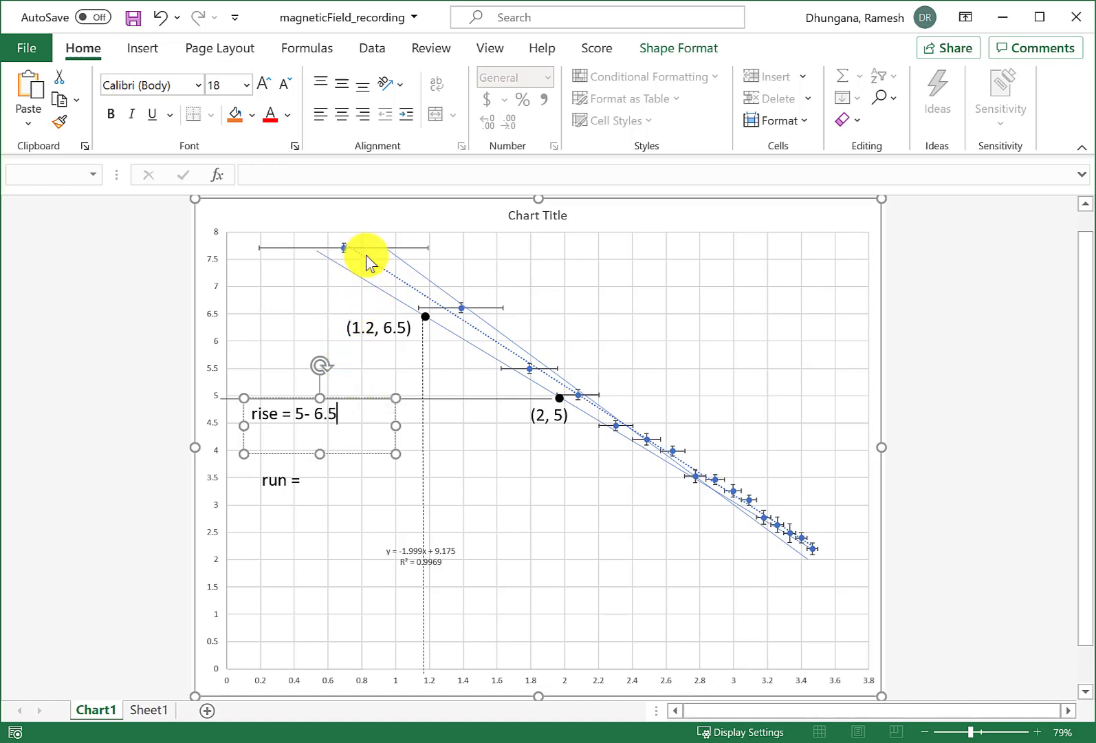
mouse_move(559, 401)
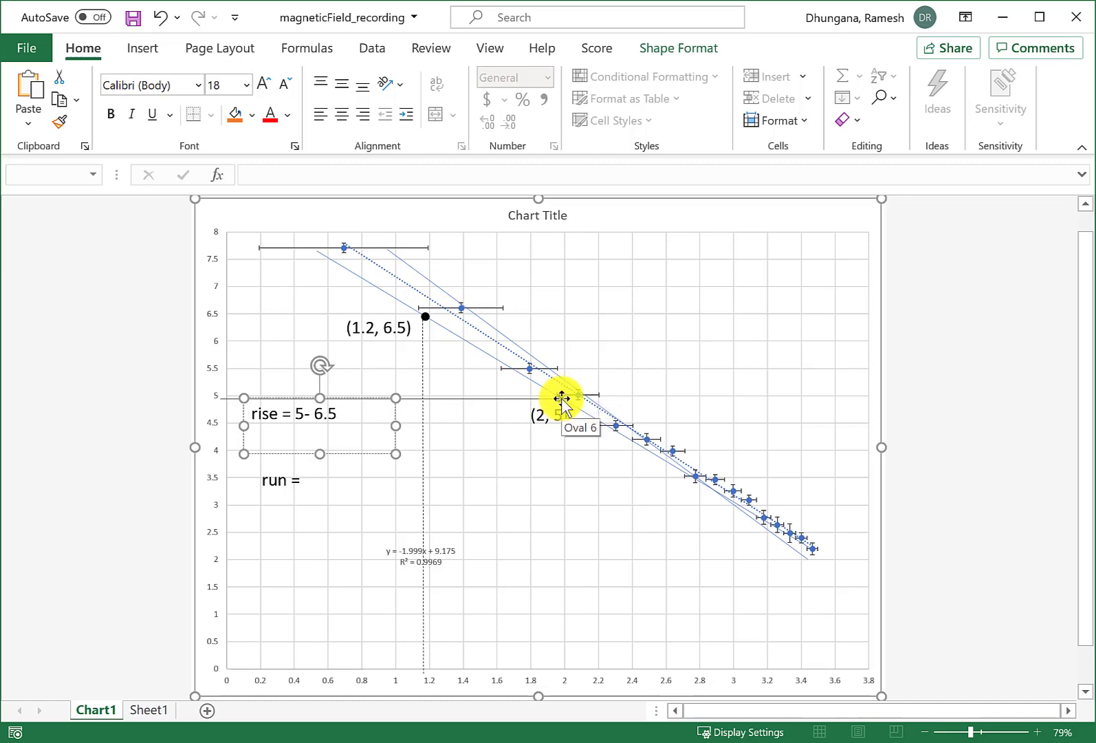
drag(562, 399, 425, 315)
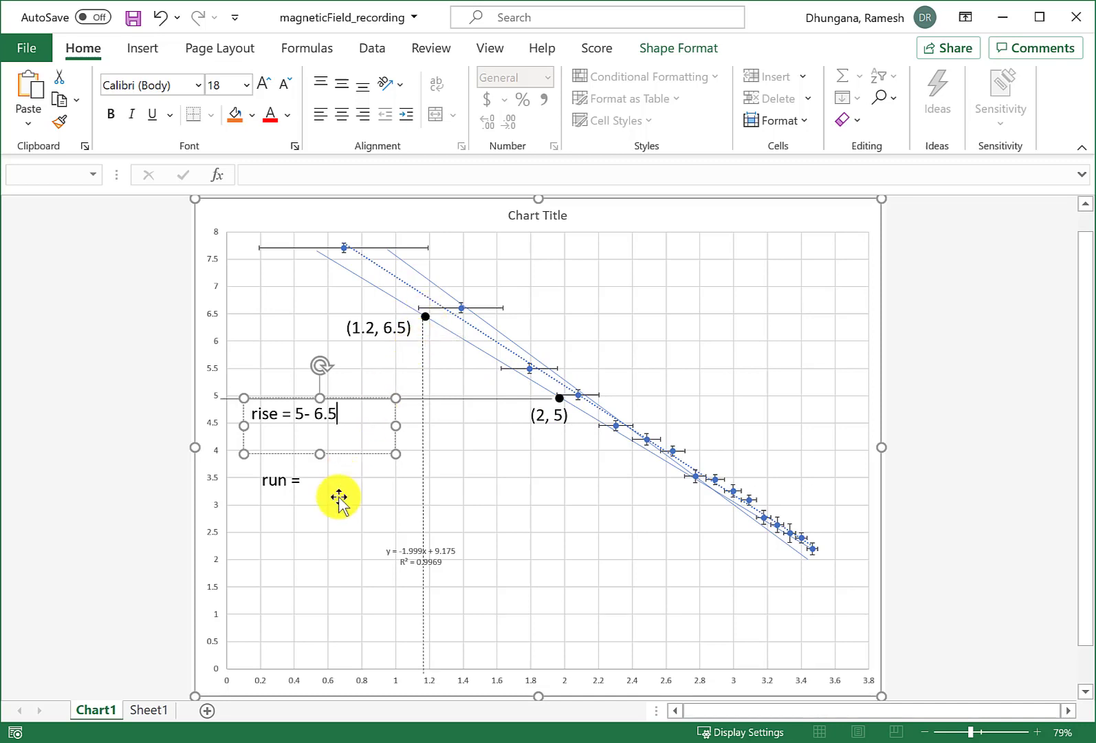
mouse_move(340, 496)
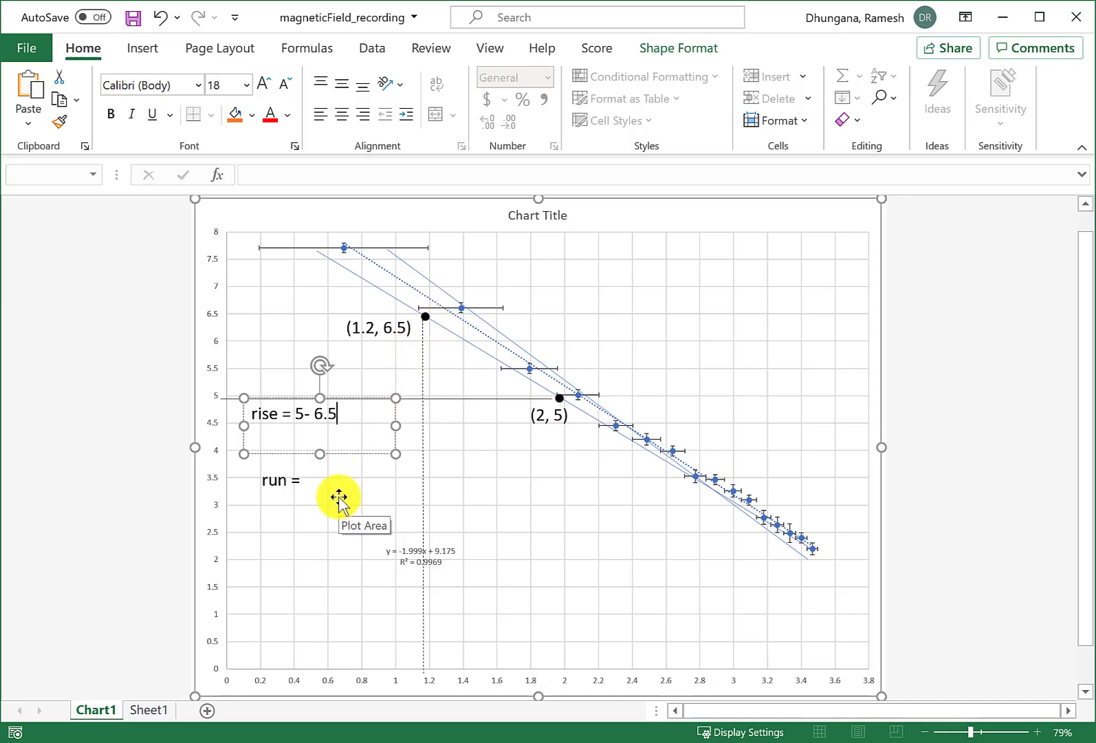
text(=)
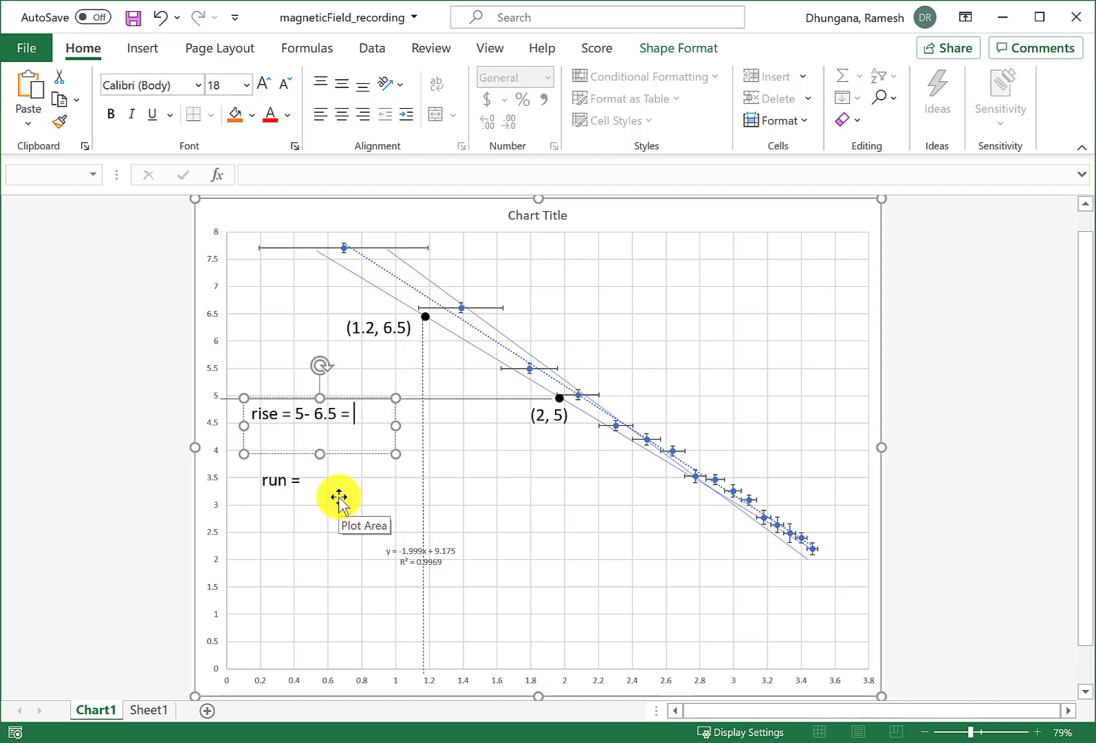
text(- 1)
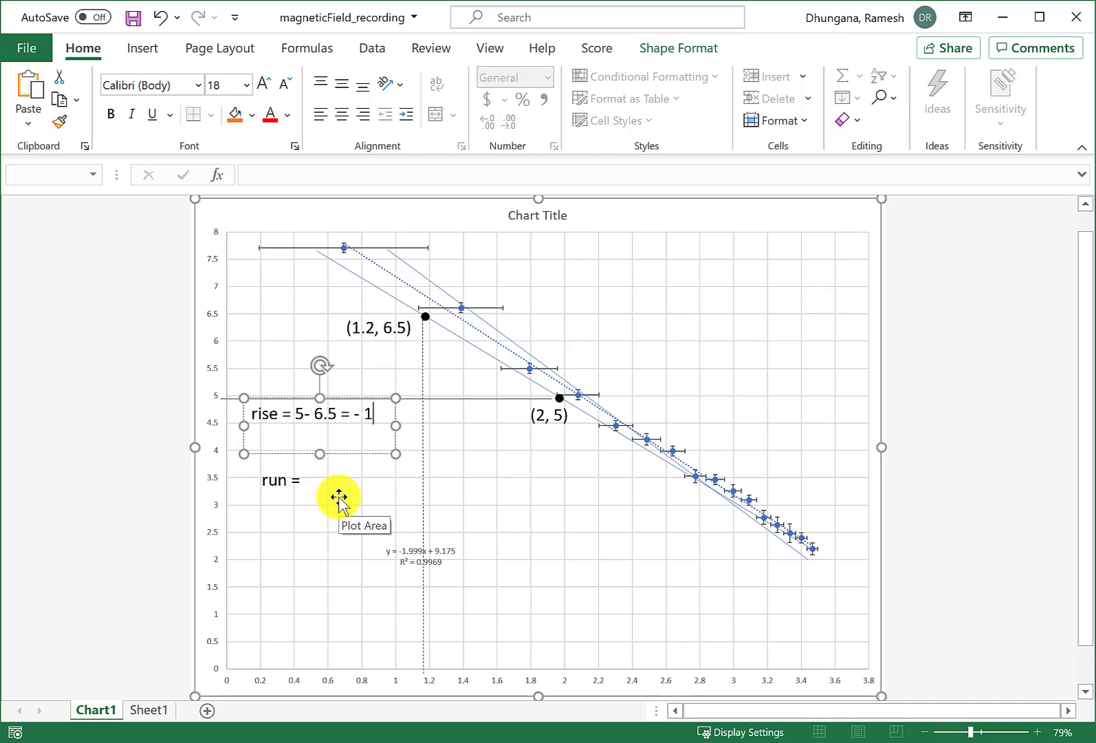
text(.5)
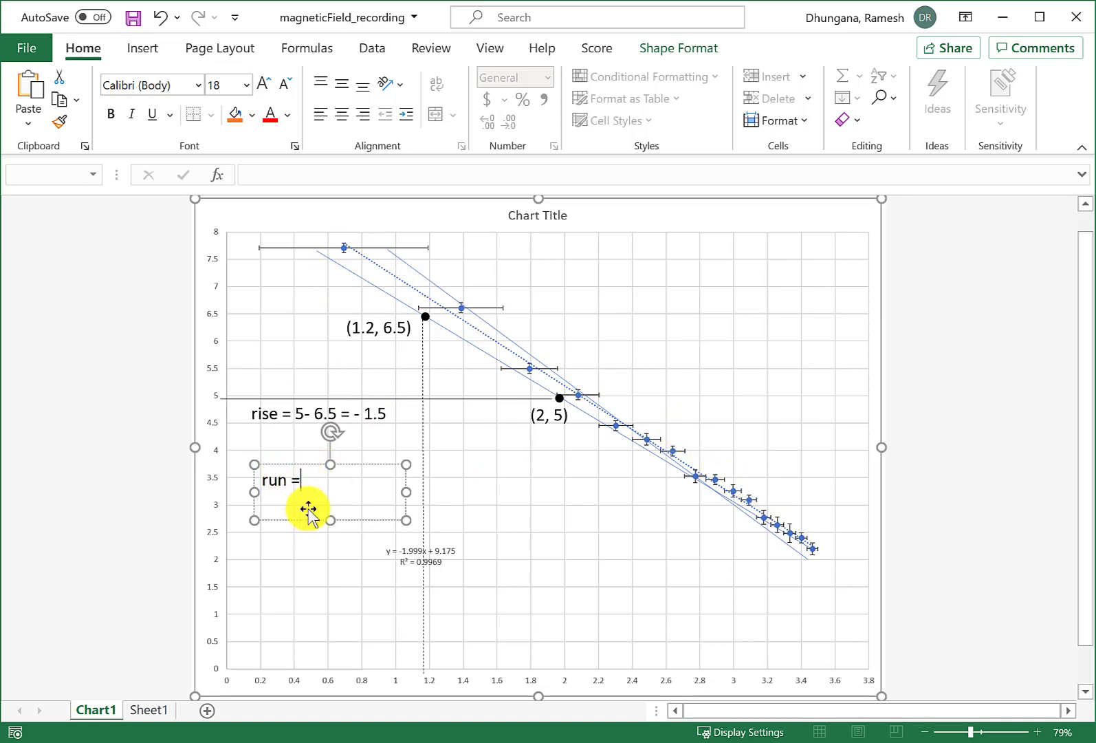
mouse_move(307, 508)
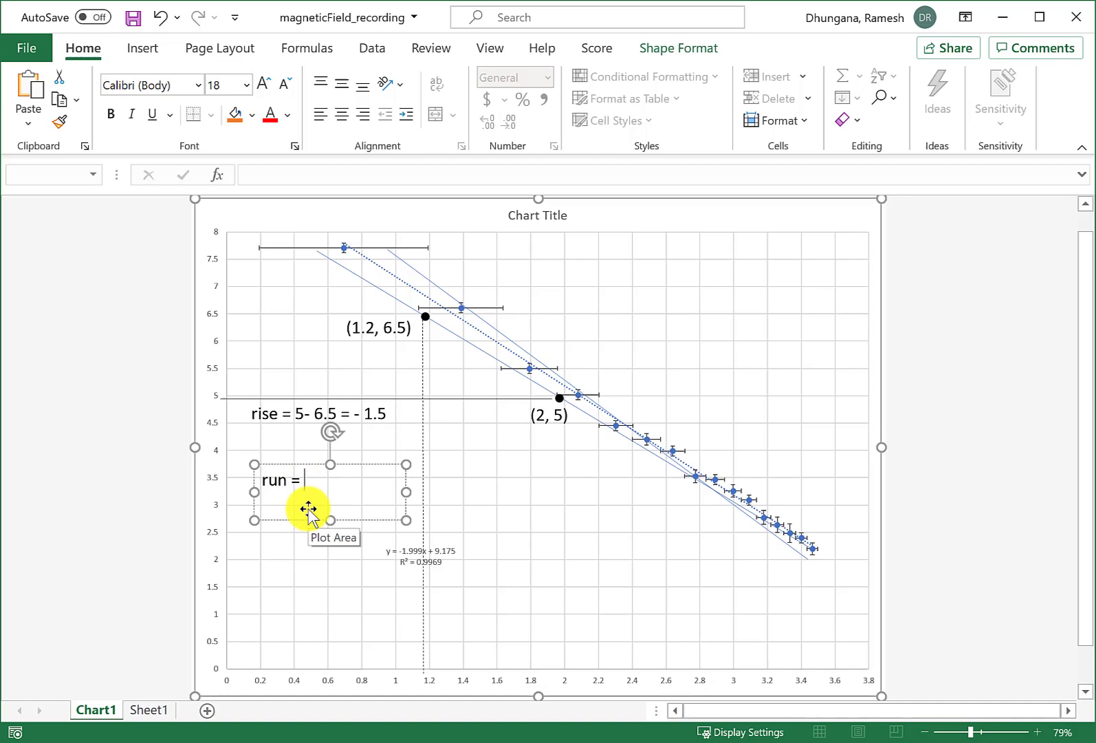
- Type '2- 1.2' into the run text box with '= 0.8' on the next line
text(2)
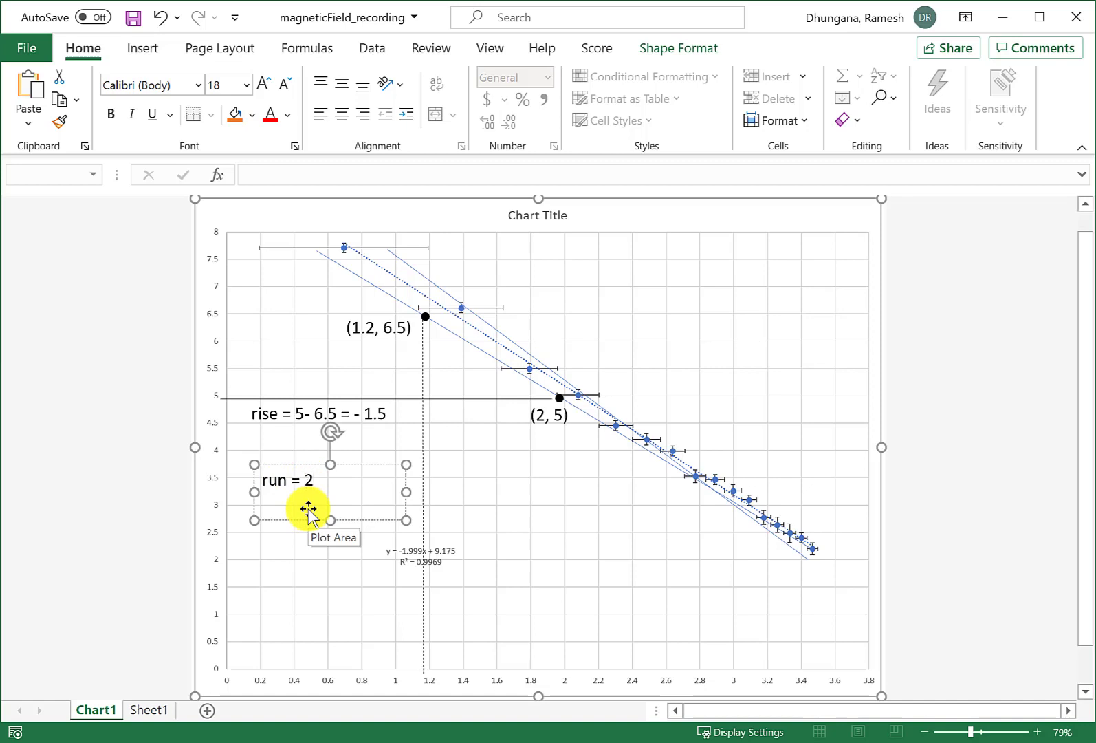
text(-)
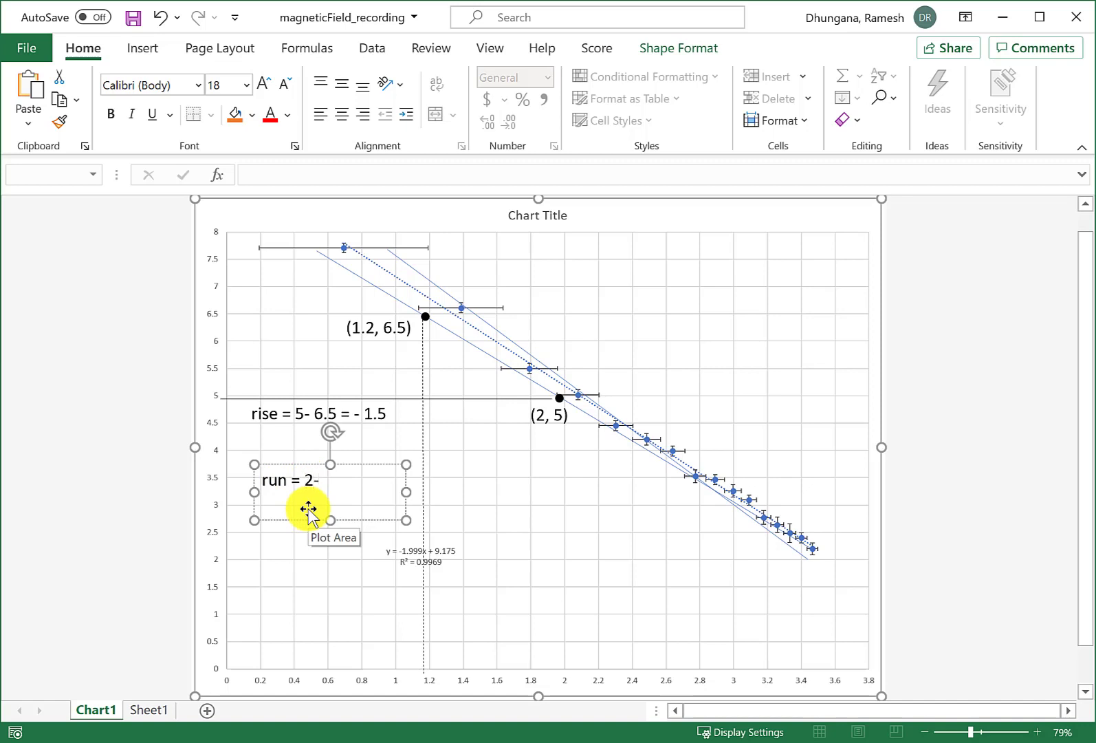
text(1.2)
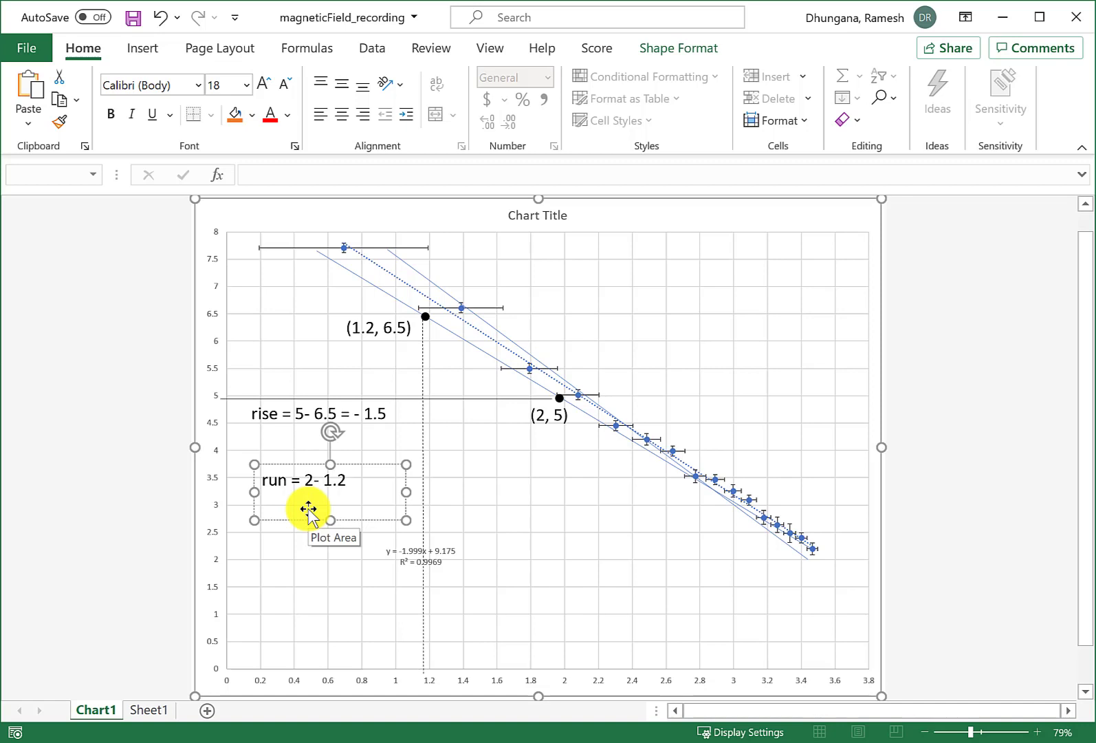
click(342, 480)
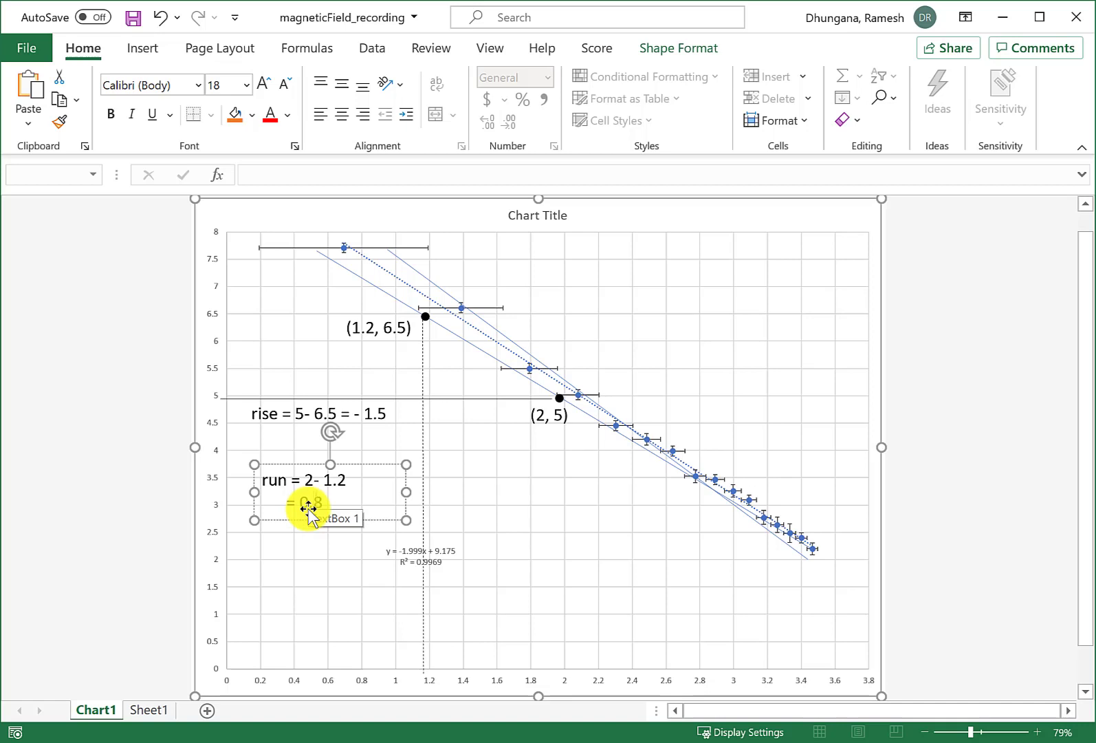
text(= 0.8)
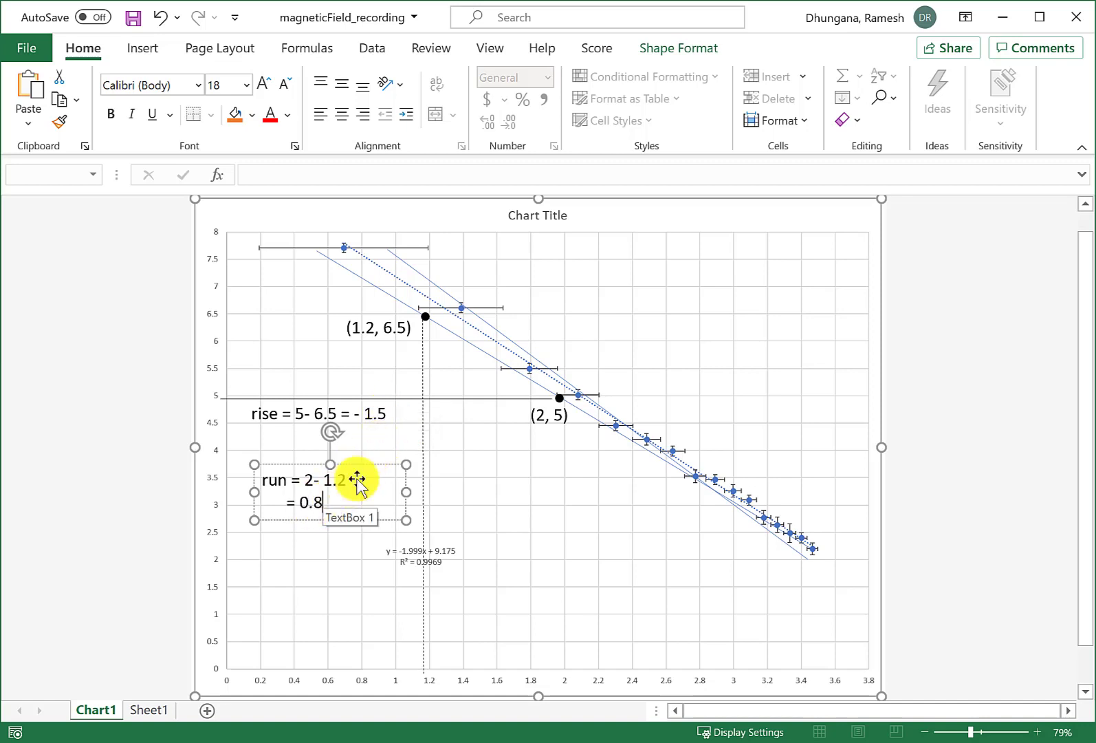
mouse_move(454, 339)
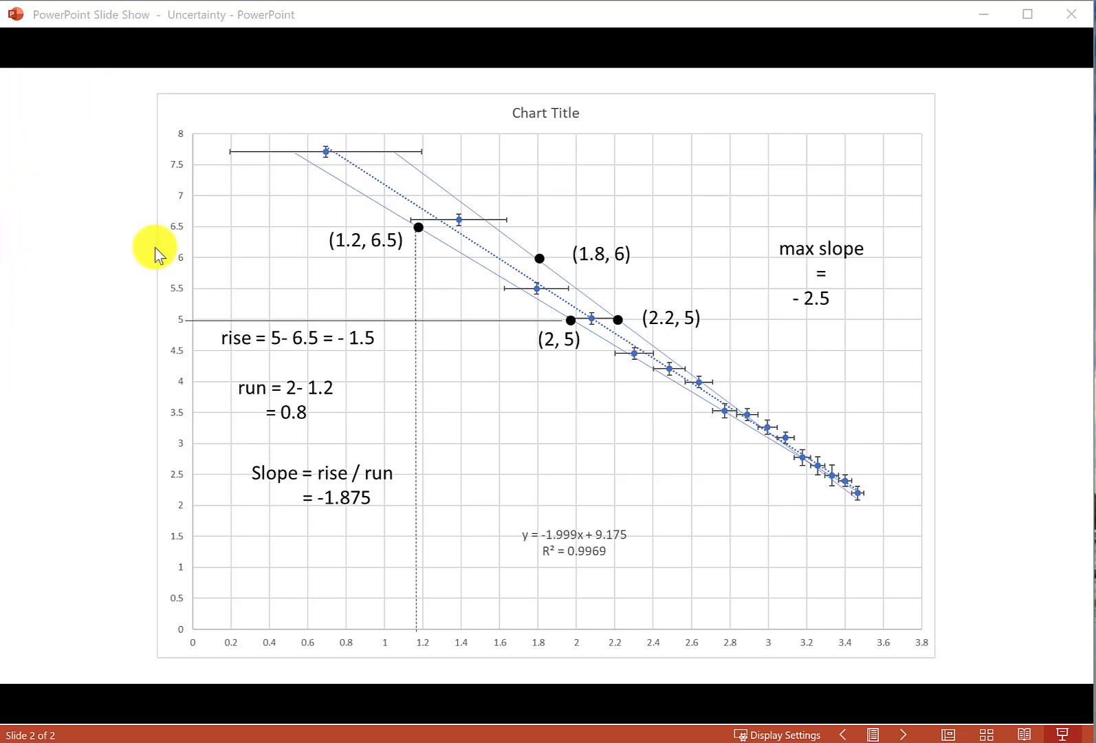
mouse_move(368, 336)
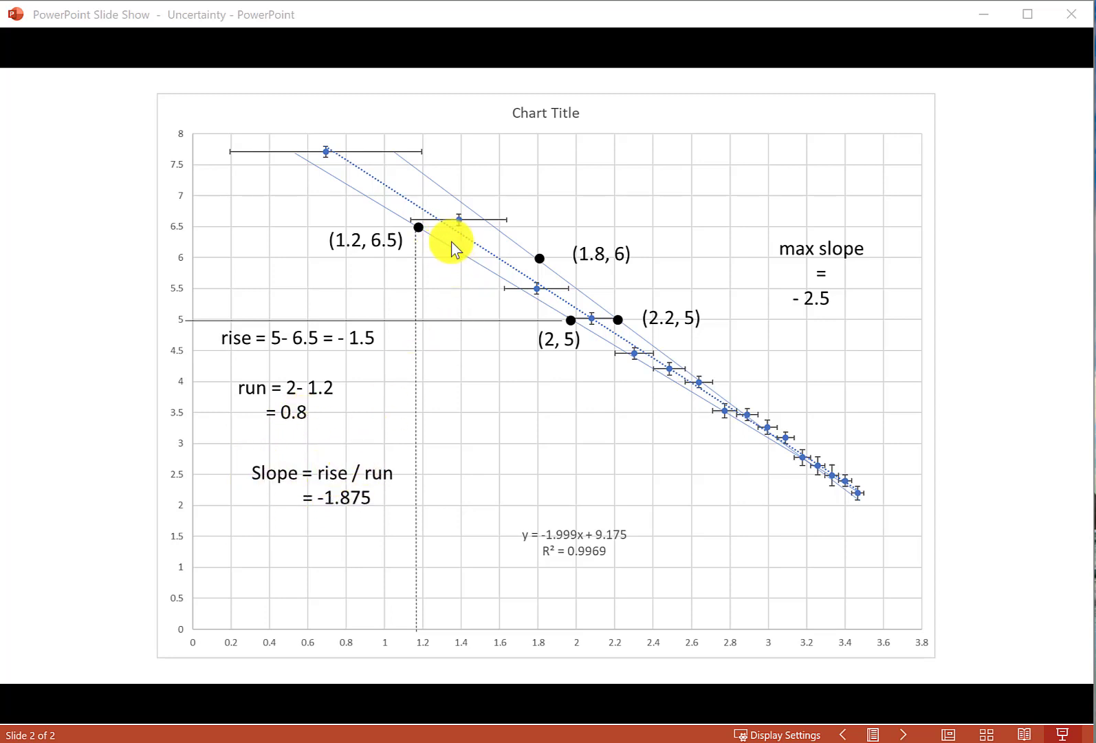
mouse_move(325, 513)
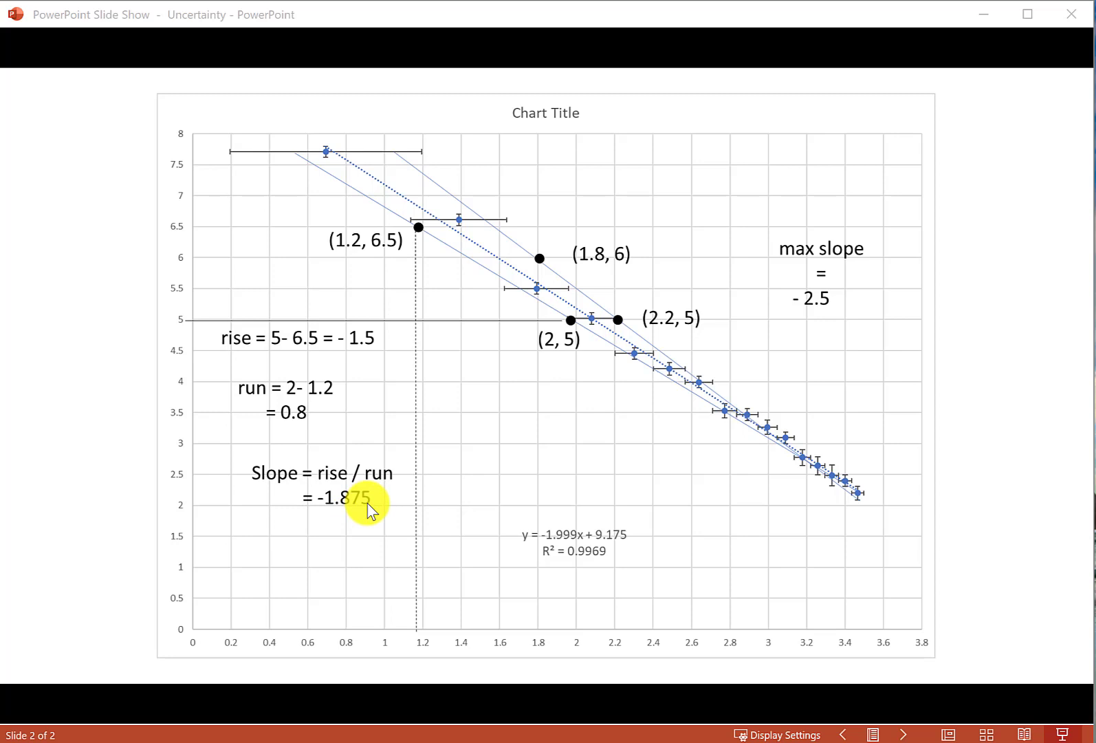
mouse_move(374, 300)
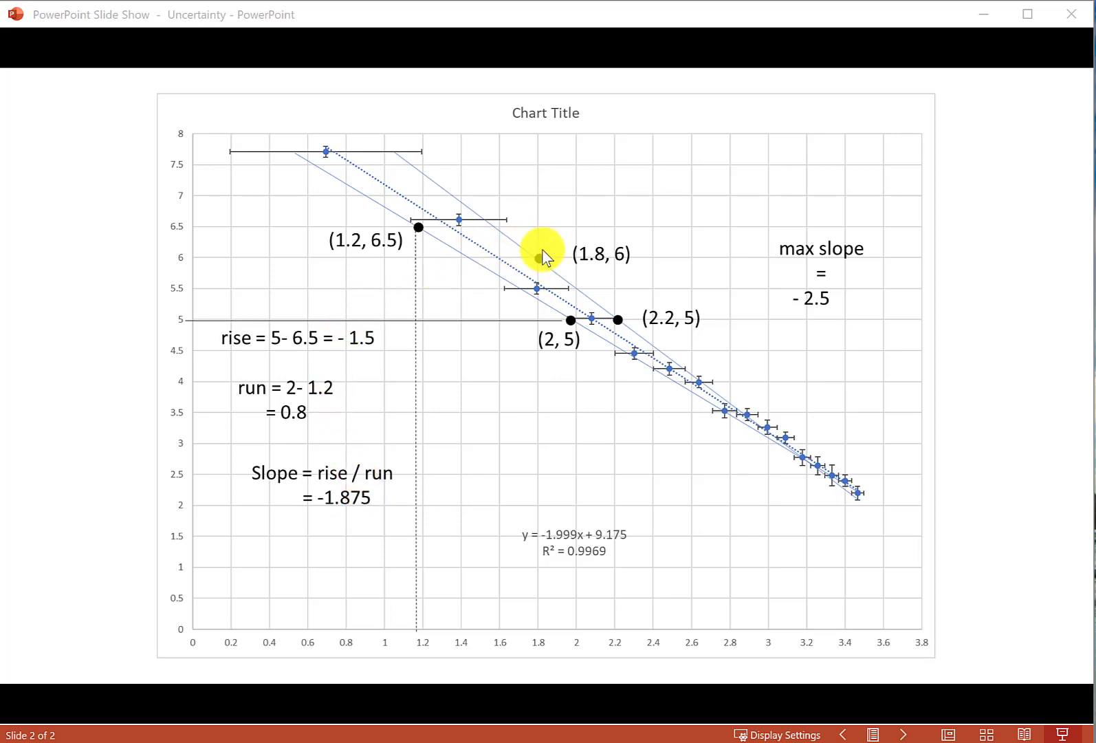
mouse_move(605, 323)
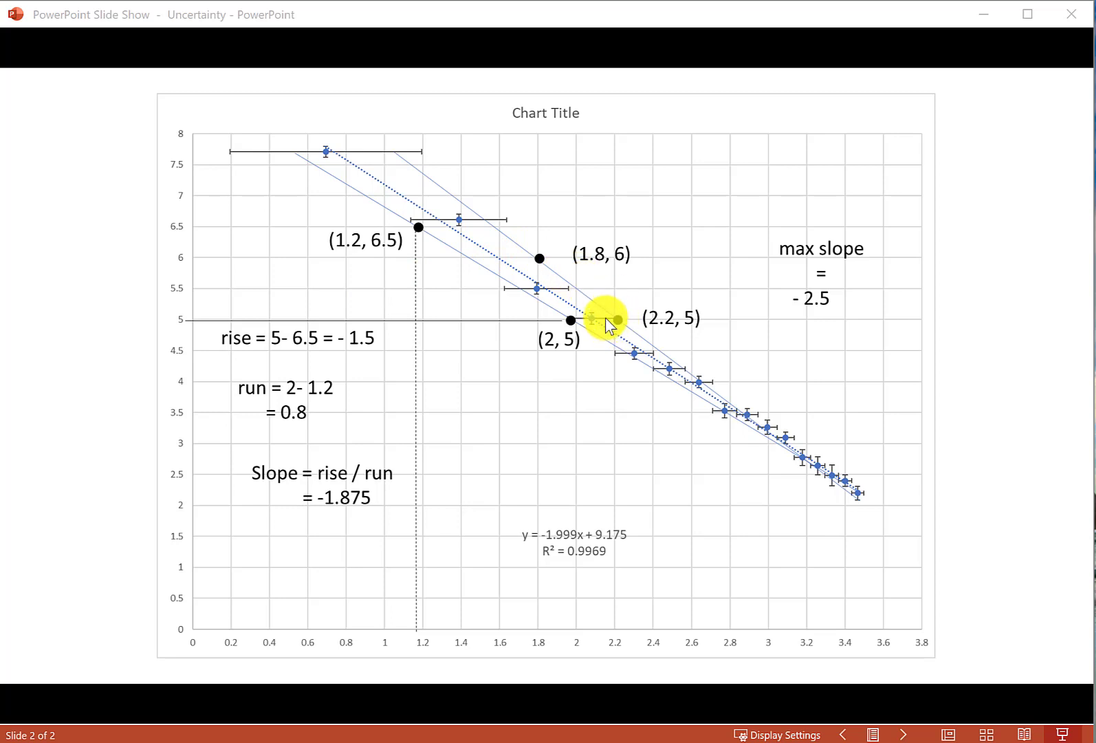
mouse_move(552, 273)
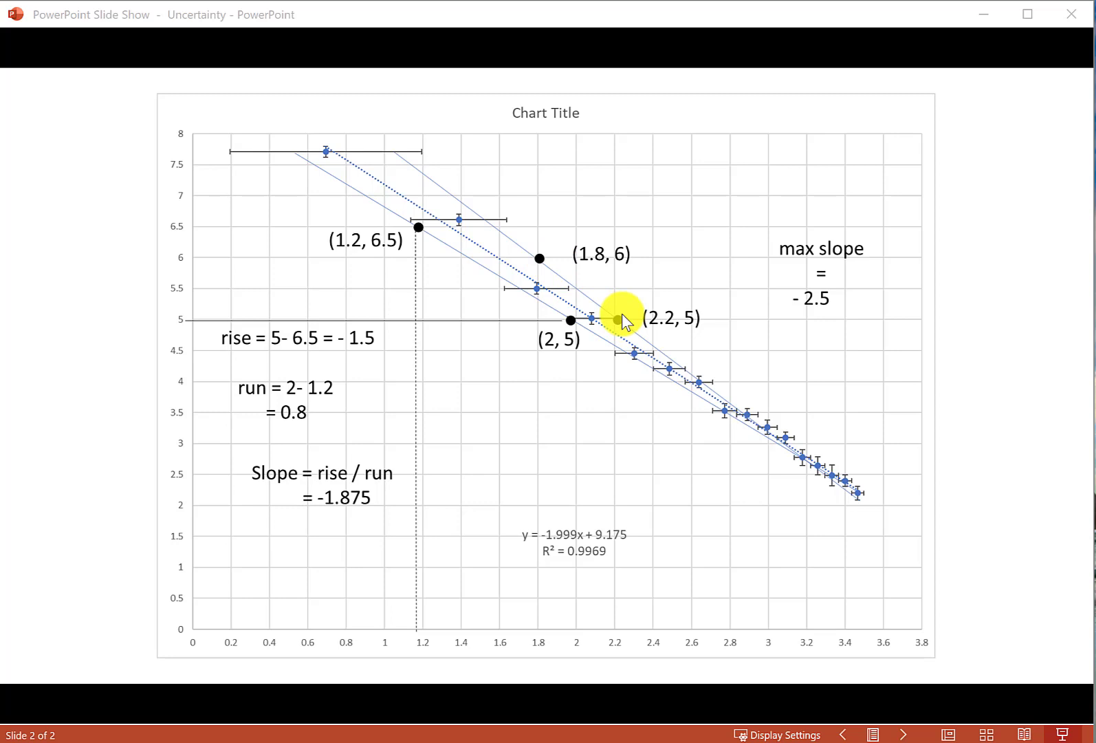
mouse_move(849, 259)
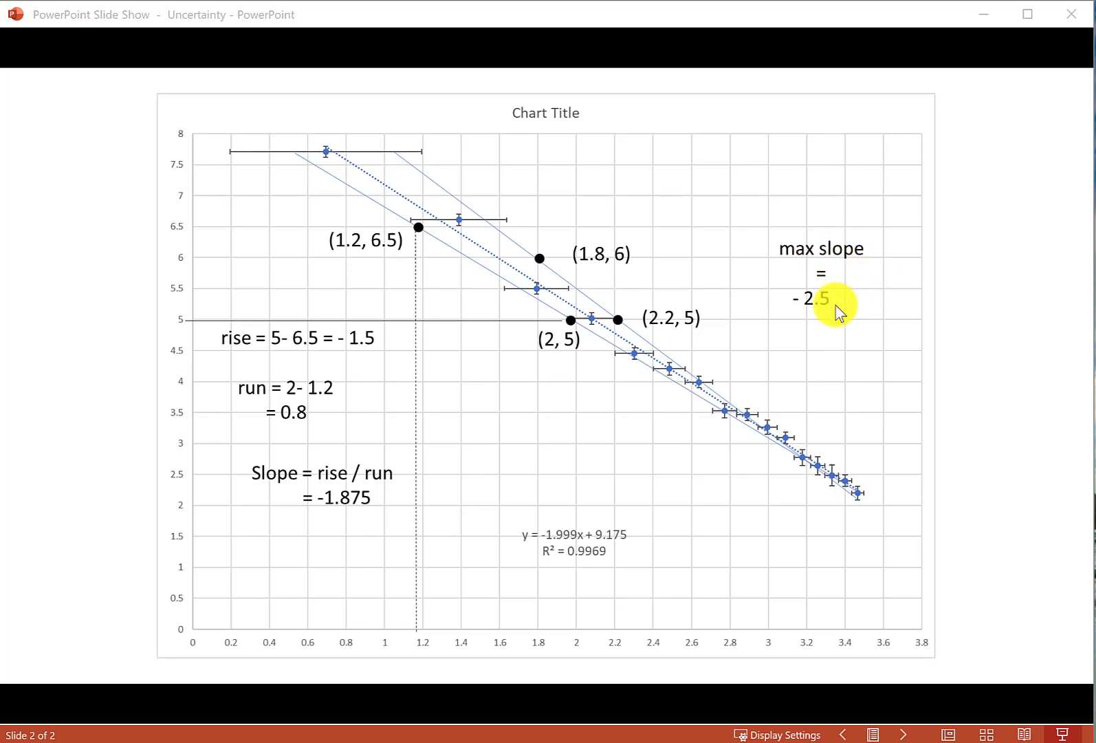
mouse_move(828, 315)
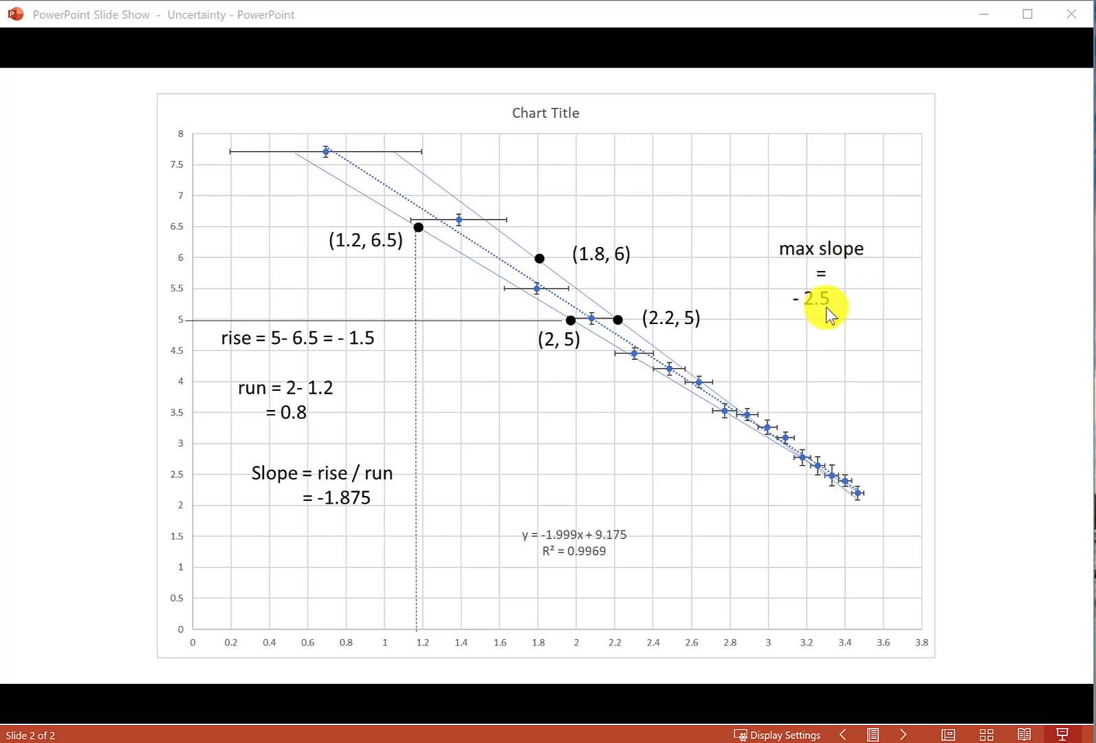
mouse_move(828, 313)
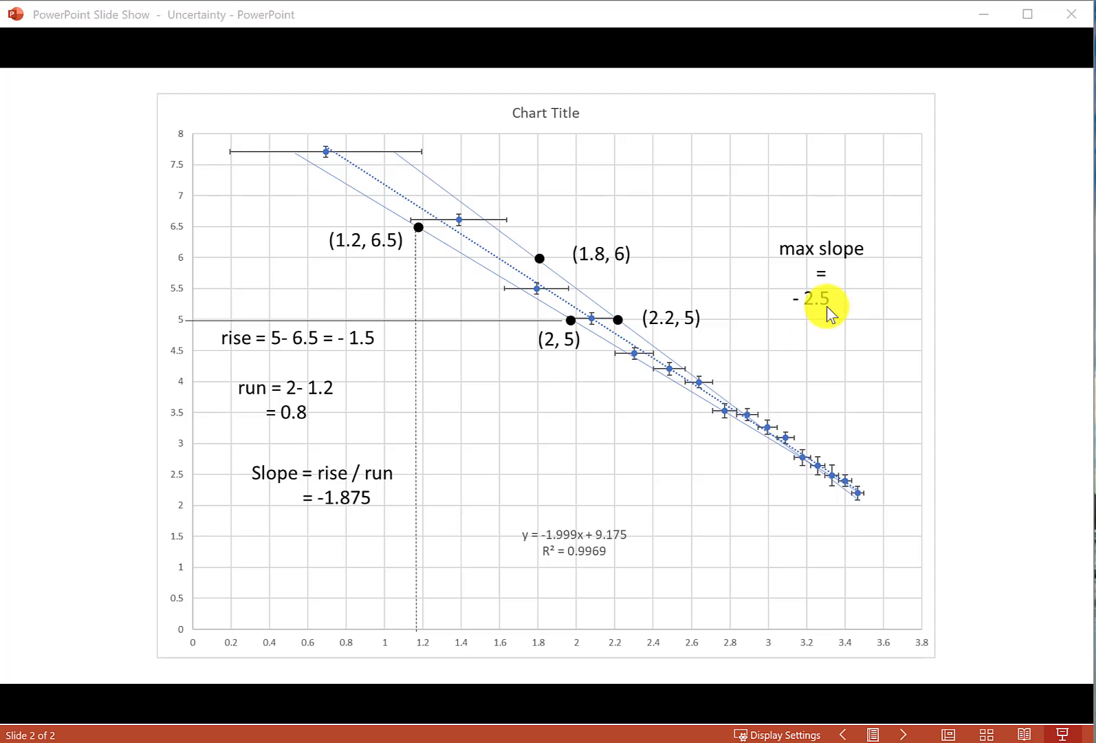
mouse_move(777, 498)
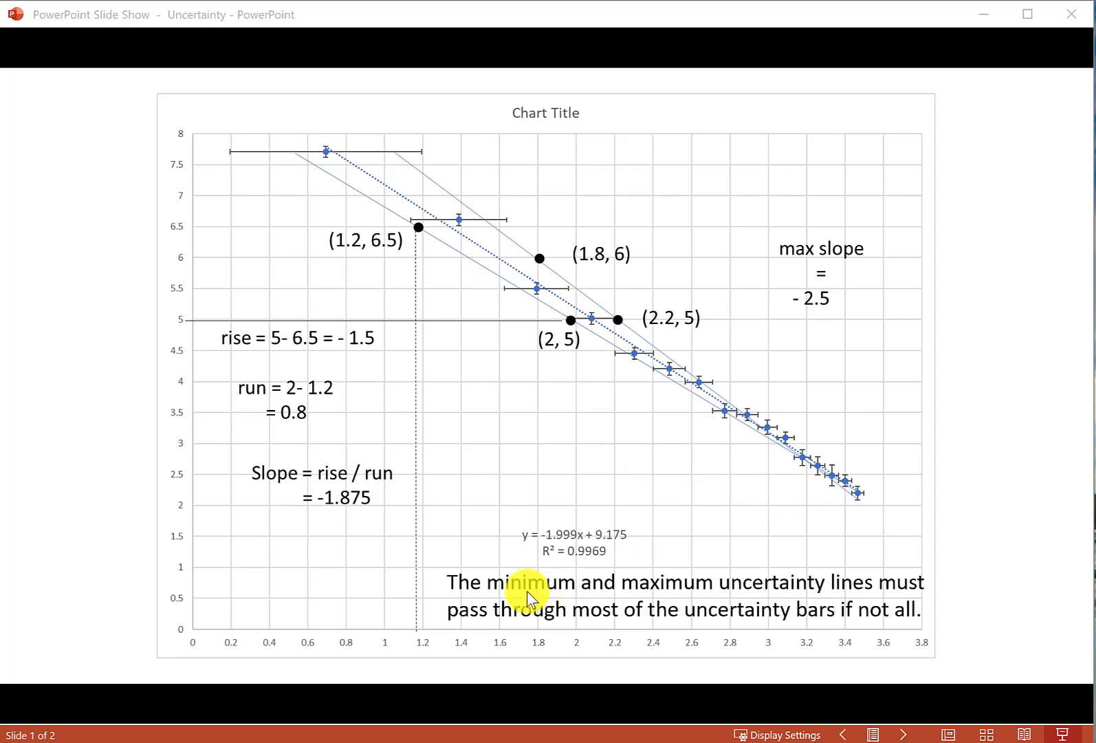
mouse_move(513, 621)
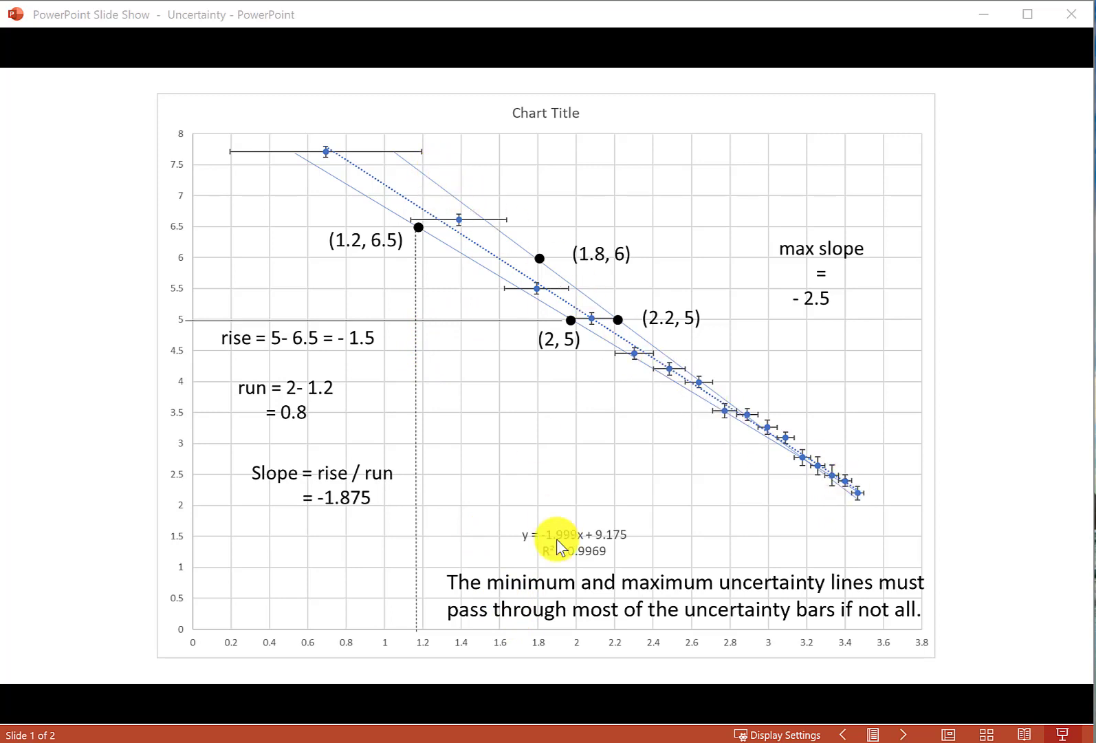
mouse_move(897, 594)
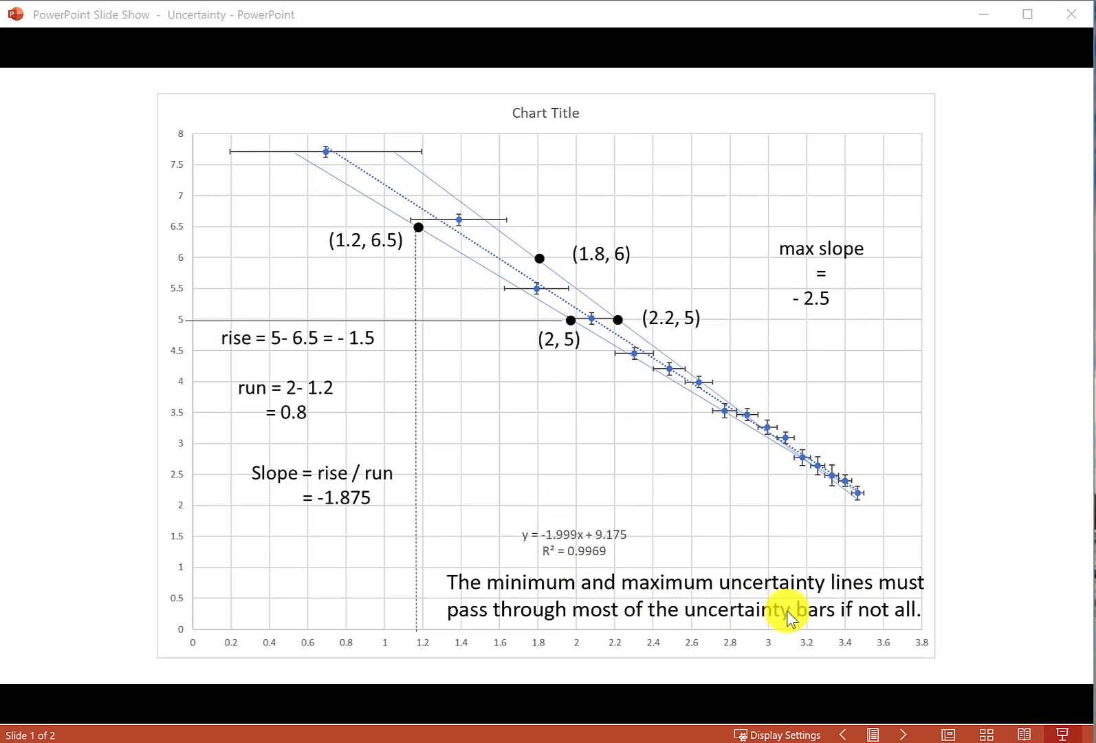
mouse_move(390, 136)
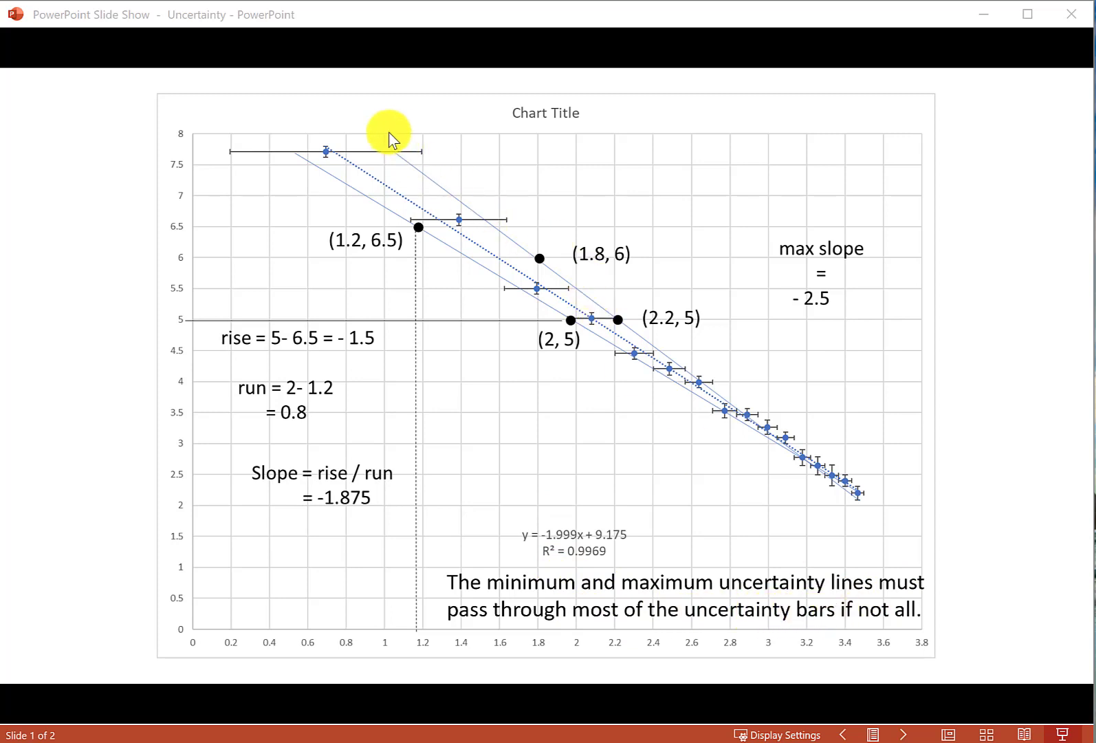
mouse_move(847, 486)
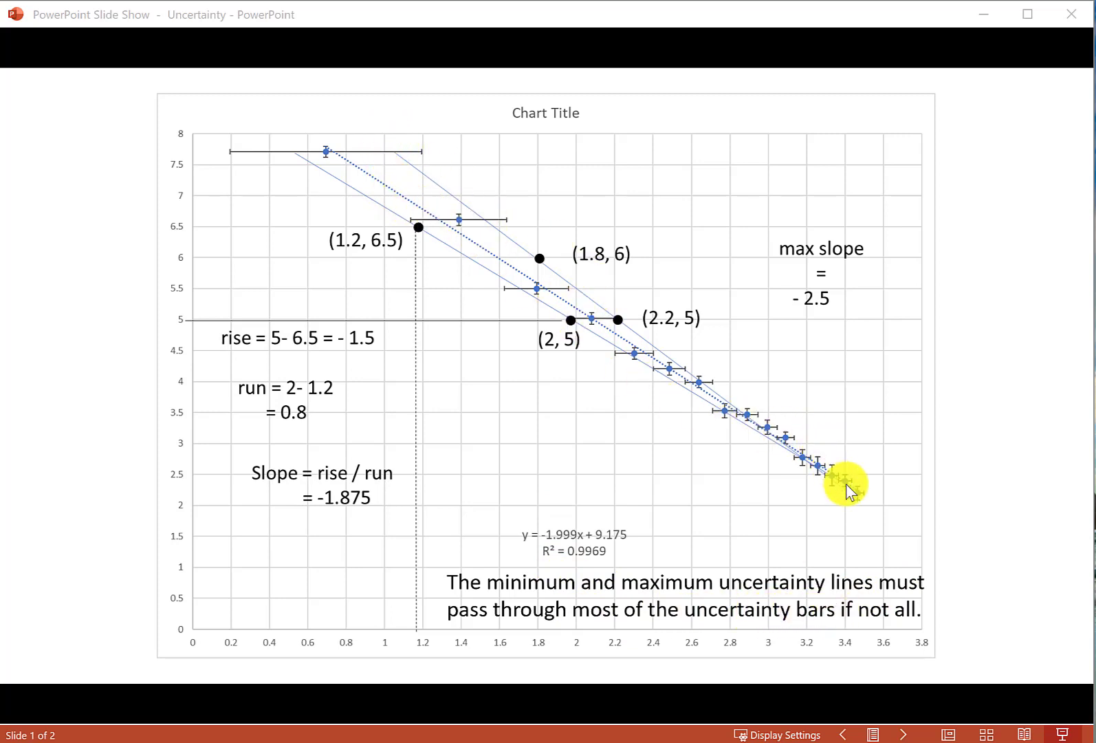
mouse_move(799, 547)
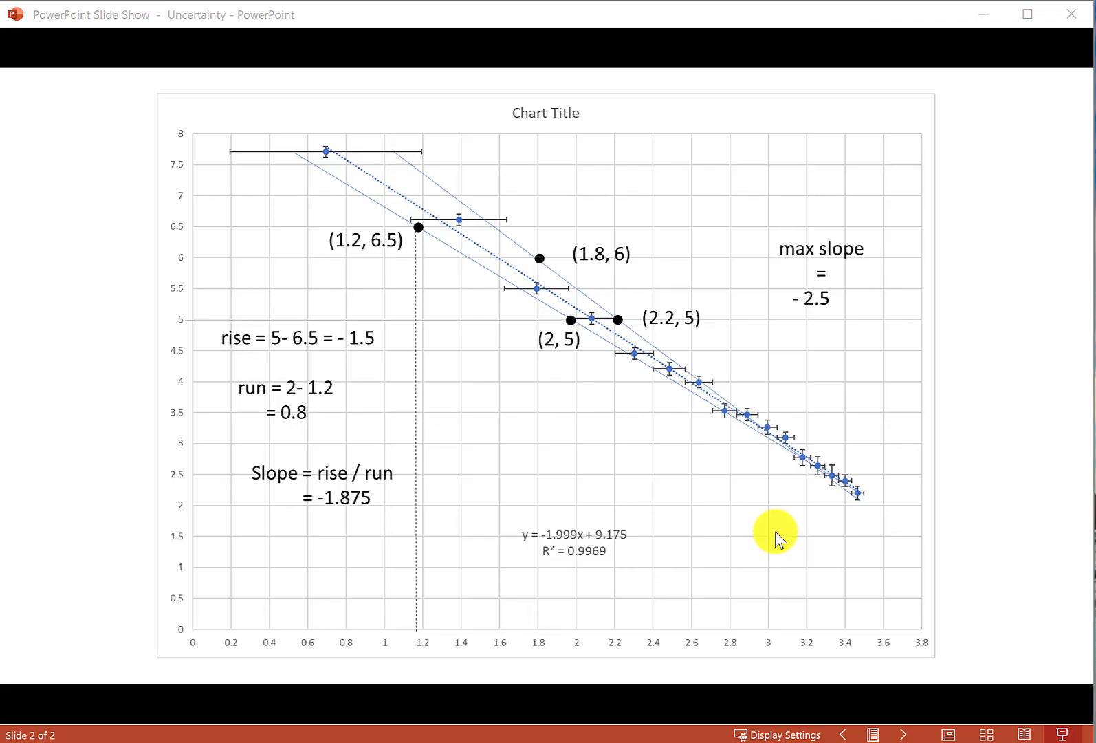
- Advance the slide show to reveal (max slope − min slope) / 2 = -0.3125
click(775, 537)
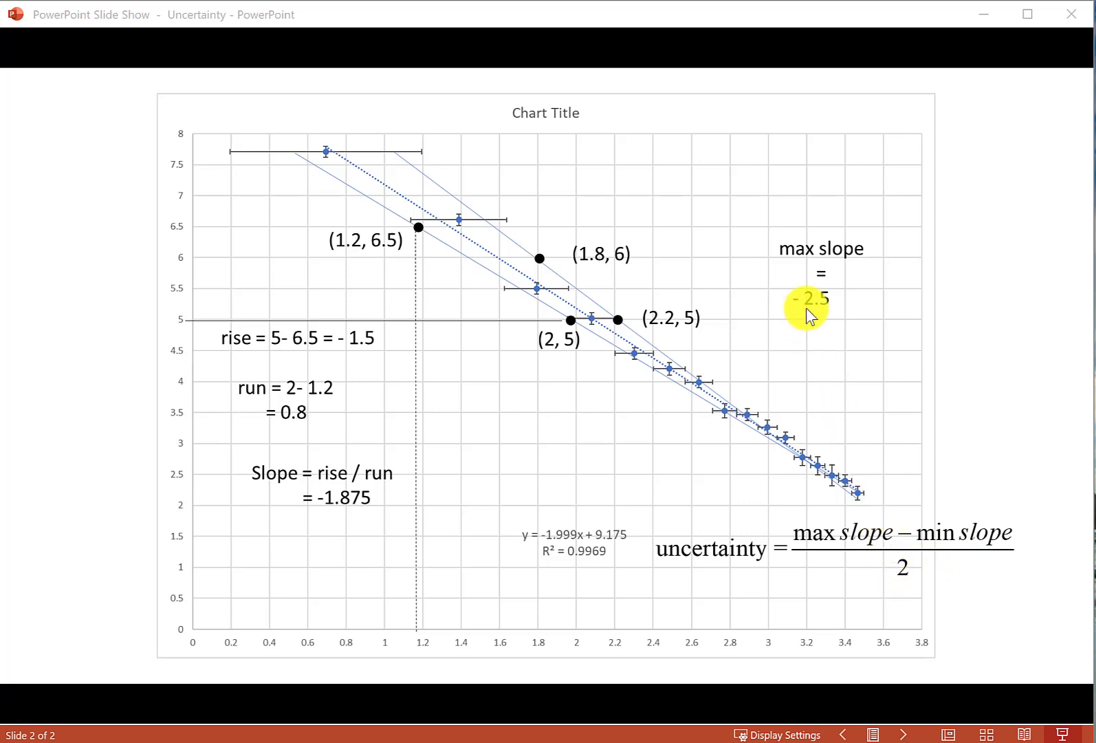
mouse_move(265, 445)
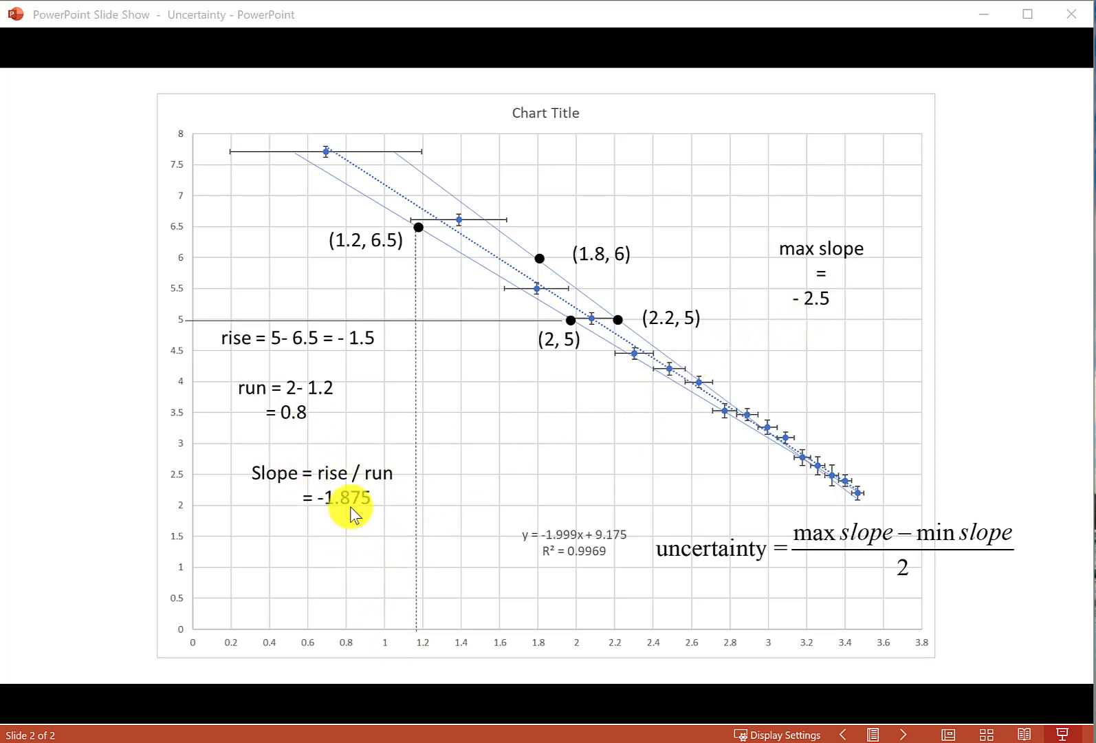
mouse_move(862, 586)
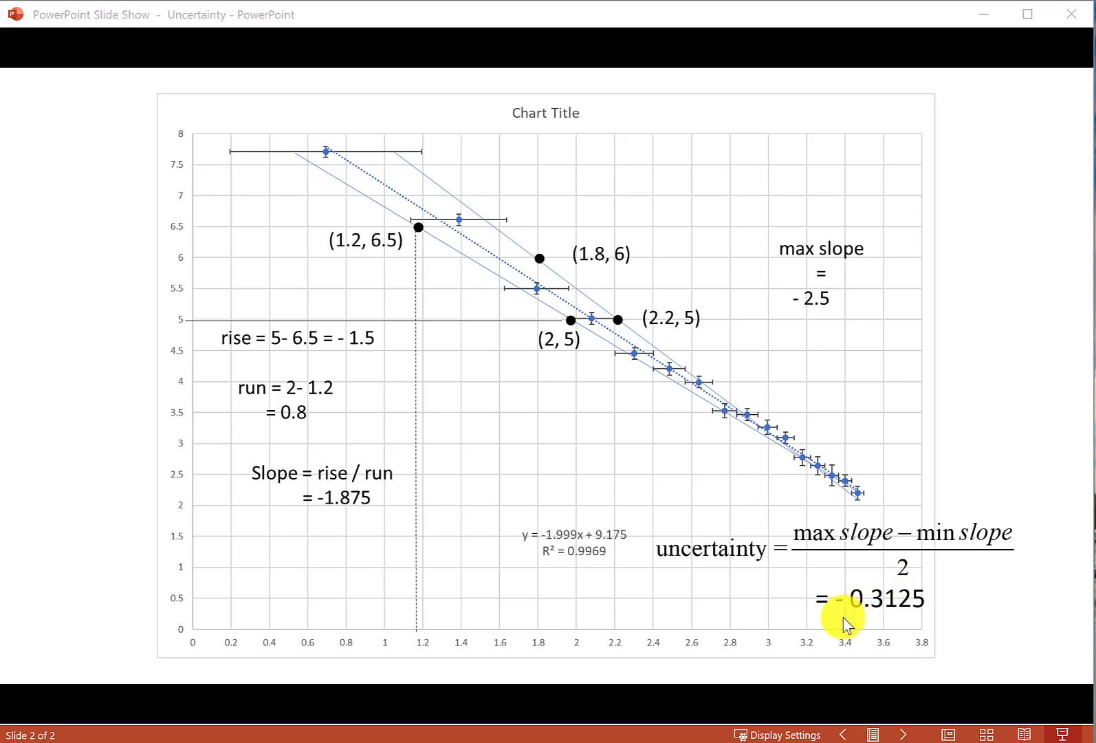
mouse_move(762, 615)
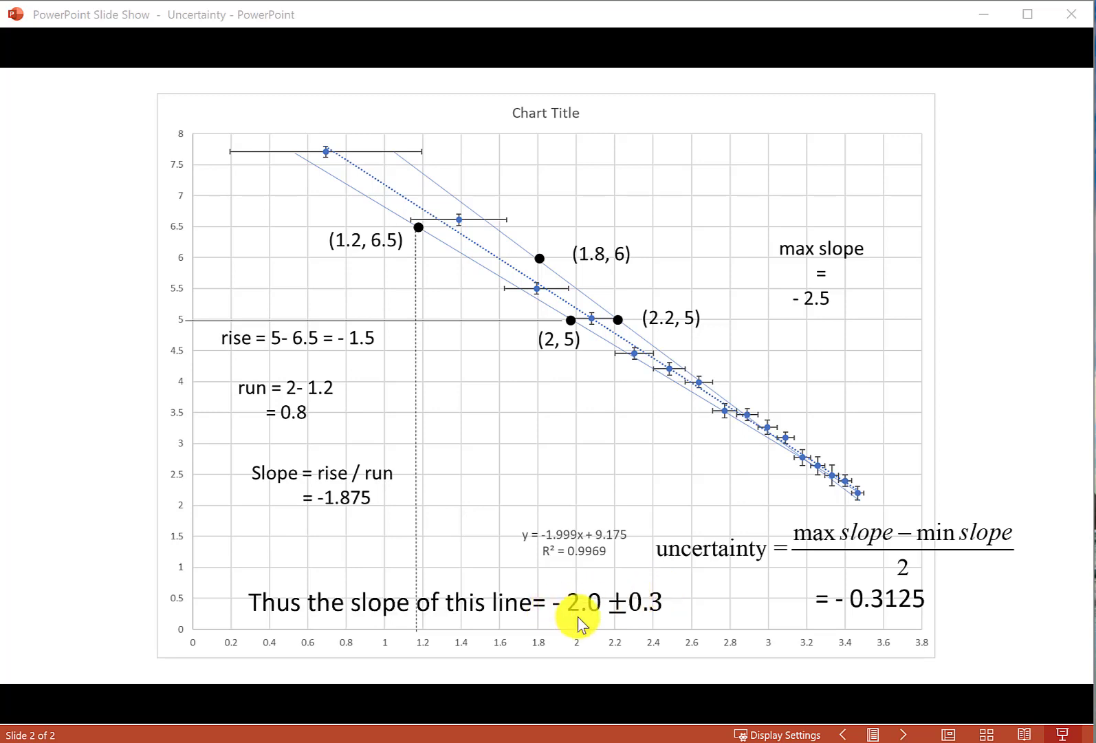
mouse_move(604, 614)
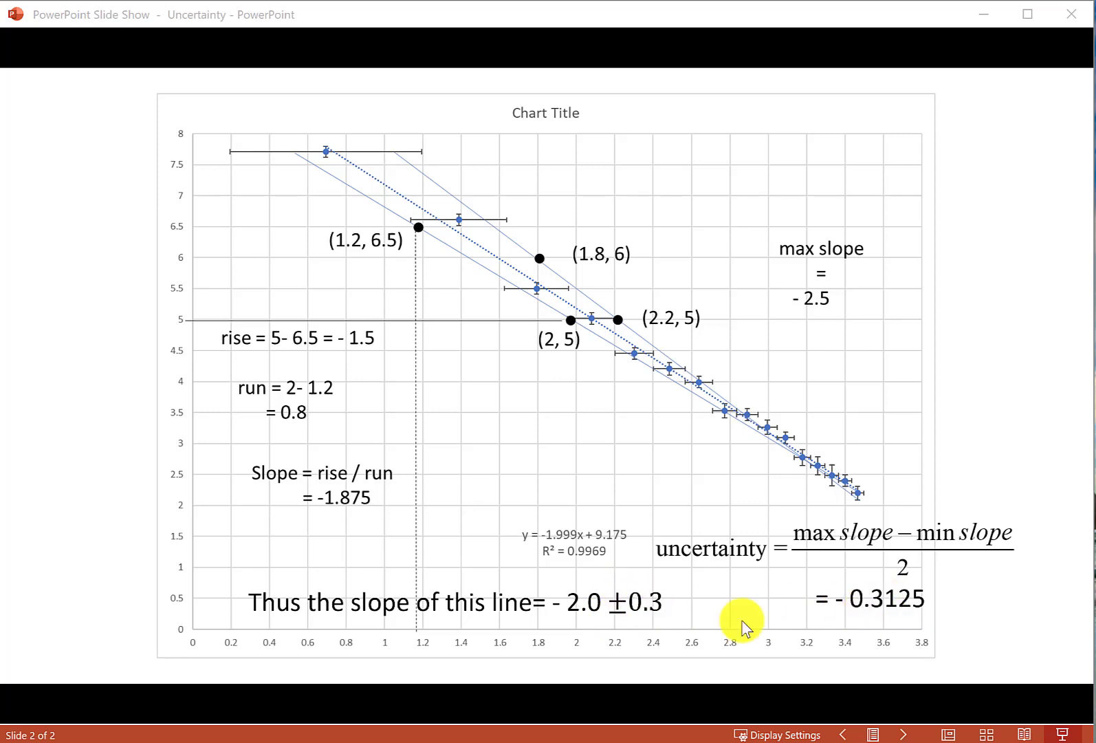
mouse_move(622, 720)
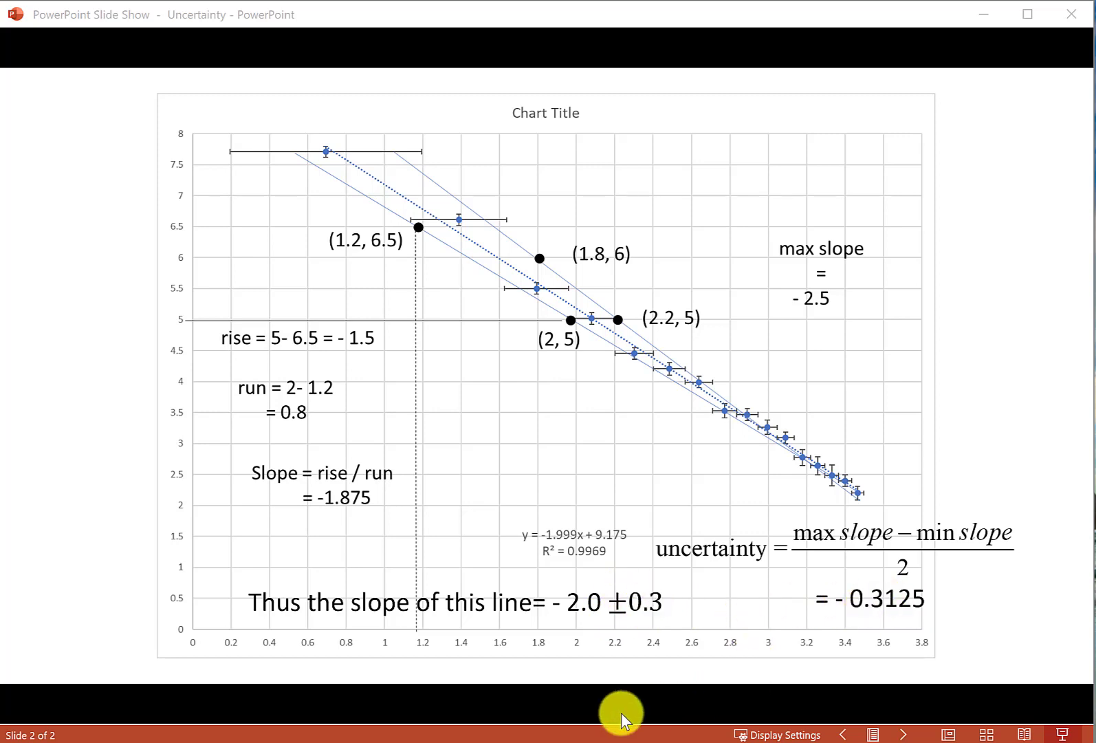